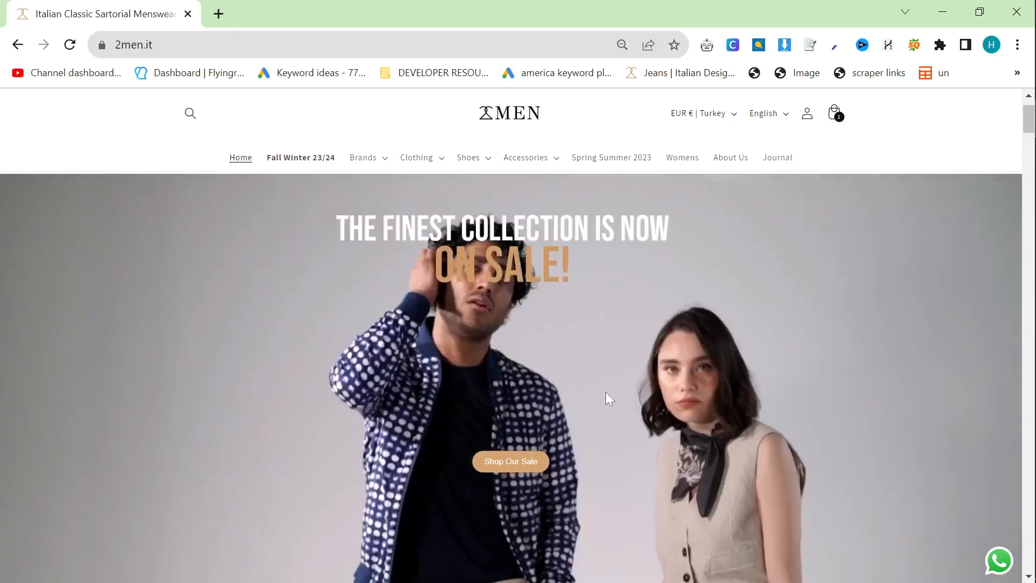
Browse the 2men.it Clothing menu and open the Jeans category page
scroll(down, 3)
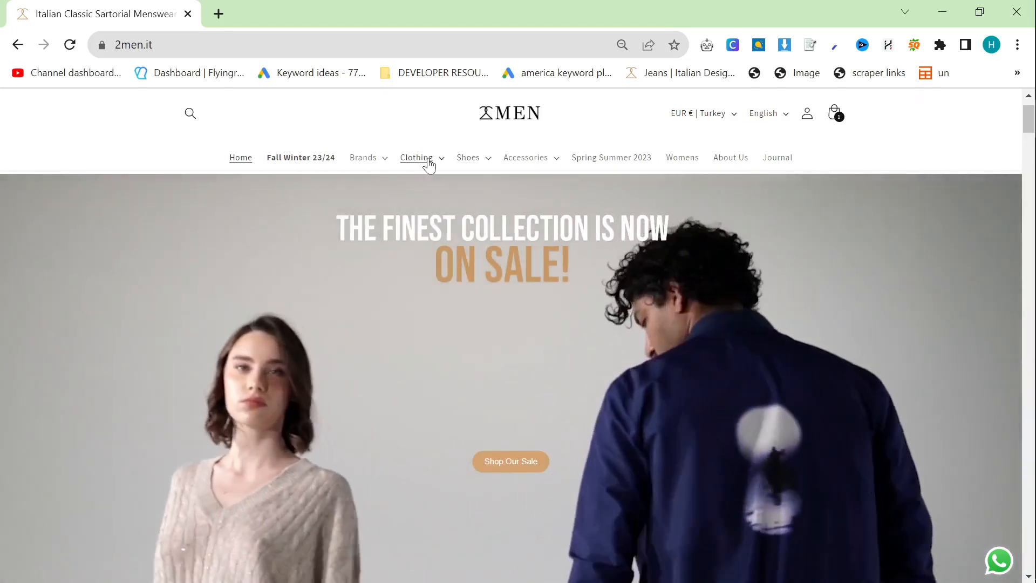
click(416, 157)
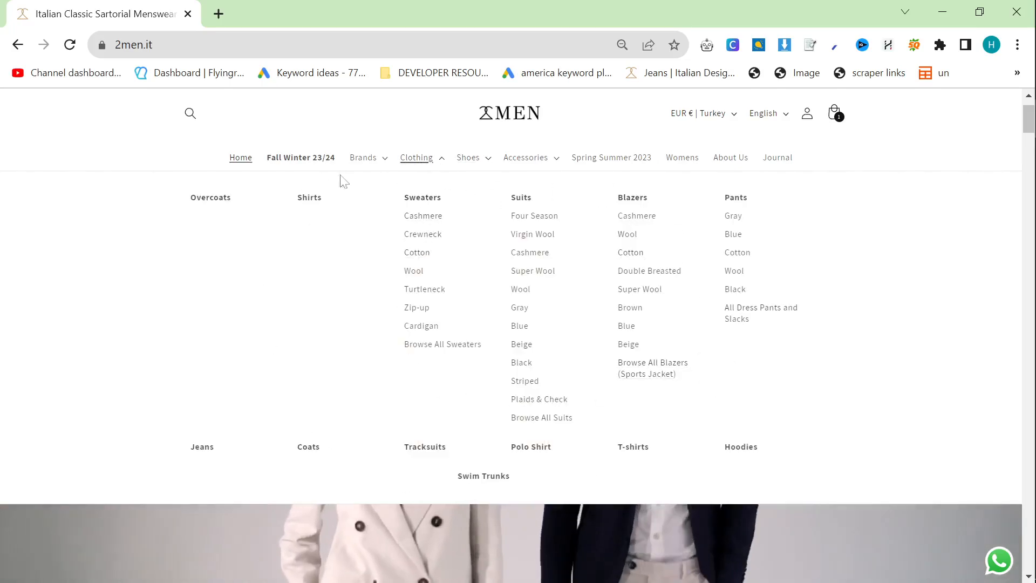
click(363, 157)
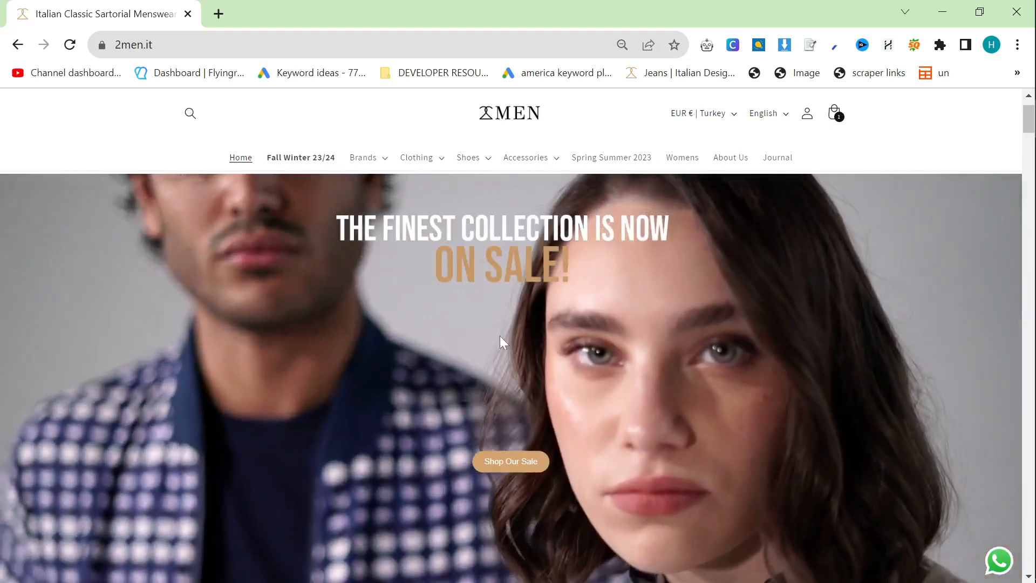
click(416, 157)
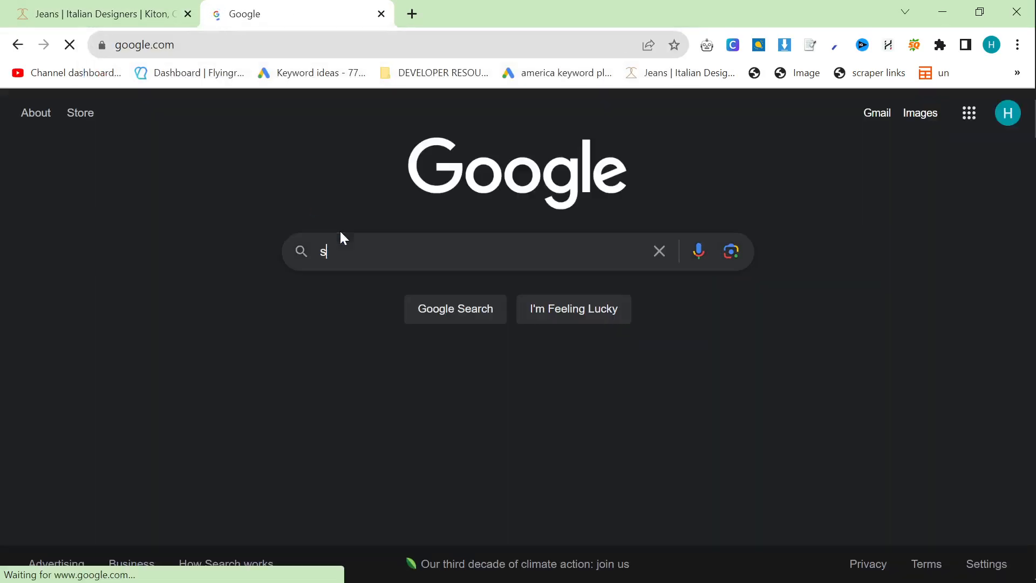
text(site:https://2men.it/ in)
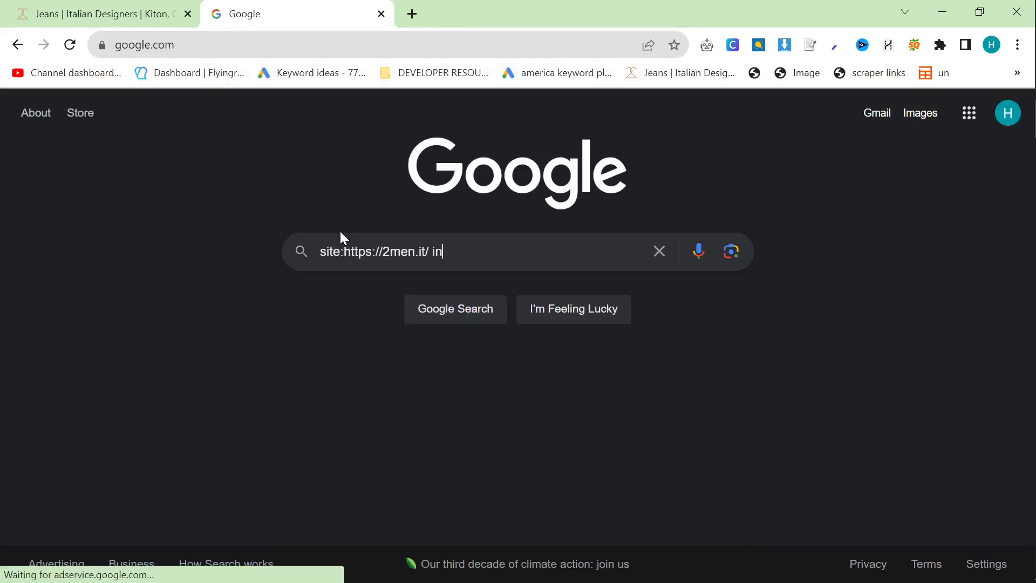
key(Enter)
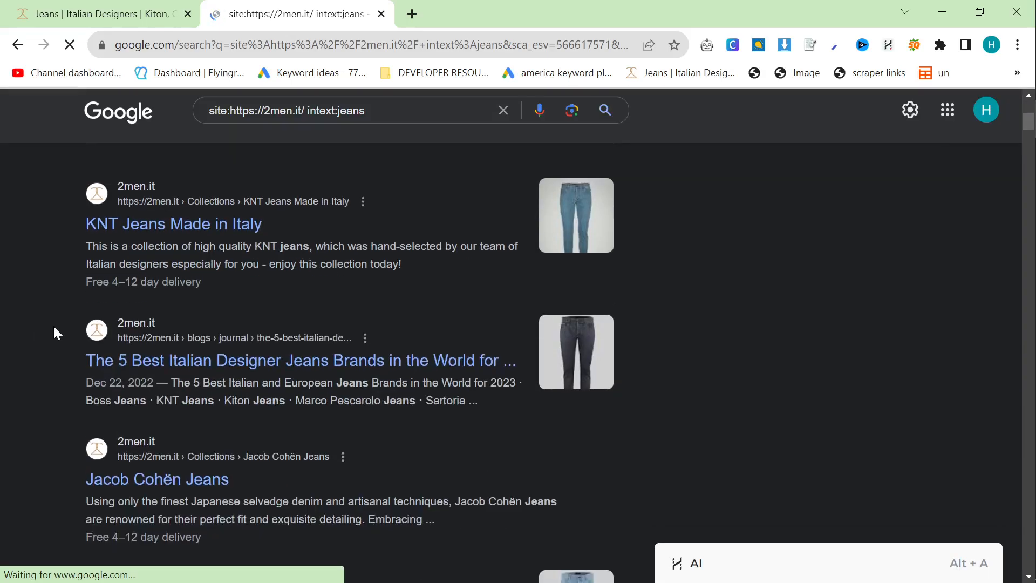
scroll(down, 3)
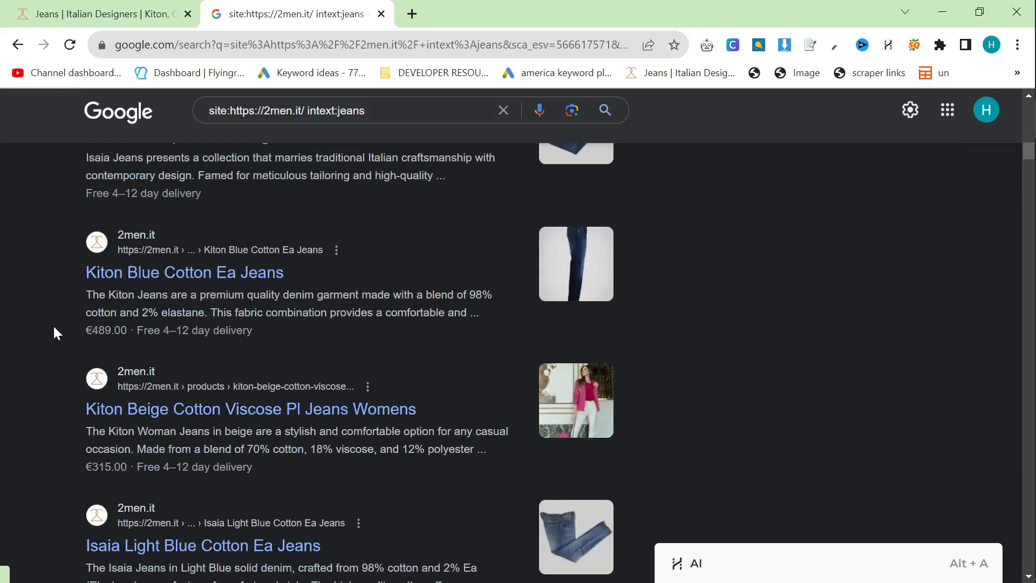
scroll(down, 3)
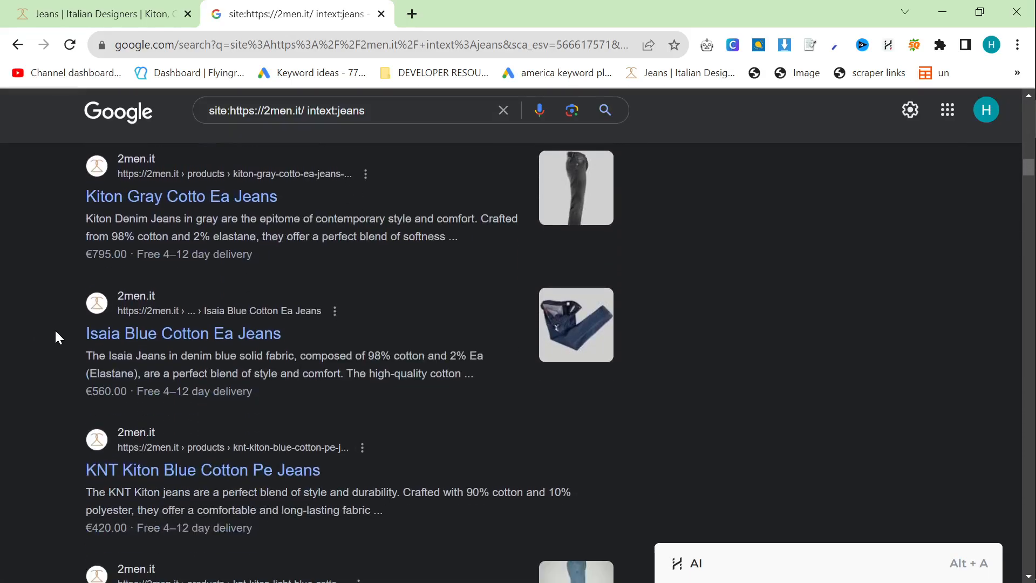
scroll(down, 3)
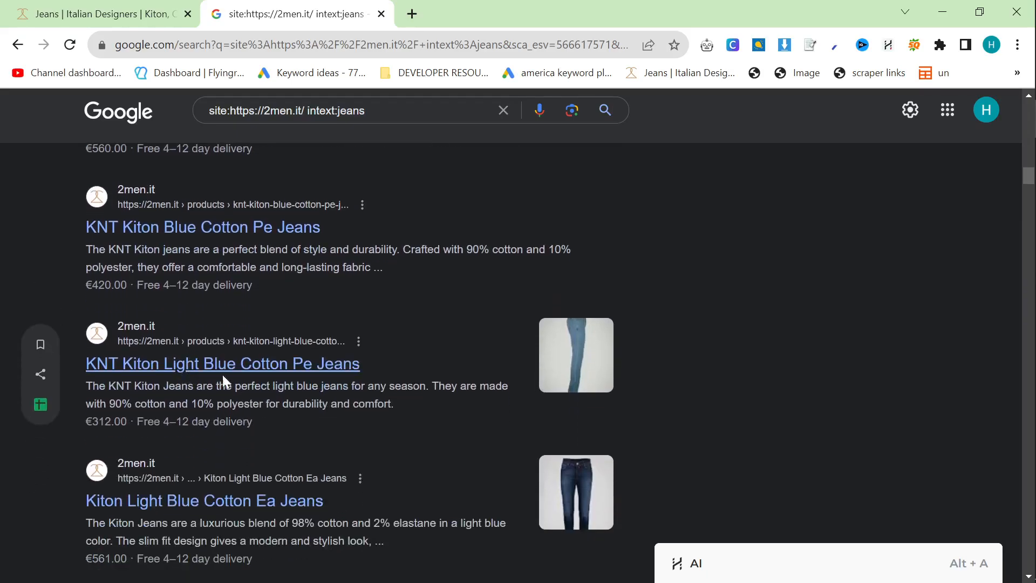
scroll(down, 3)
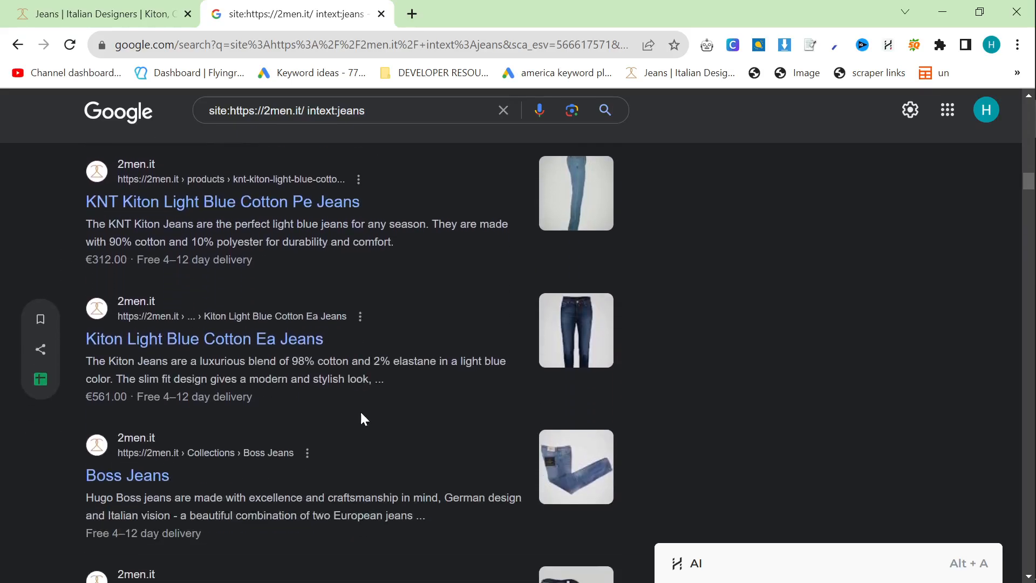
scroll(down, 3)
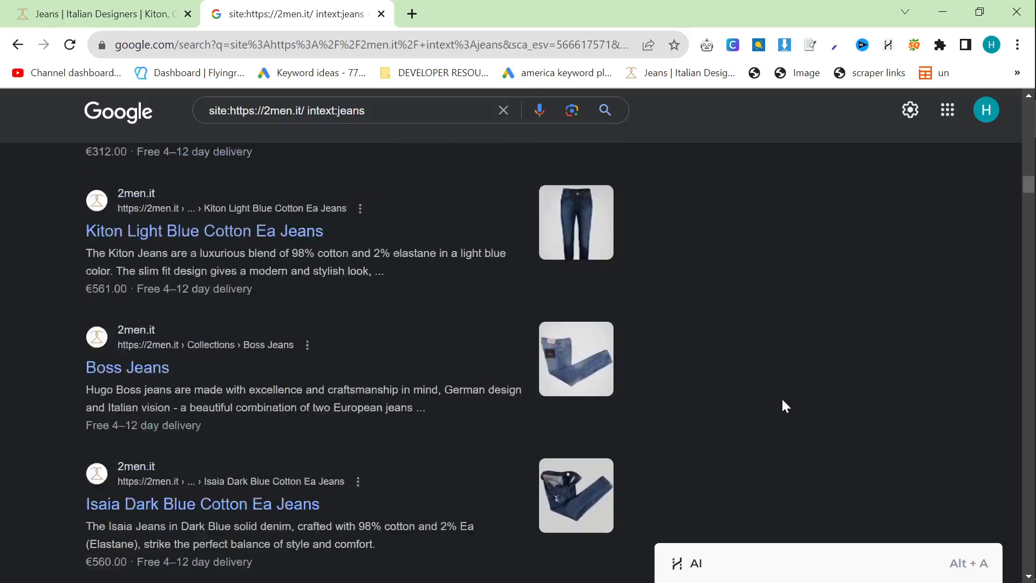
scroll(down, 3)
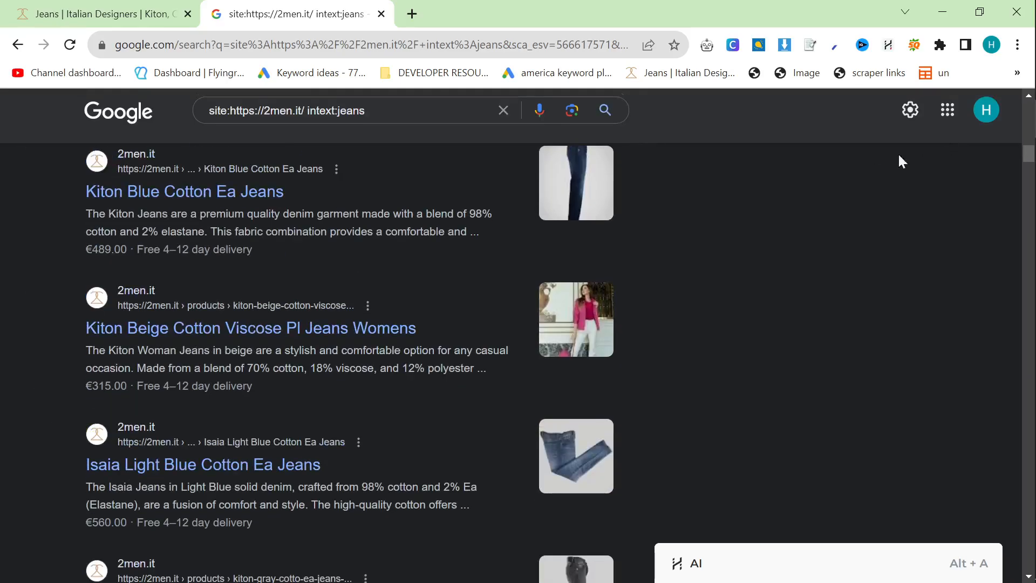
mouse_move(701, 308)
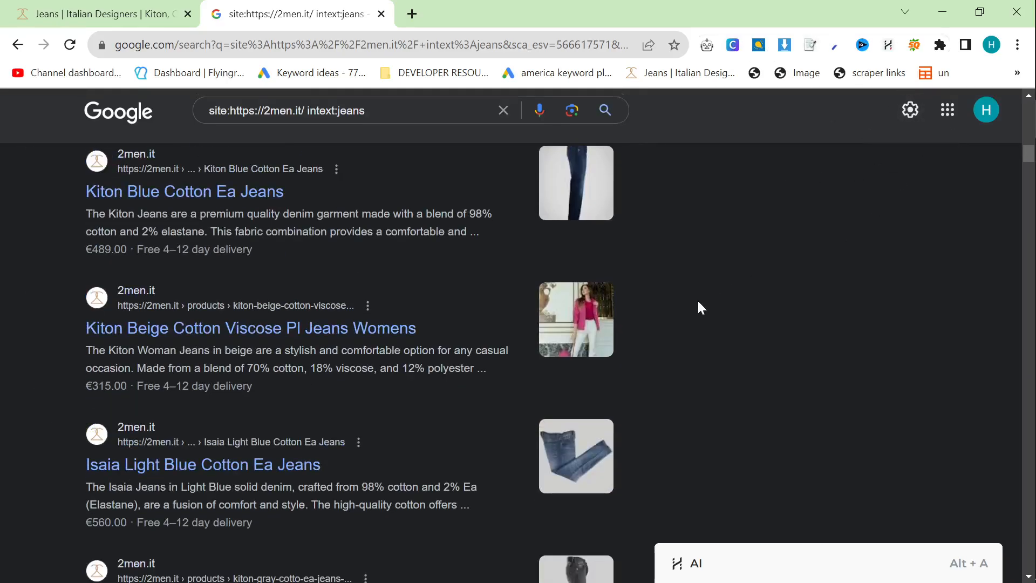
scroll(down, 3)
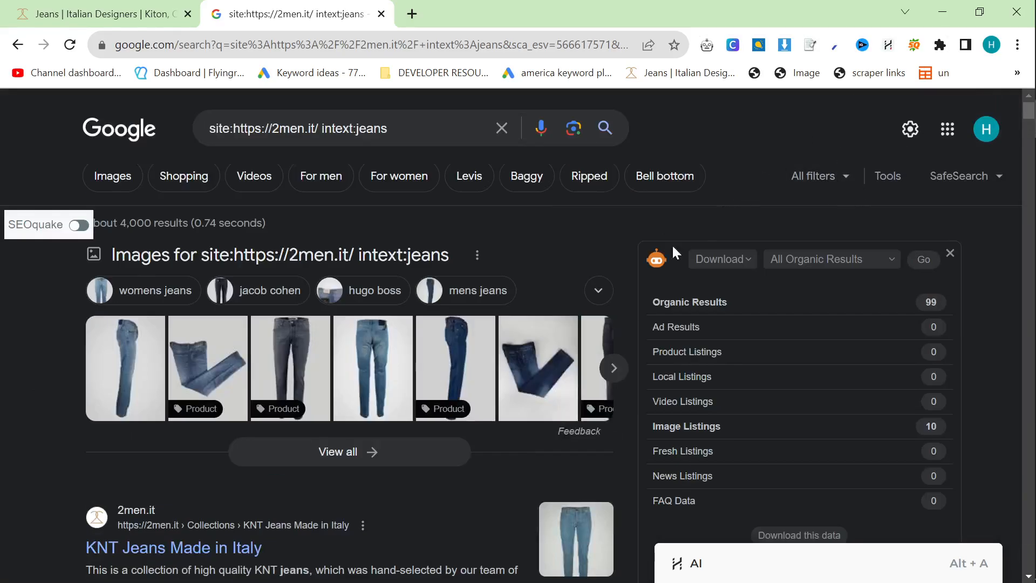
scroll(down, 3)
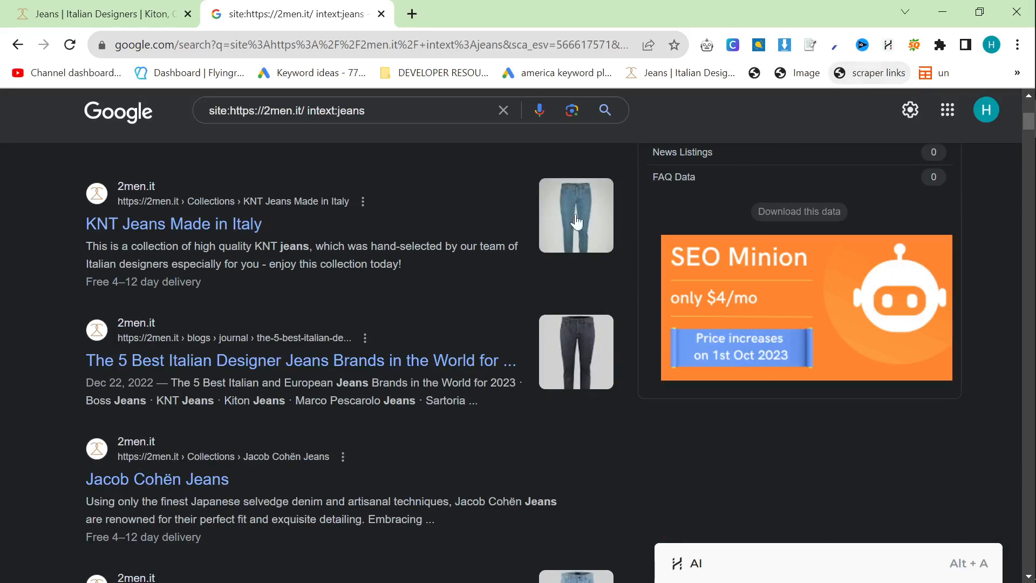
mouse_move(870, 73)
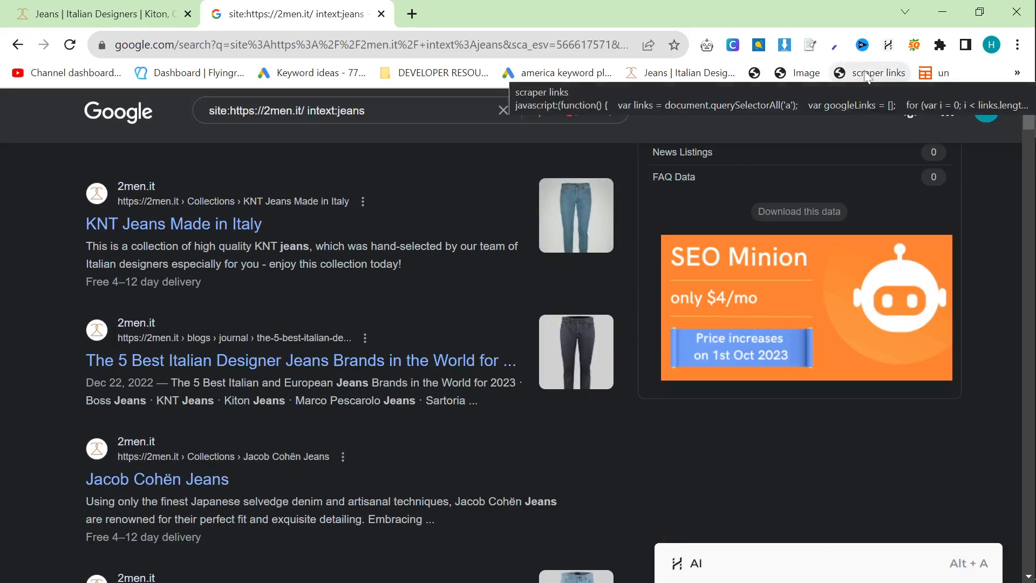
Copy every results-page link with the 'scraper links' bookmarklet and dismiss its confirmation alert
click(879, 73)
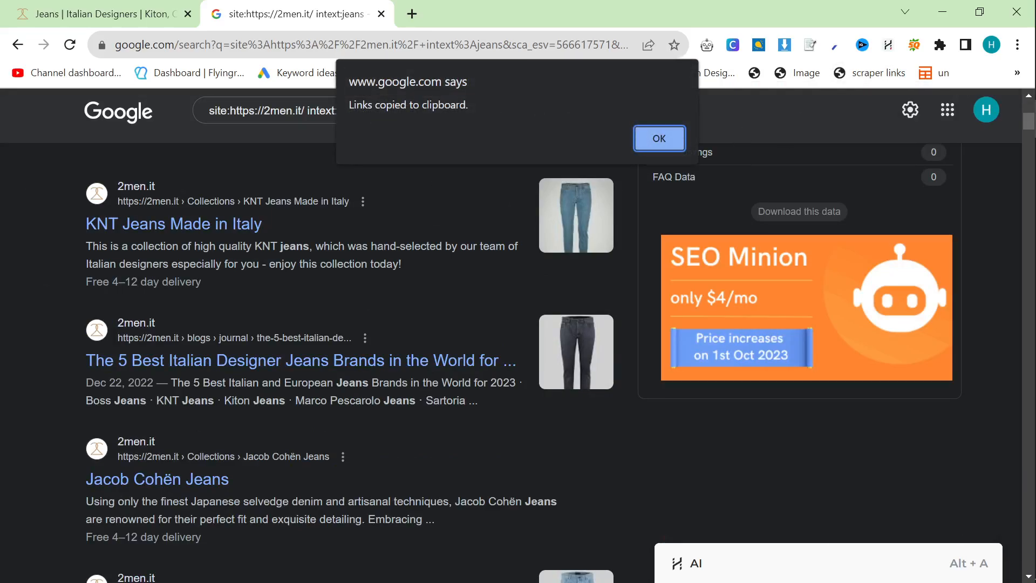
click(659, 139)
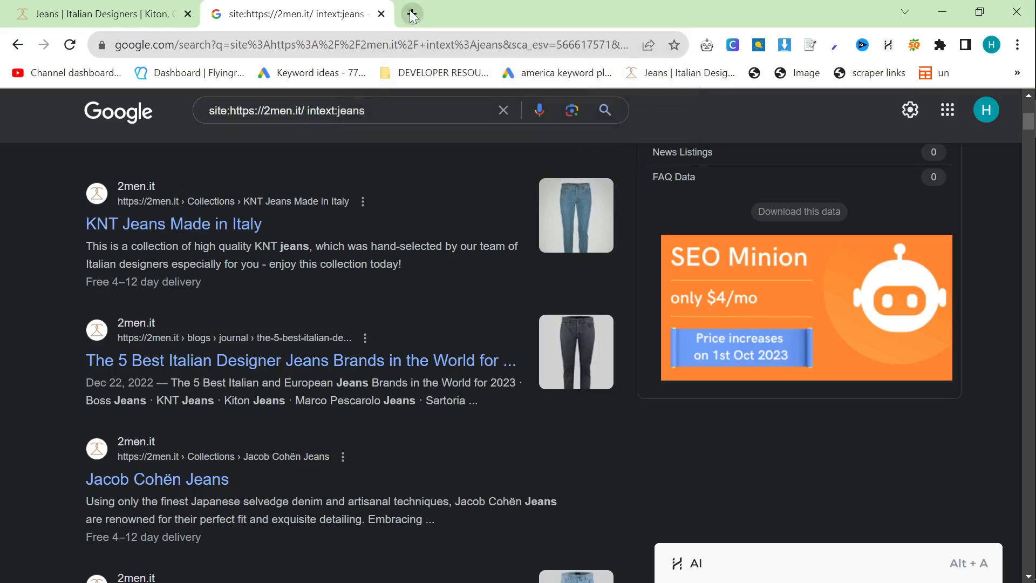
click(412, 14)
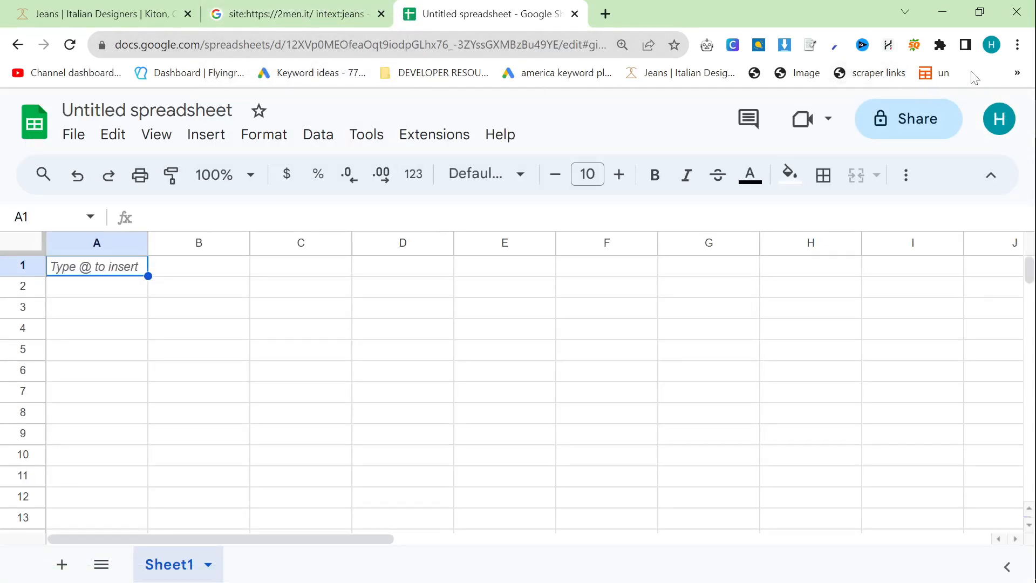
Open Bookmark Manager, start a bookmark named 'anlkndslan', then cancel without saving
right_click(943, 73)
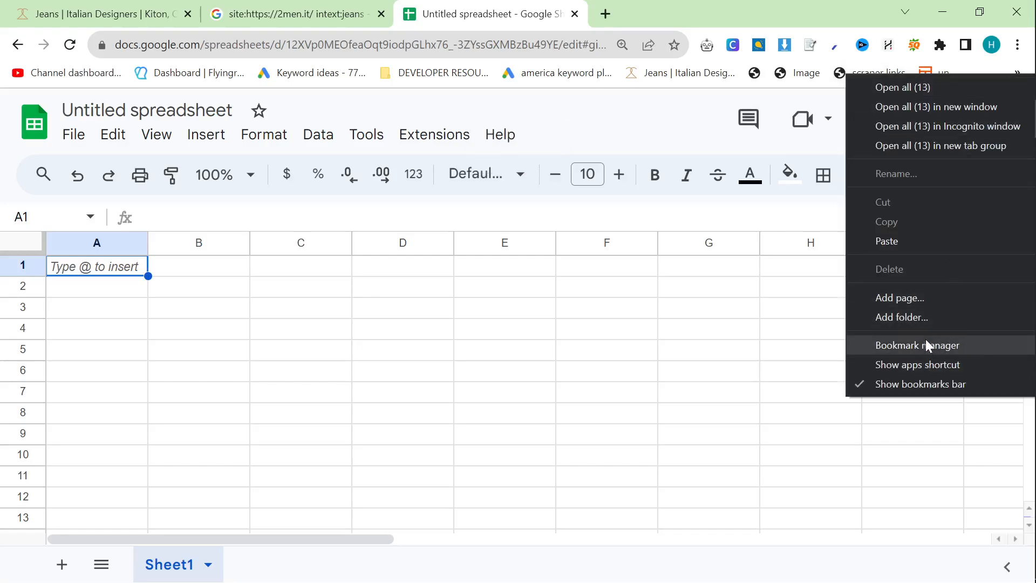
click(917, 345)
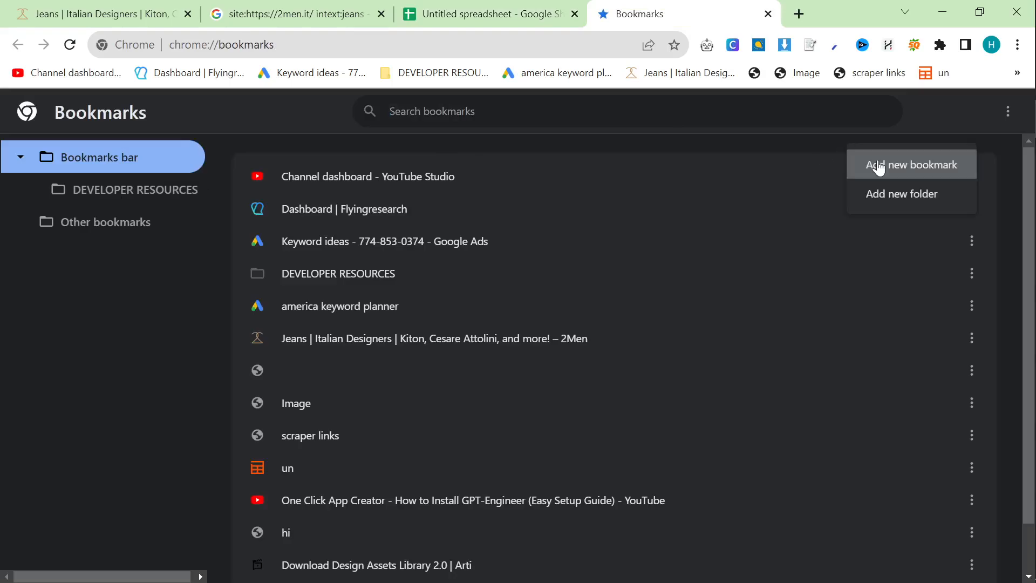
click(911, 164)
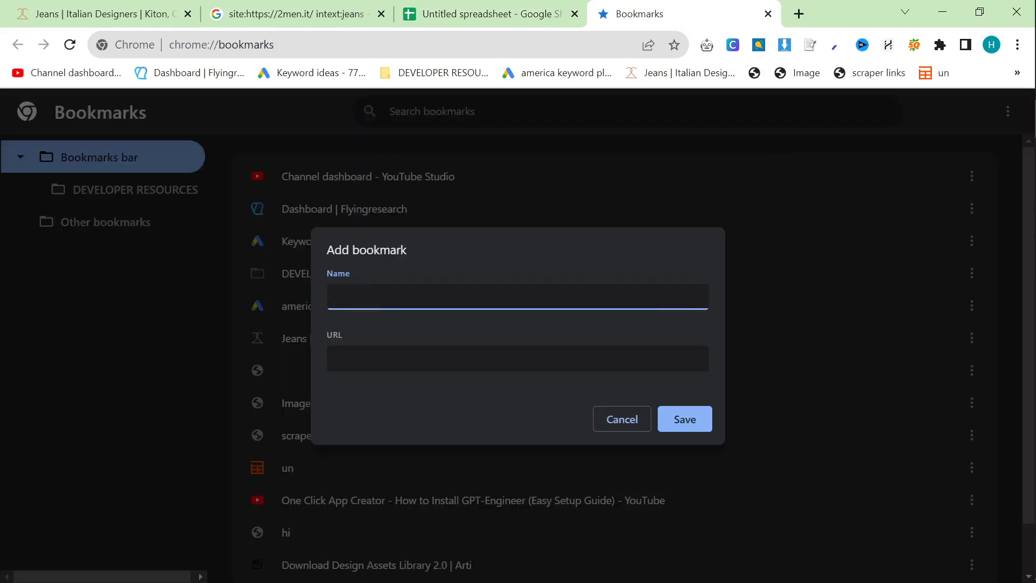
text(anlkndslan)
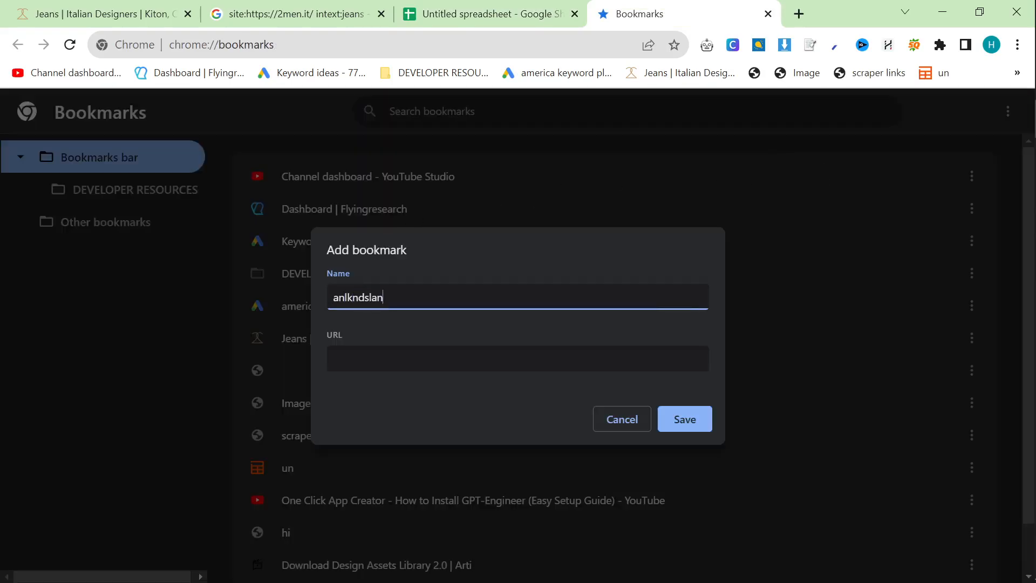
click(516, 358)
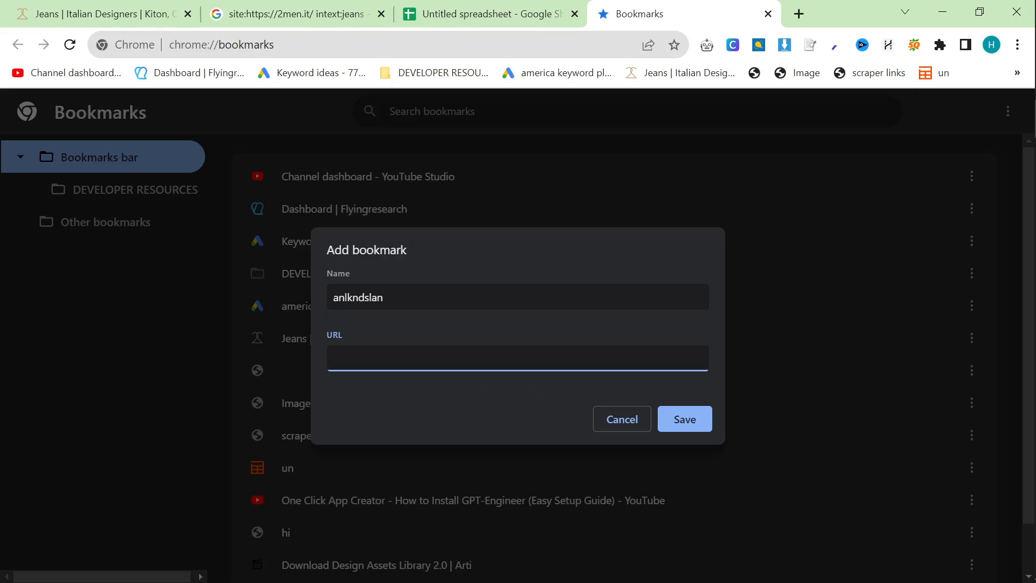
text(<)
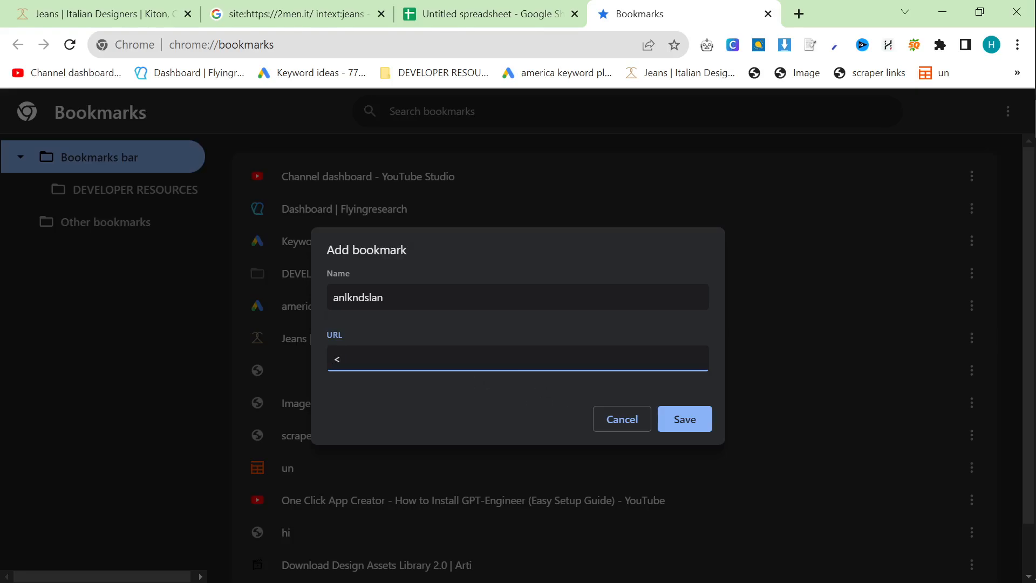
mouse_move(597, 408)
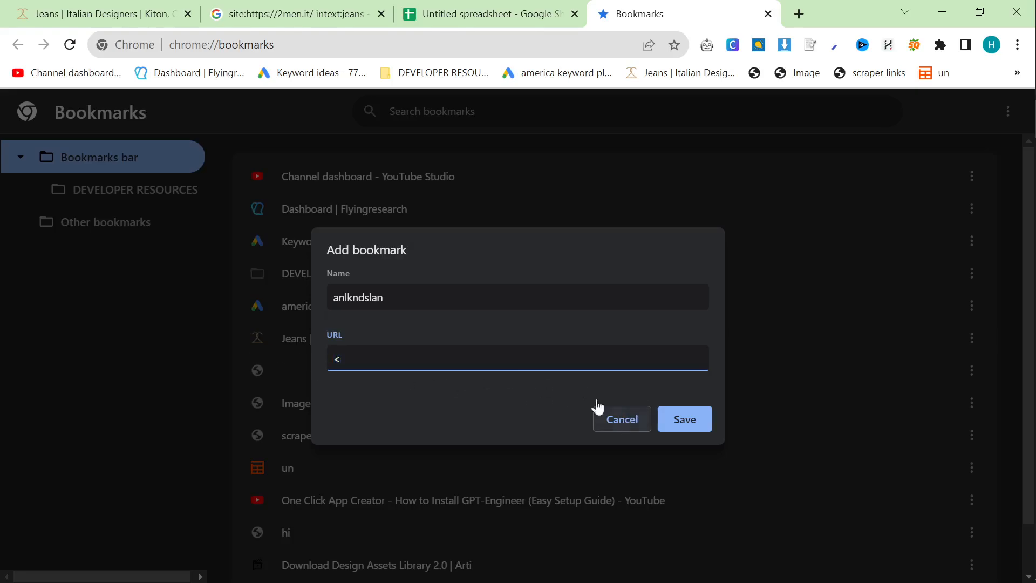
click(621, 418)
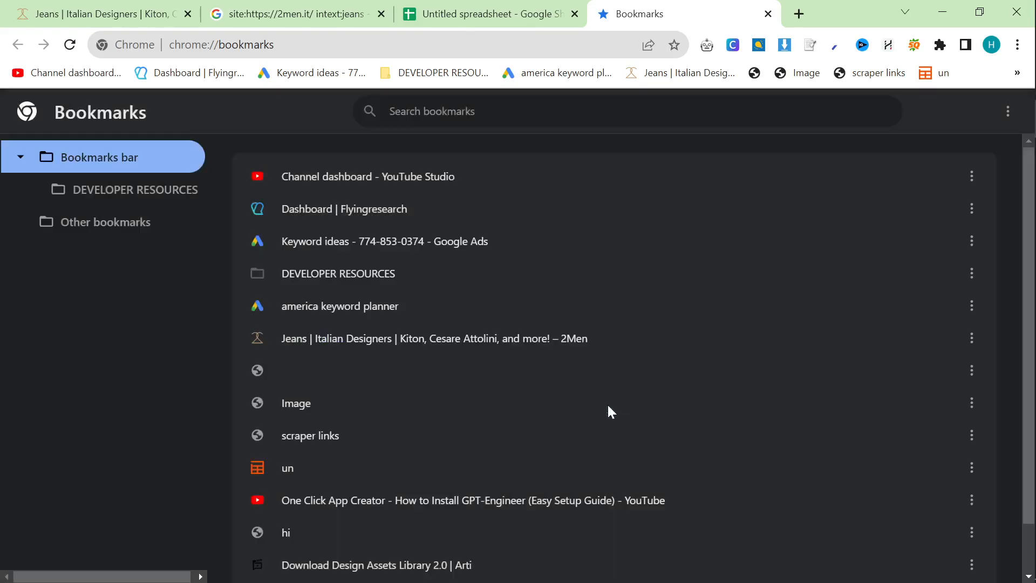
Paste the copied links into the spreadsheet and delete the leading Google link rows
click(490, 14)
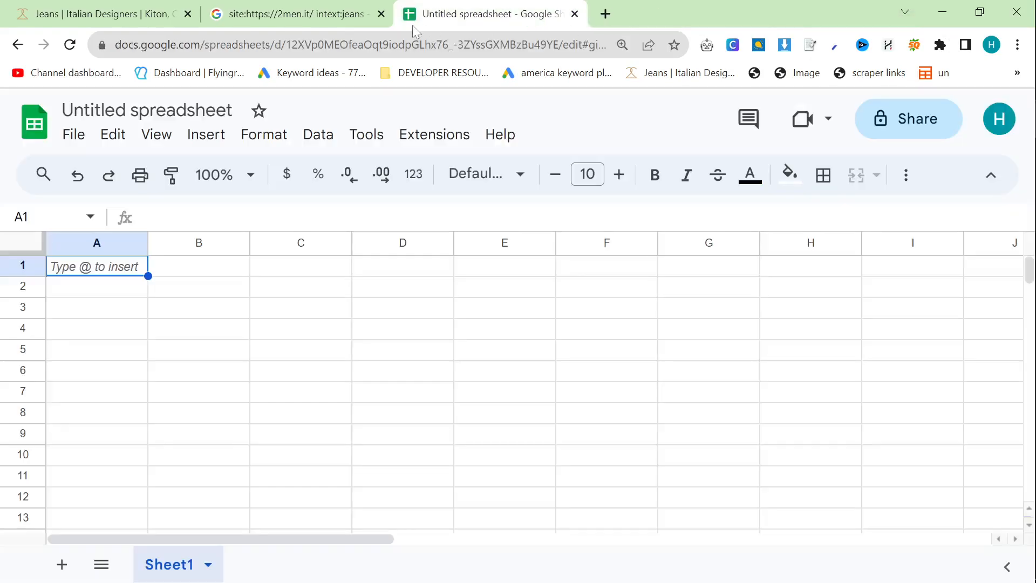
key(ctrl+v)
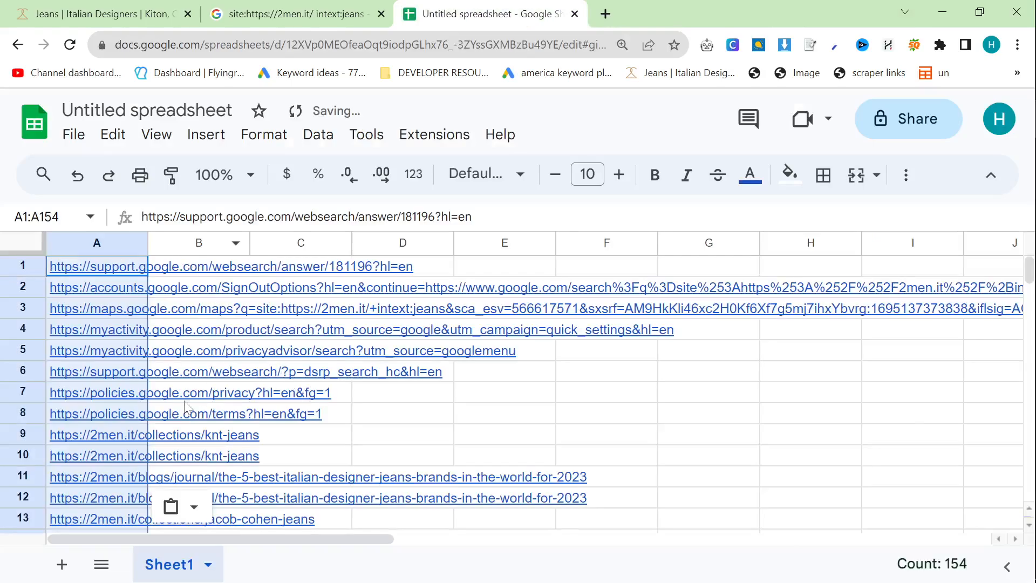
scroll(down, 3)
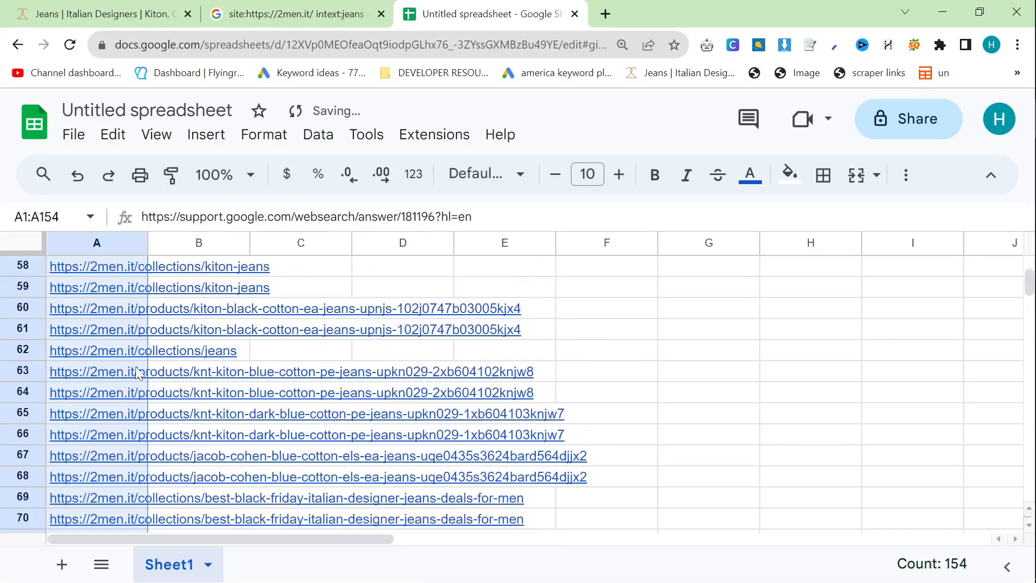
scroll(down, 3)
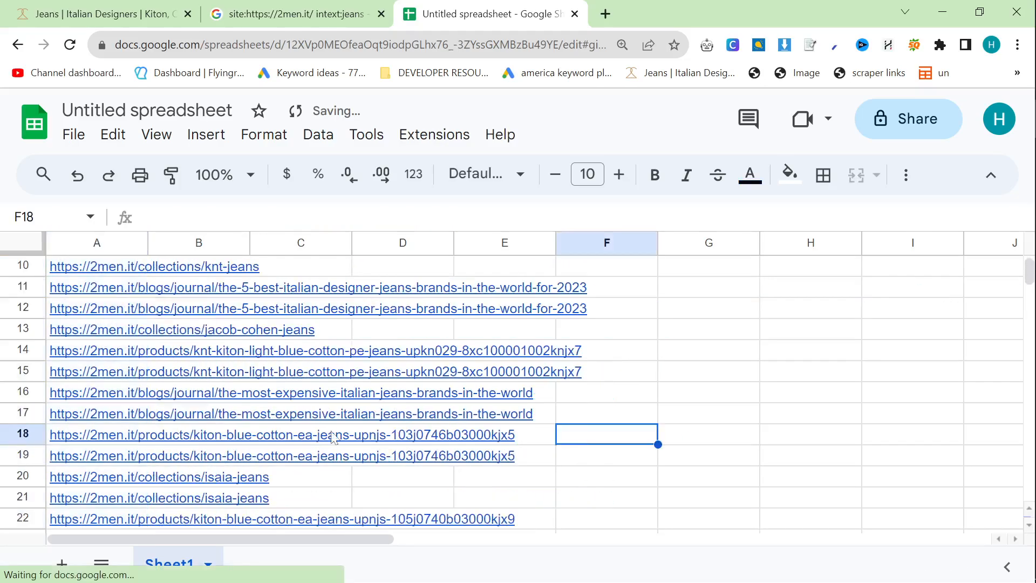
scroll(down, 3)
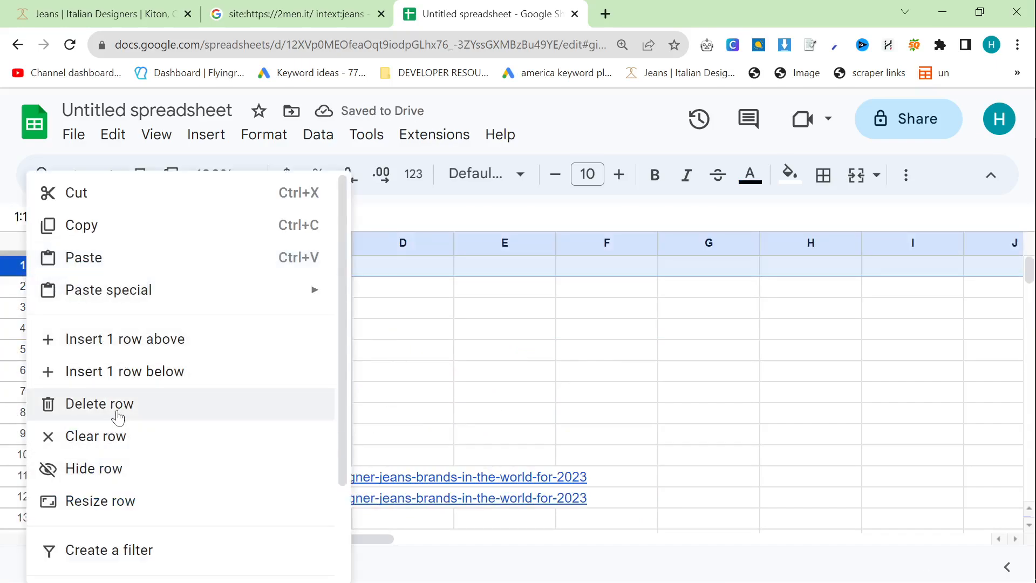
click(99, 404)
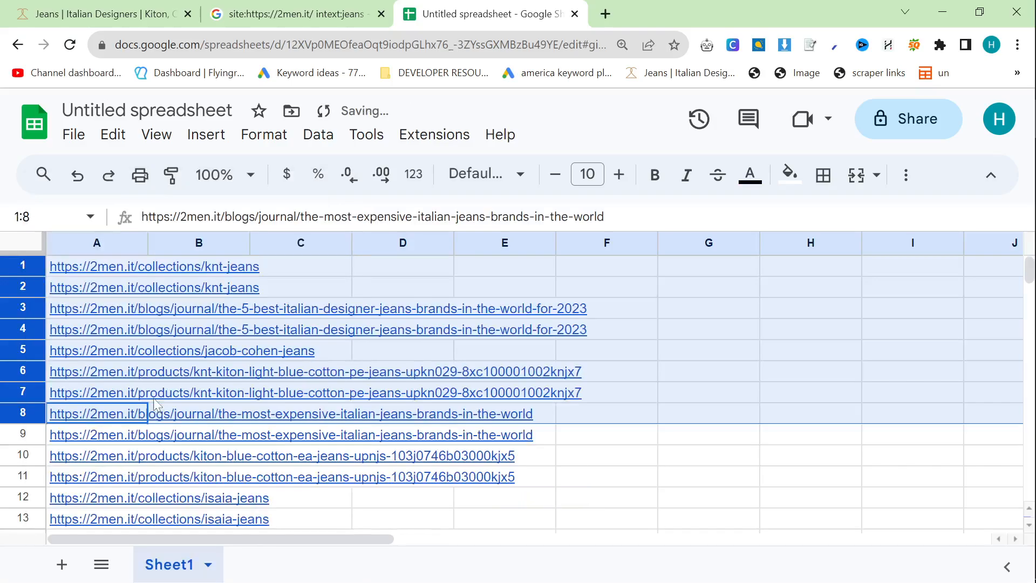
key(Ctrl+f)
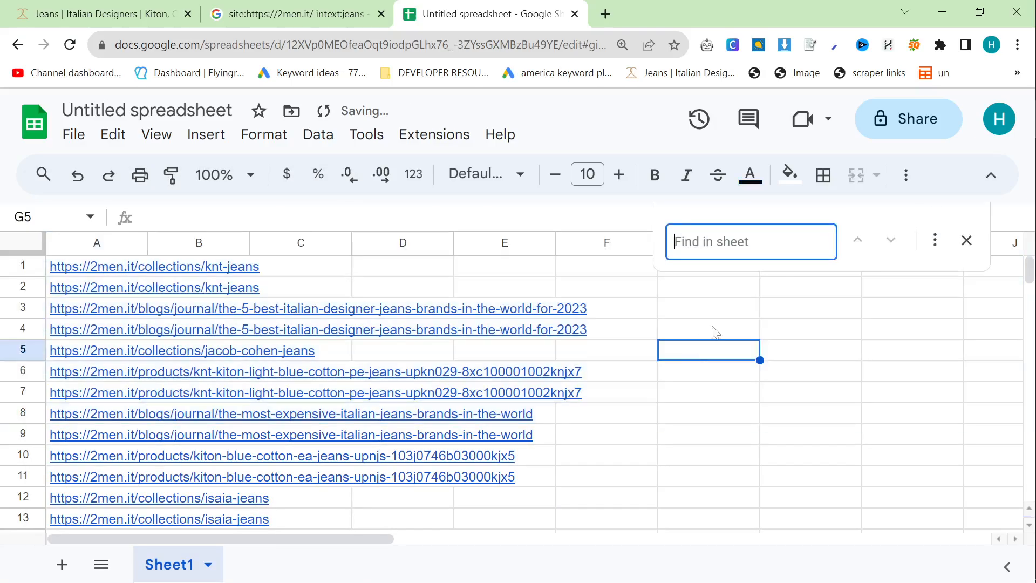
click(934, 240)
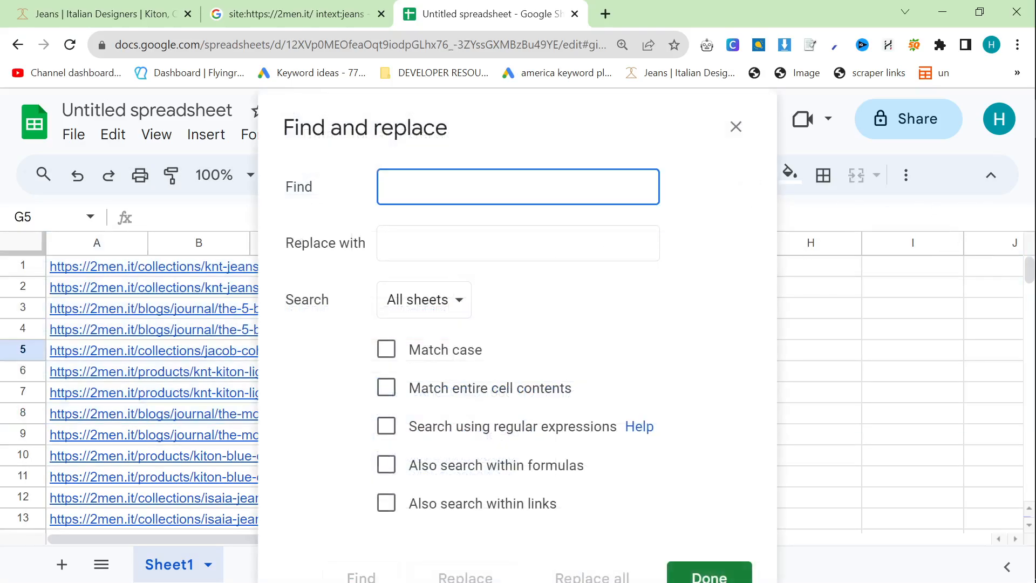
text(https://)
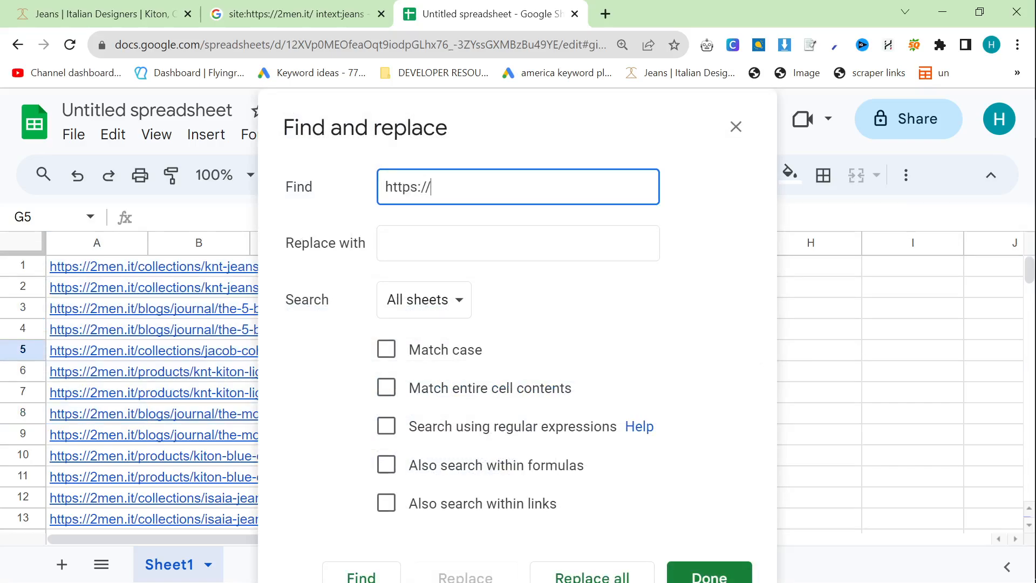
text(2men.it)
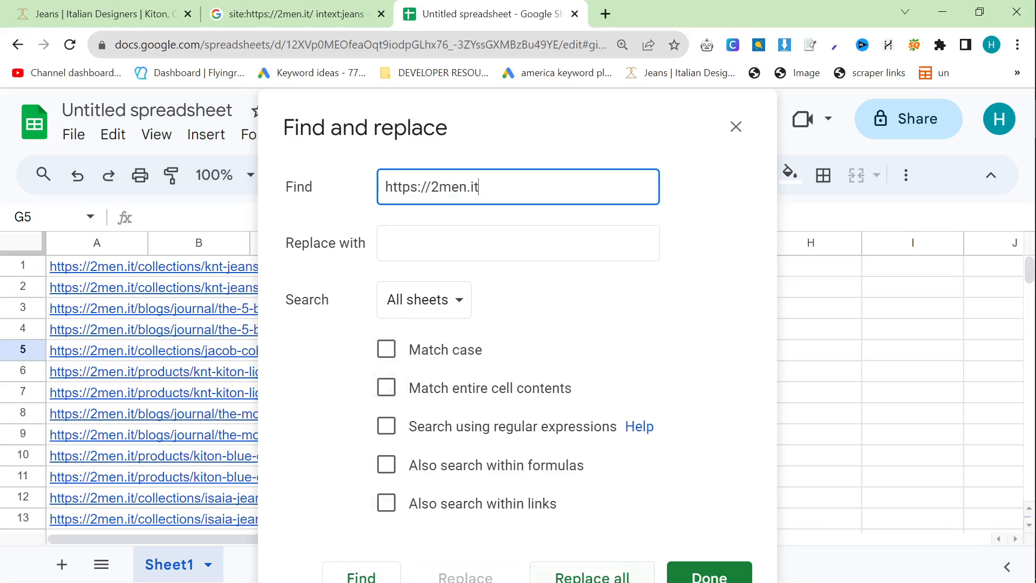
click(593, 576)
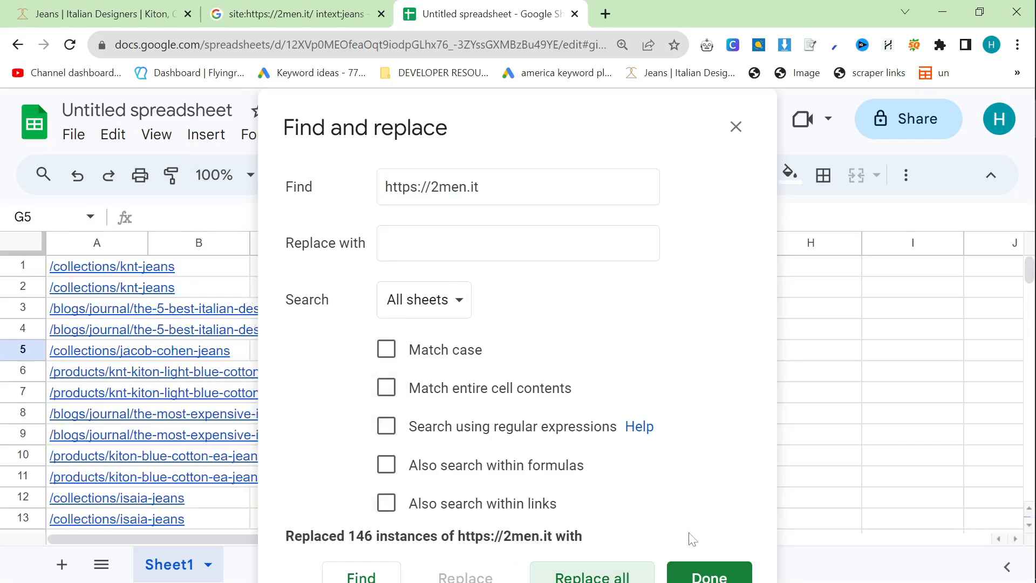
click(709, 580)
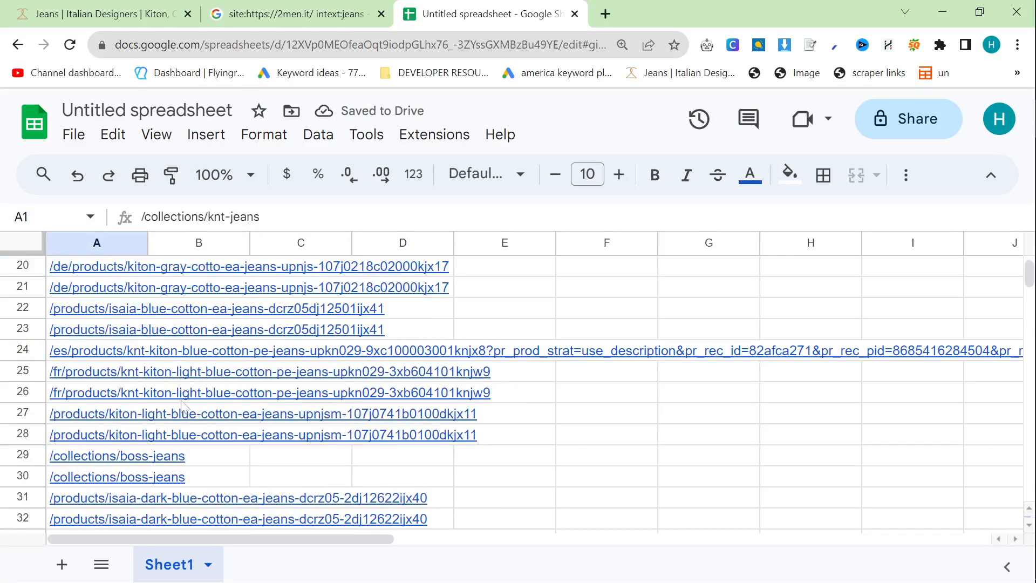
scroll(down, 3)
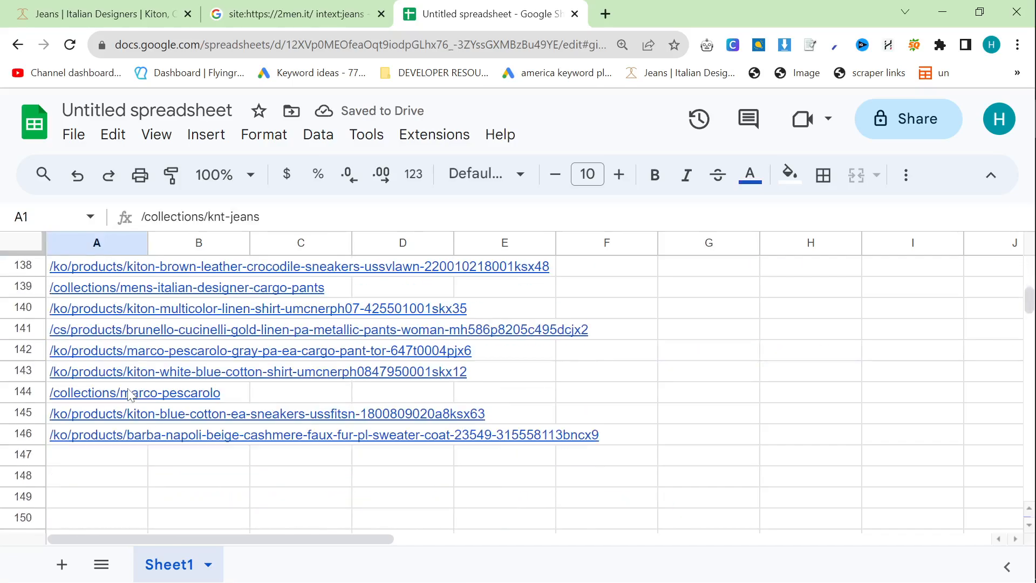
click(97, 243)
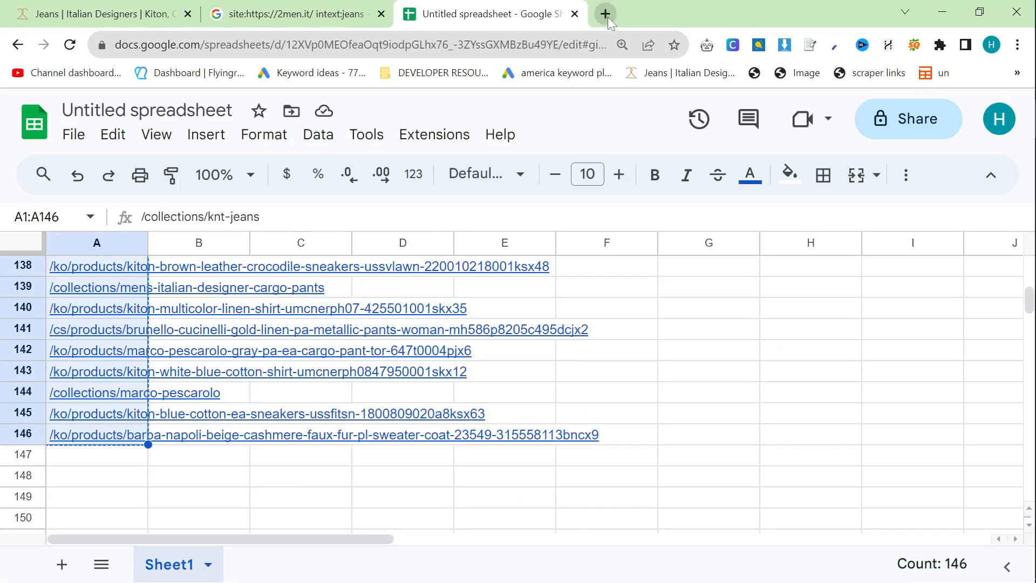
Send ChatGPT the pasted paths asking for 6-10 completely unique internal links for a best jeans article
click(605, 14)
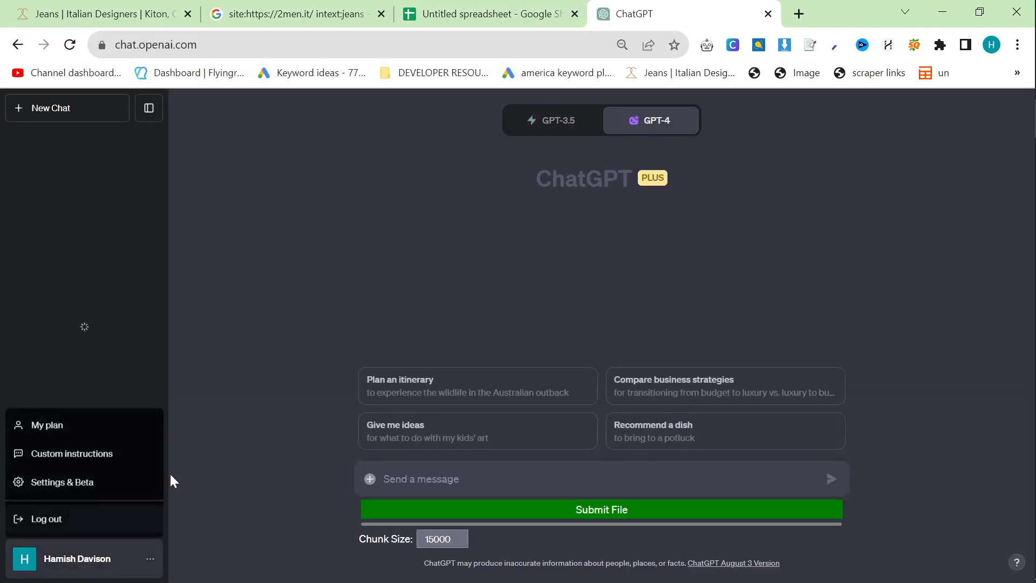
click(72, 453)
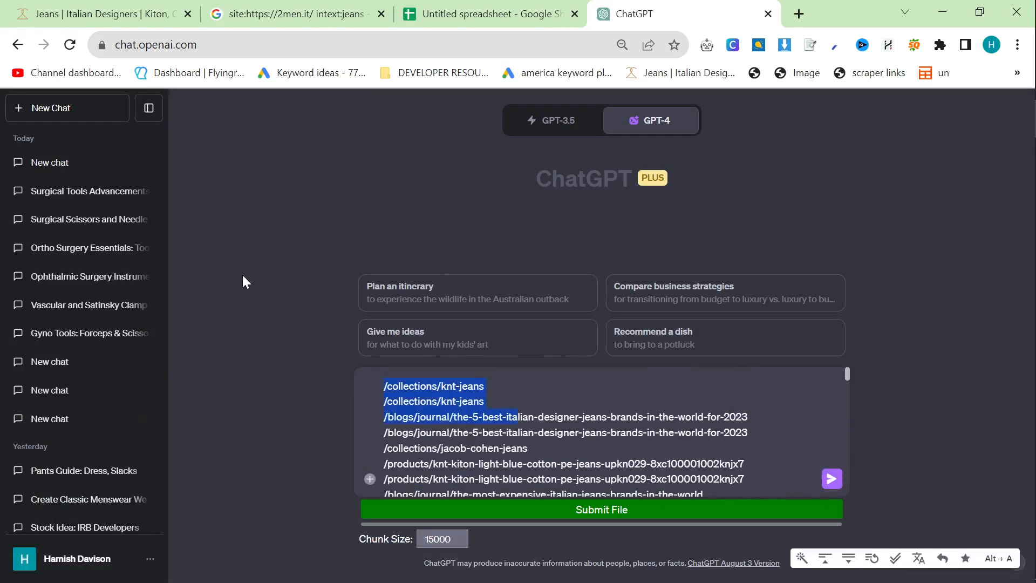
text(Can you give me)
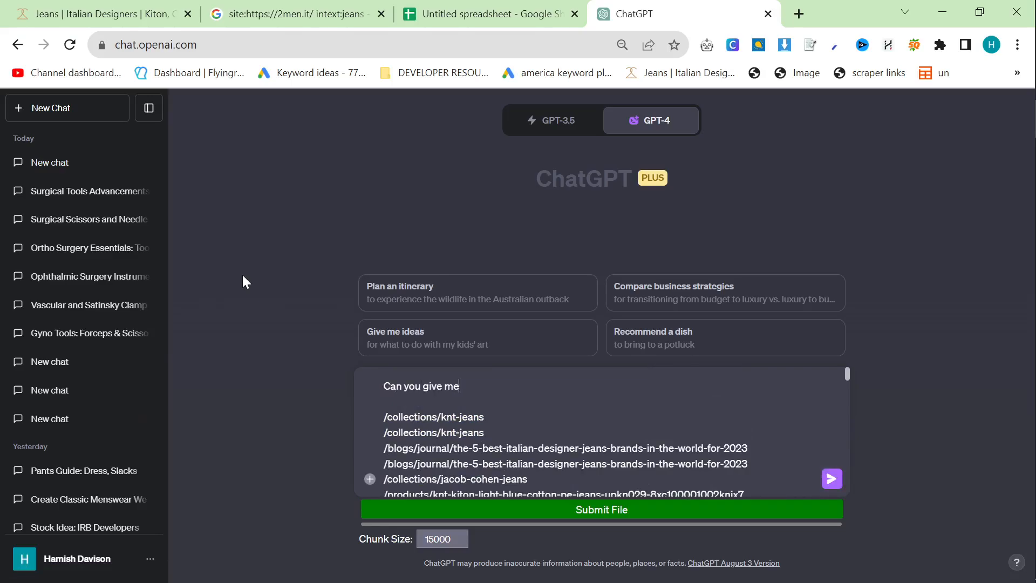
text(6-10 internal)
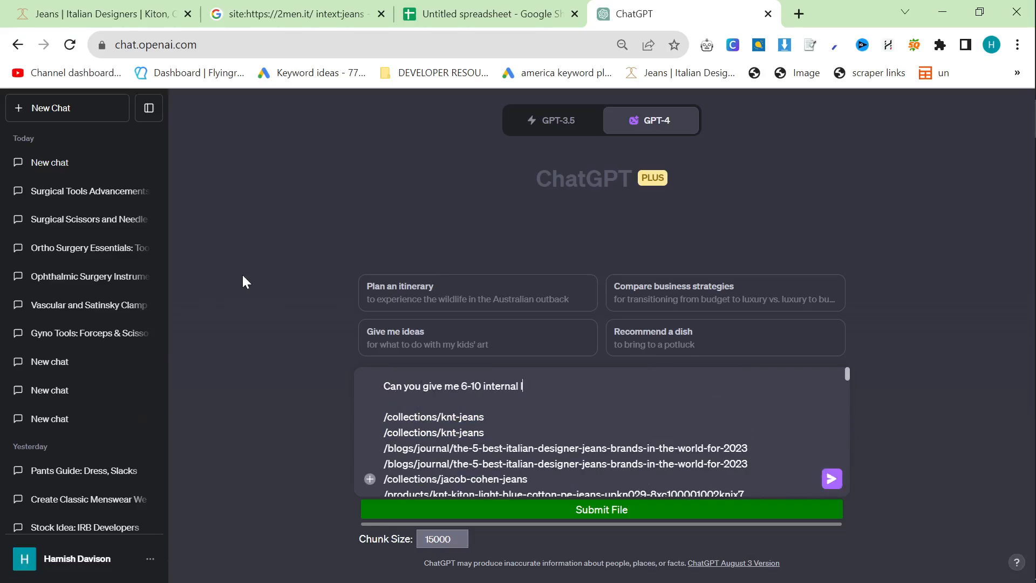
text(links that are completely)
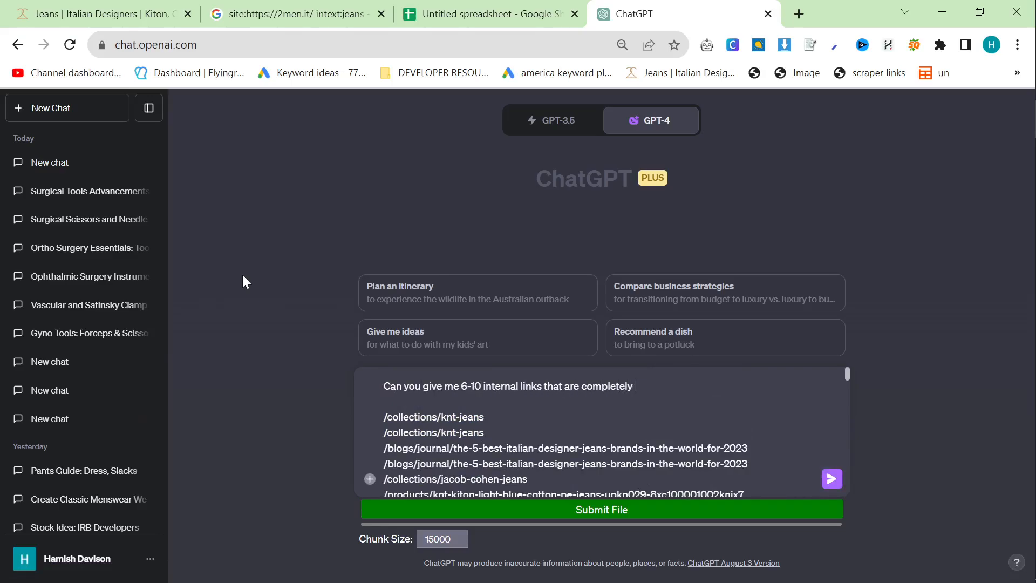
text(unique for an article about)
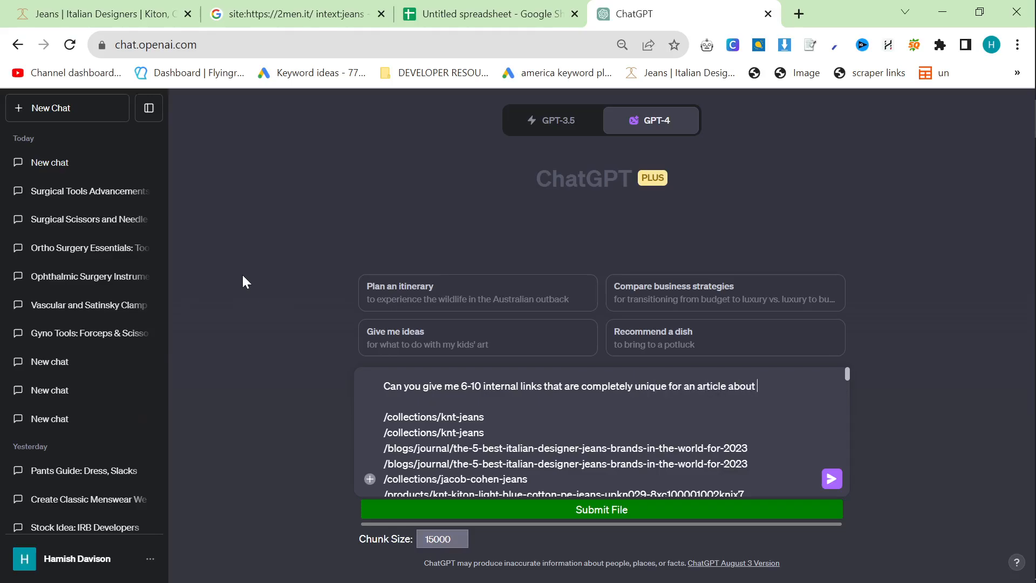
text(best i)
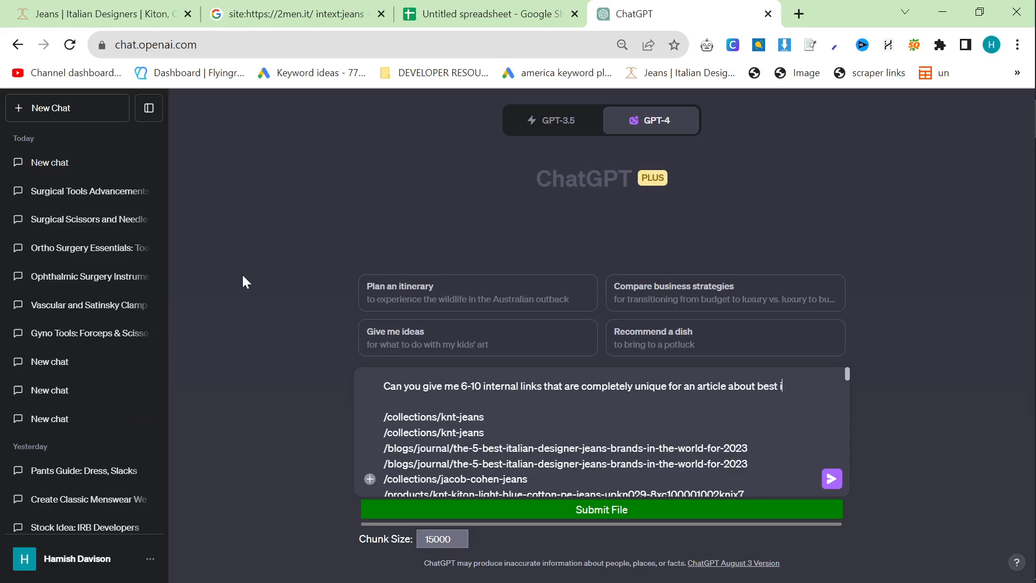
text(jeans brands)
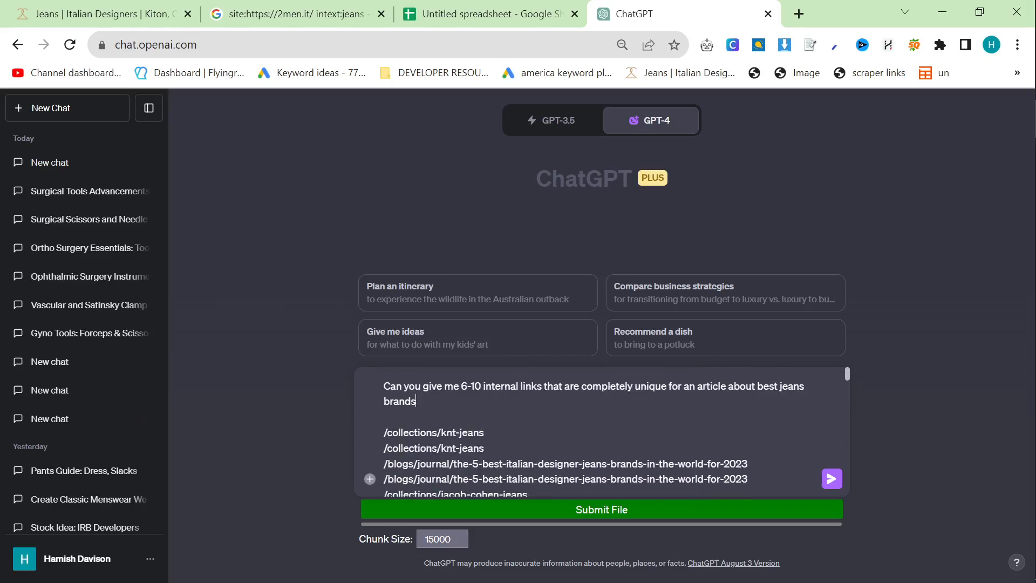
scroll(down, 3)
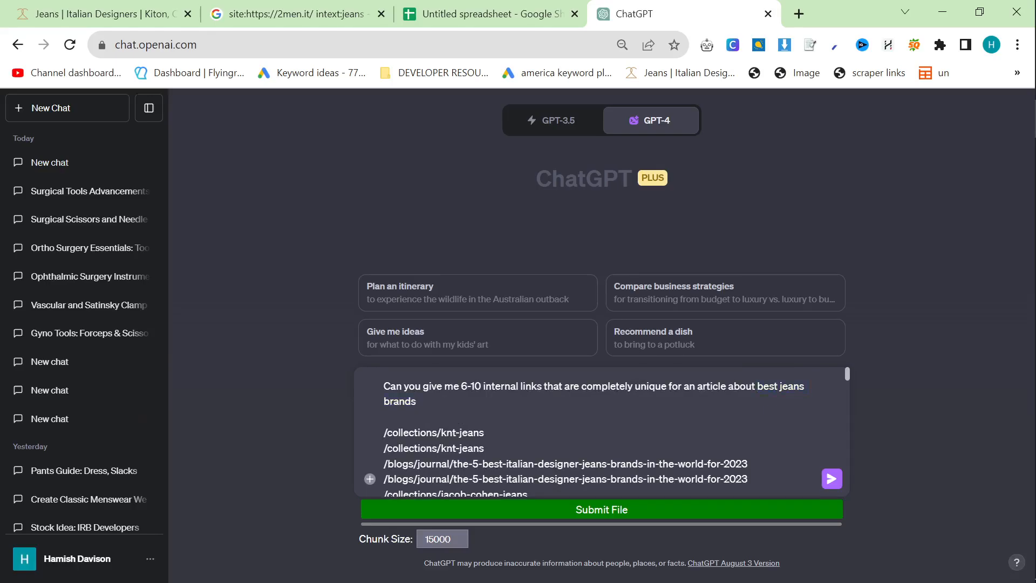
click(831, 479)
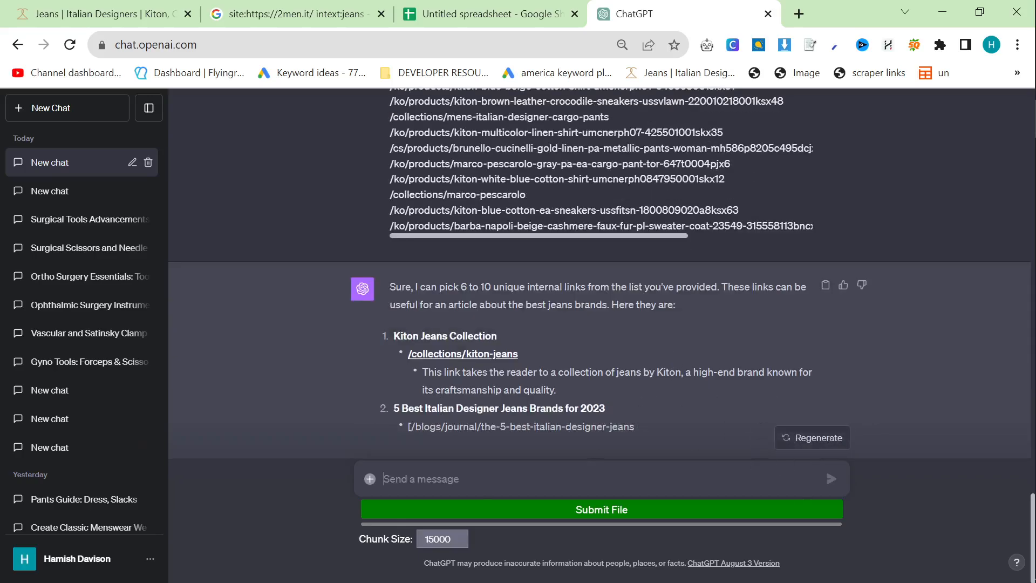
Send a follow-up: 'can you just give me the links and stop...'
text(can you just give me the links)
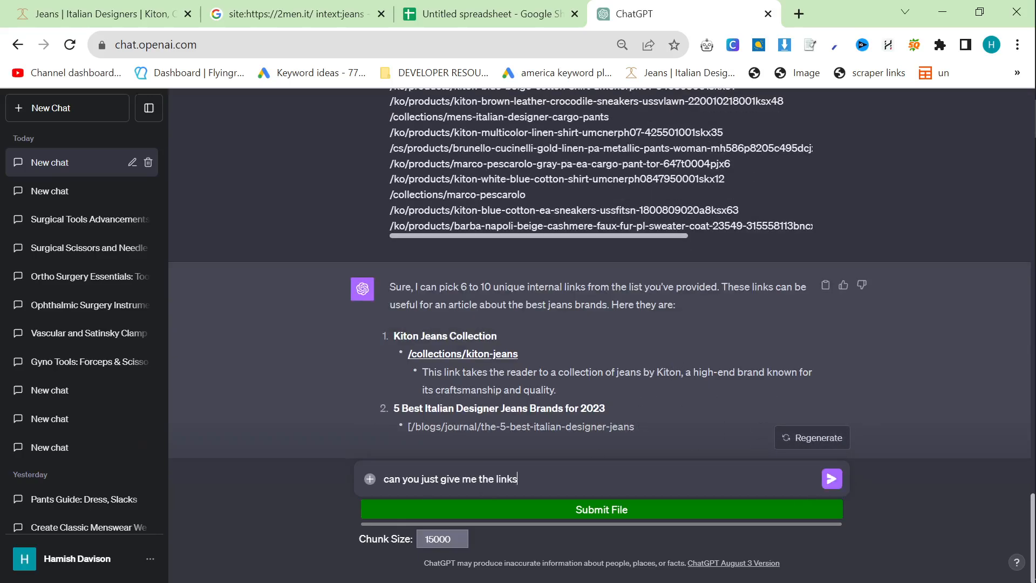
text(and stop arsigi)
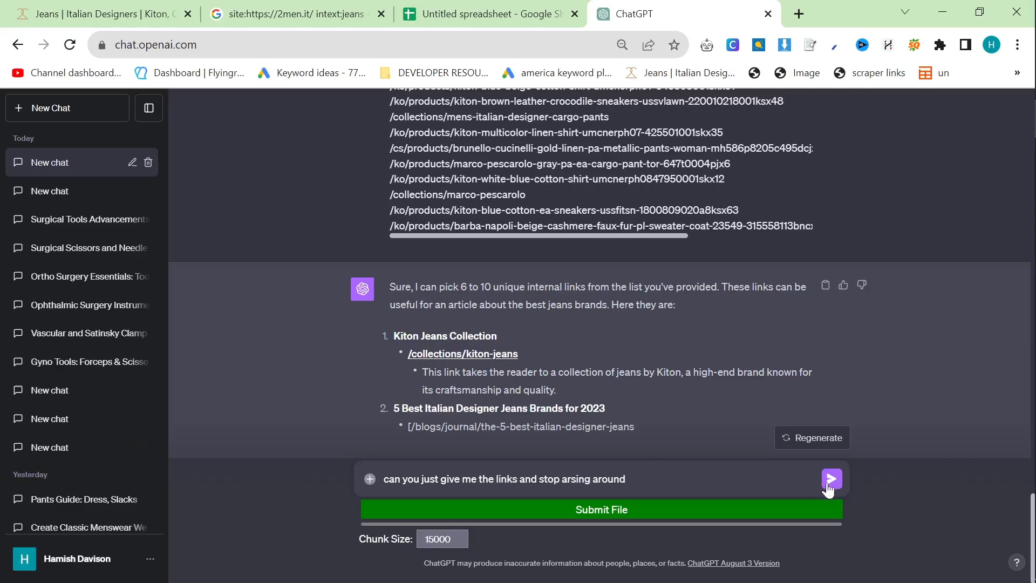
click(831, 478)
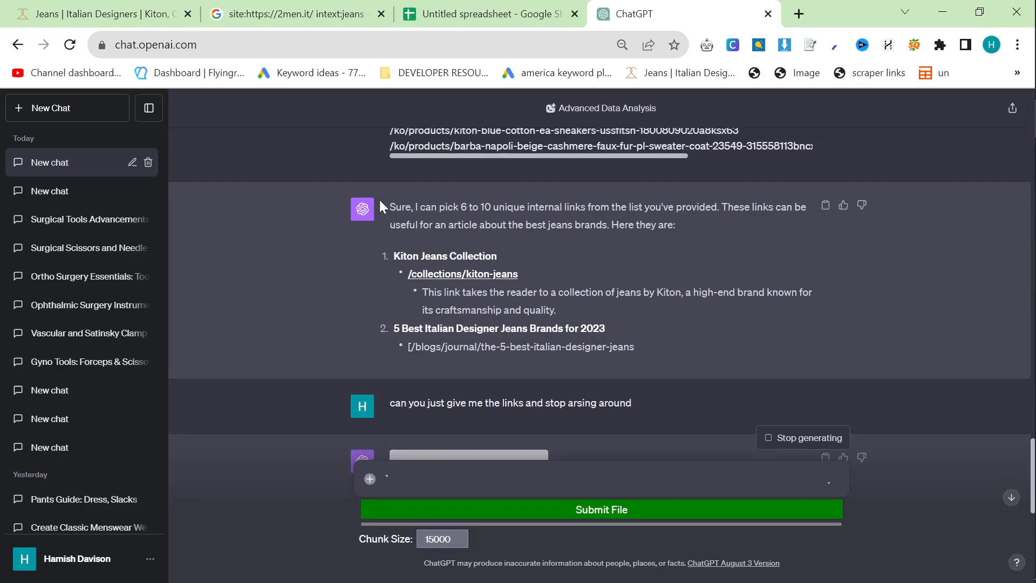
mouse_move(404, 290)
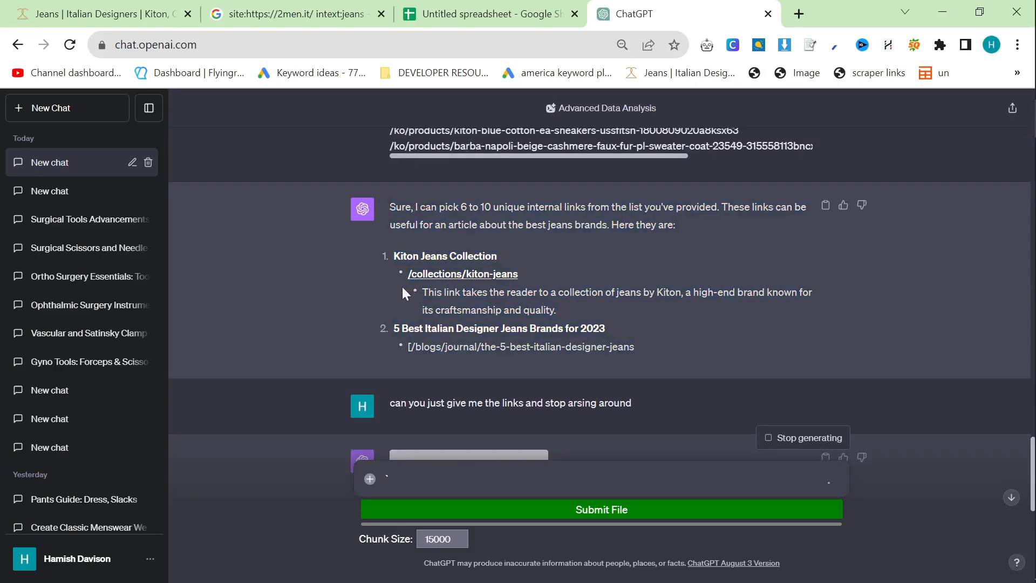
Select the first suggested link and expand the reply's hidden working code
drag(390, 206, 557, 310)
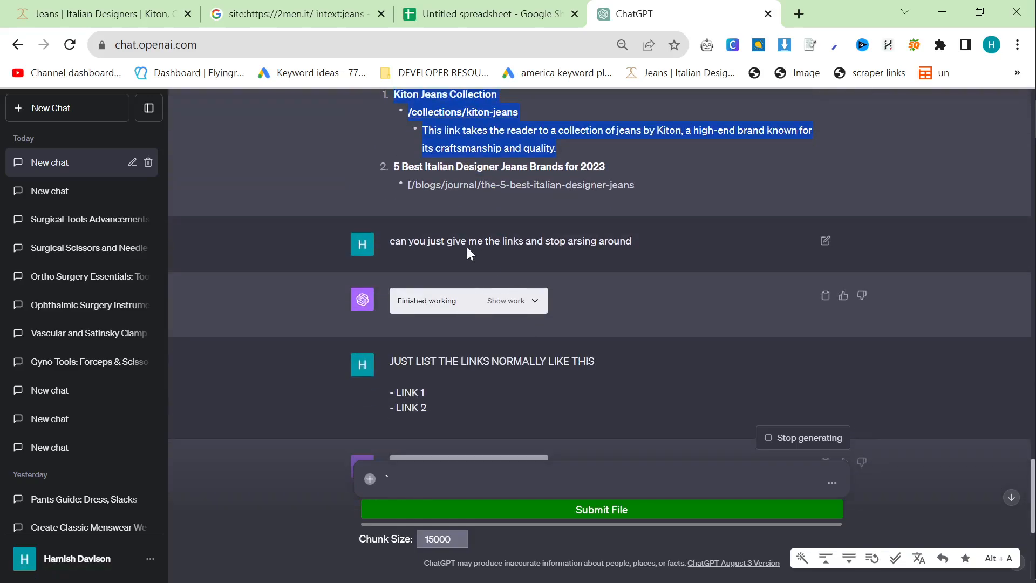
click(505, 300)
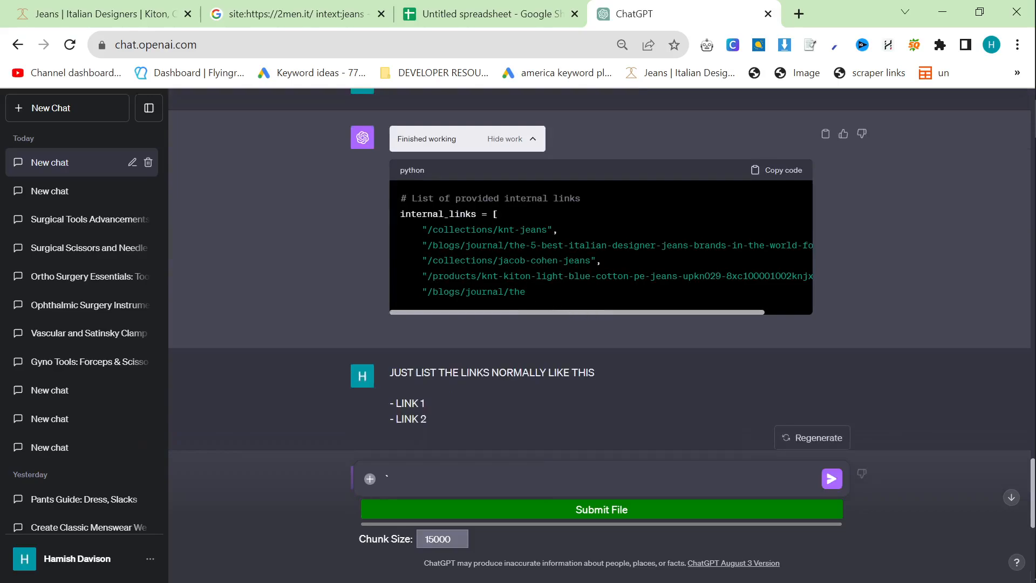
scroll(down, 3)
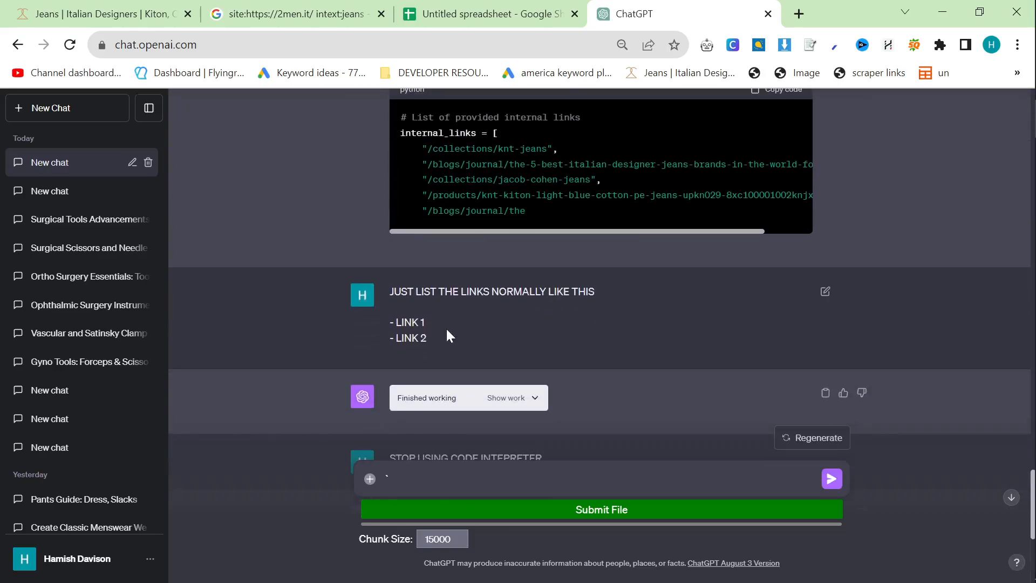
scroll(down, 3)
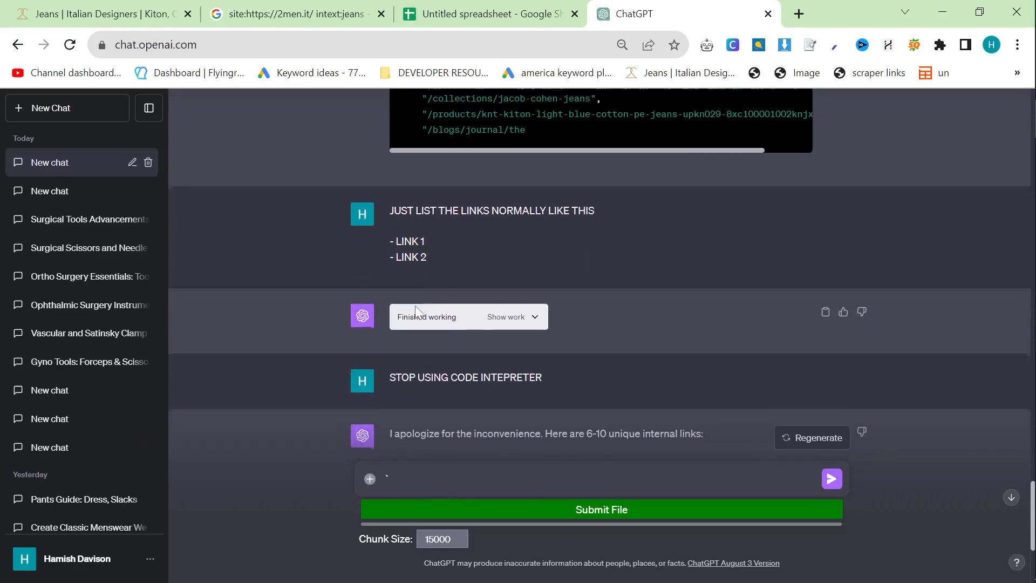
click(506, 317)
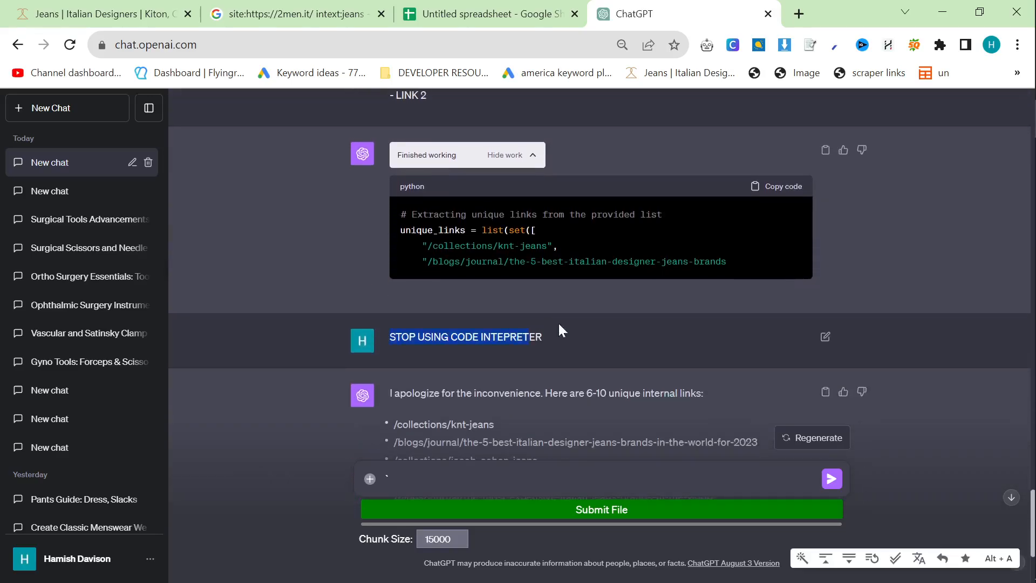
scroll(down, 3)
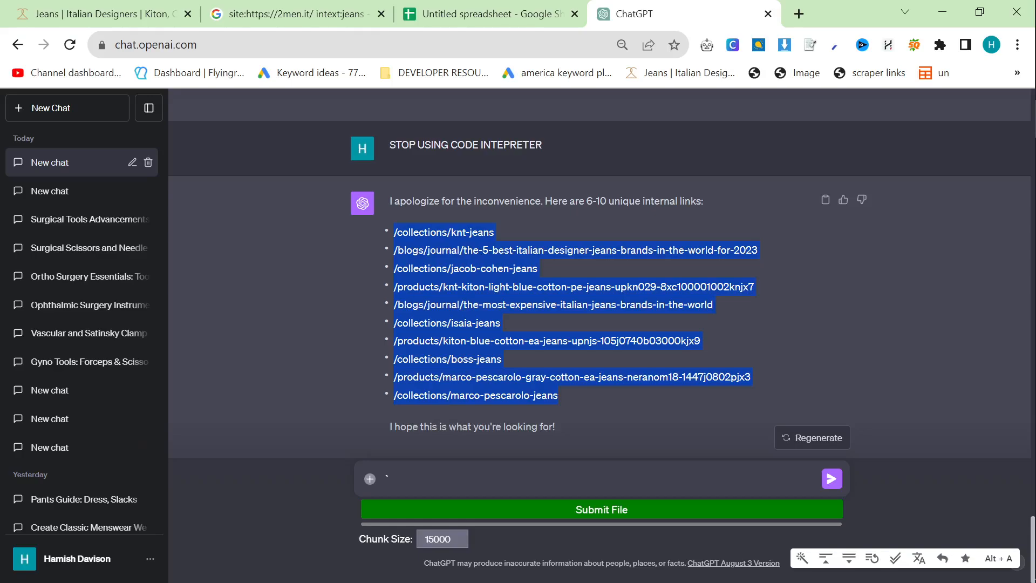
mouse_move(516, 361)
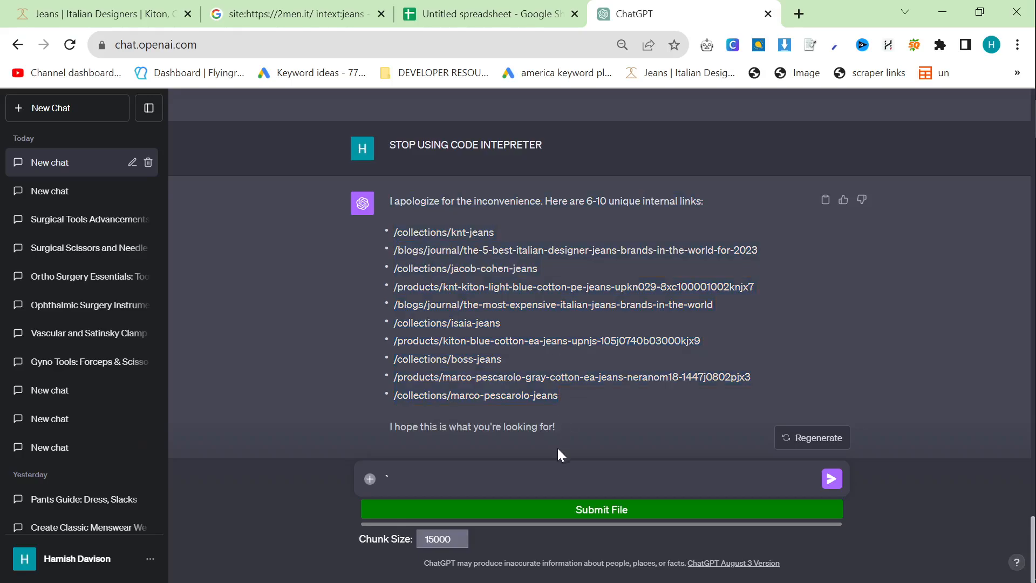
Type '/col' in the message box and select the reply listing unique internal links
text(/col)
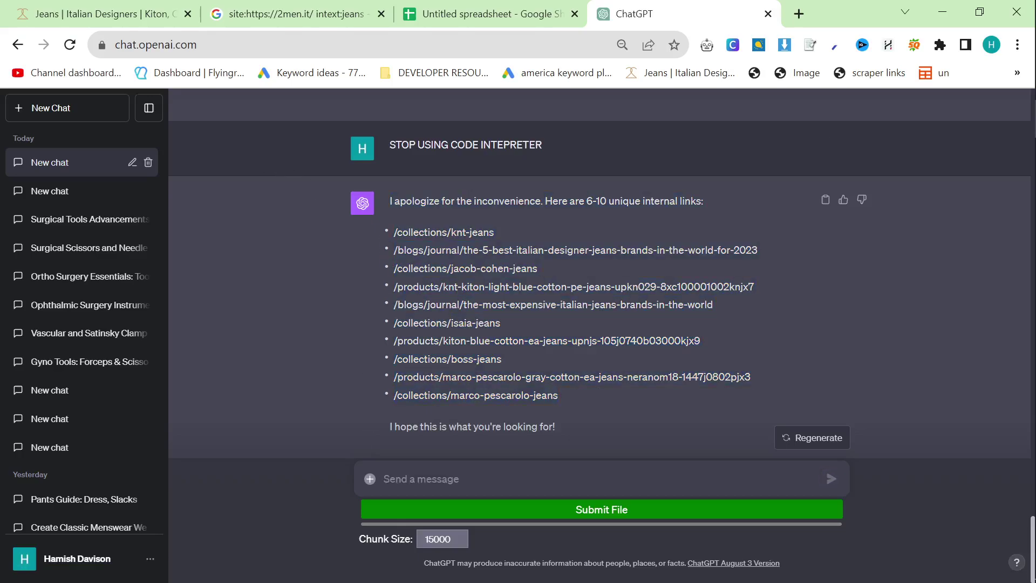
drag(463, 323, 557, 394)
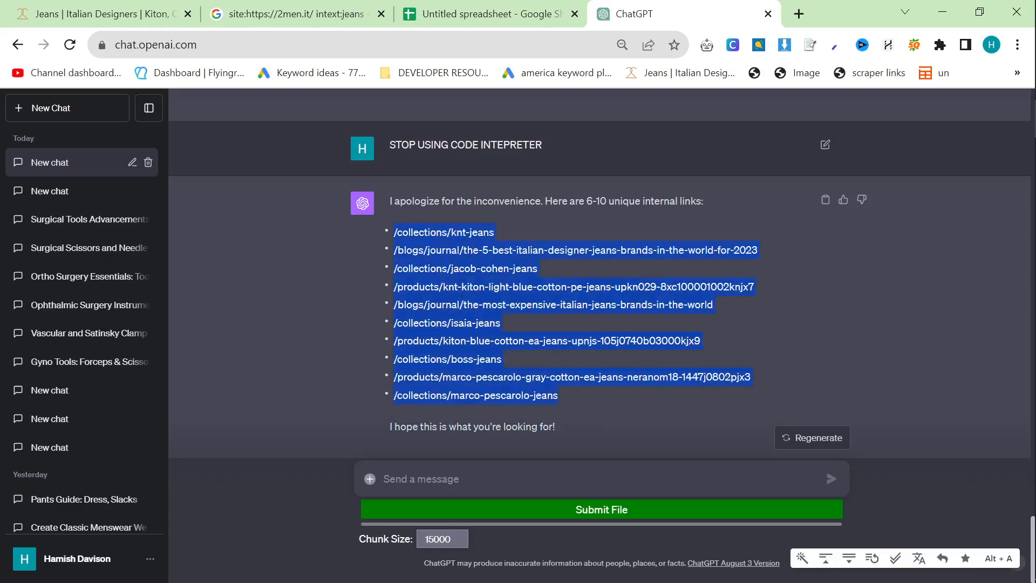
mouse_move(328, 6)
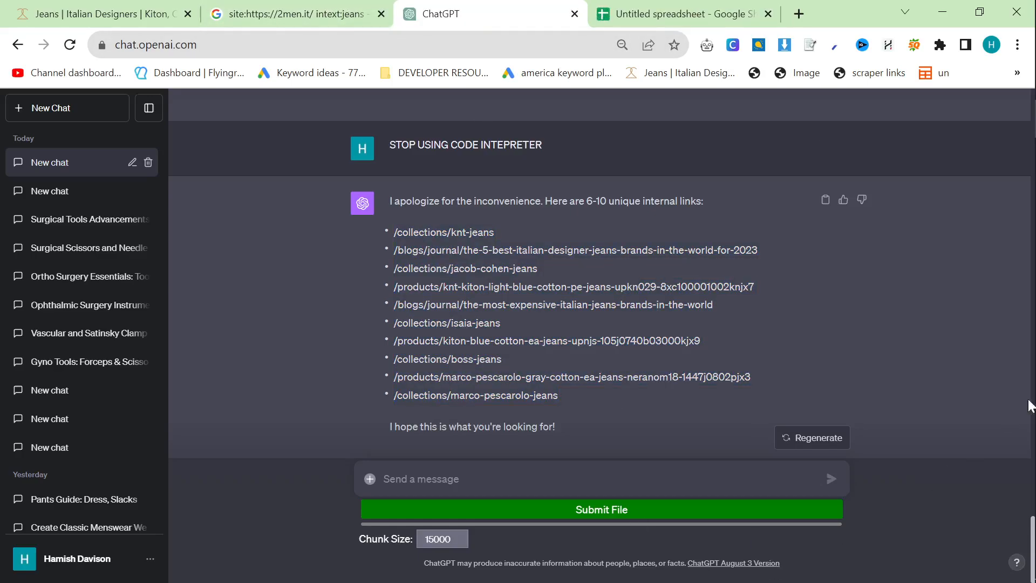
drag(391, 200, 557, 395)
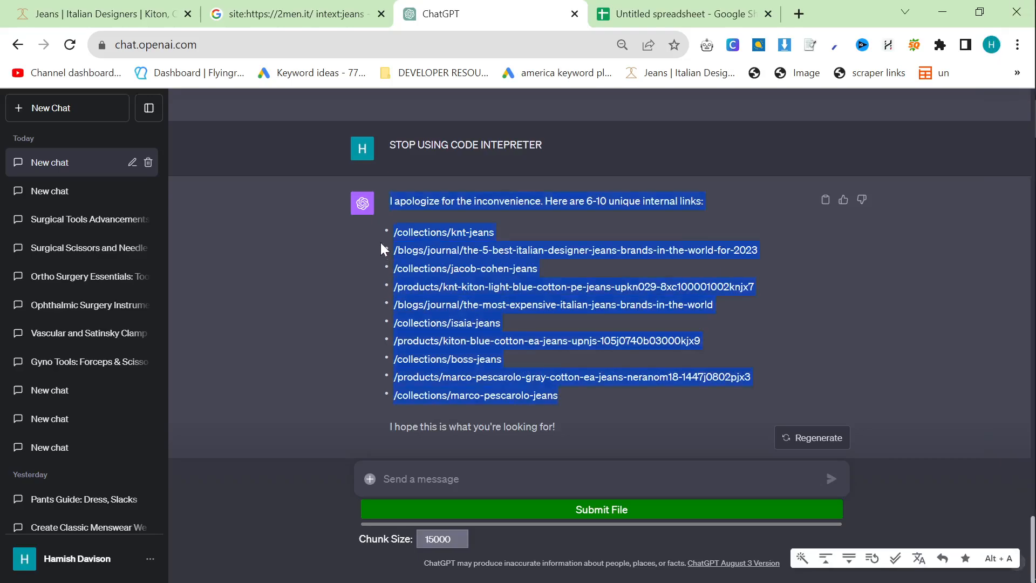
click(540, 322)
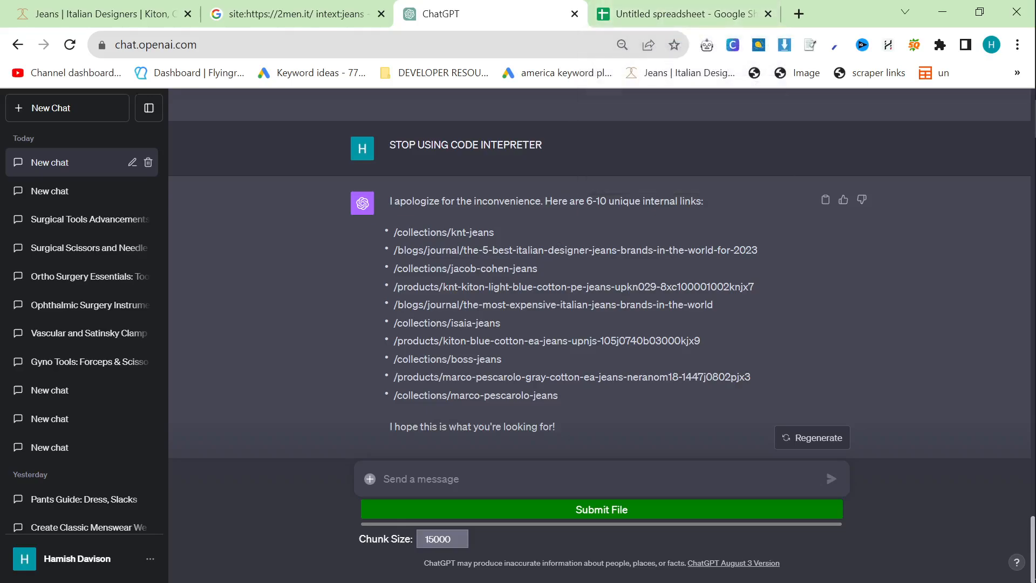
mouse_move(696, 97)
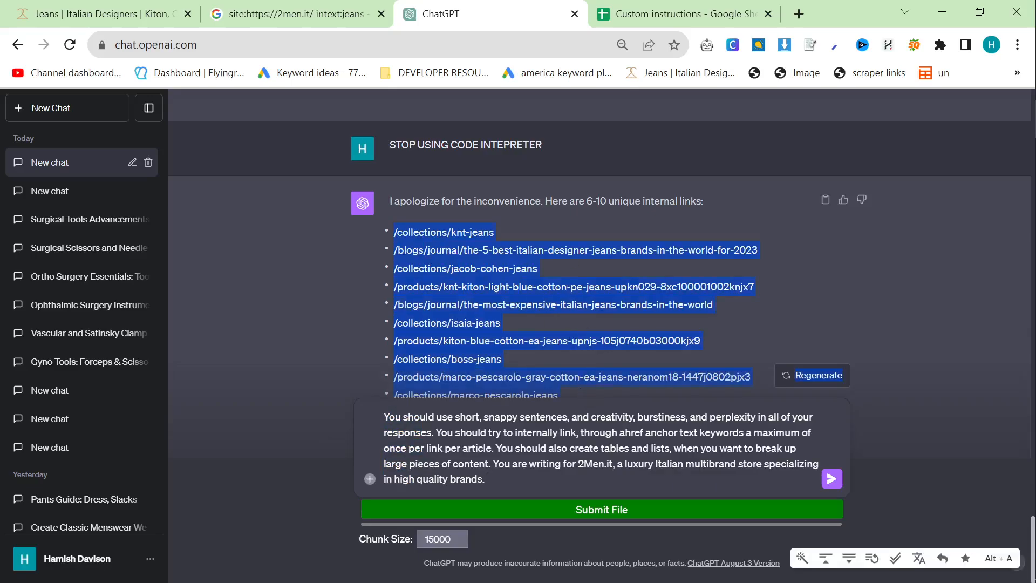
Draft 'This is an example of a custom instruction, can you write another one for 2Men Luxury'
click(486, 478)
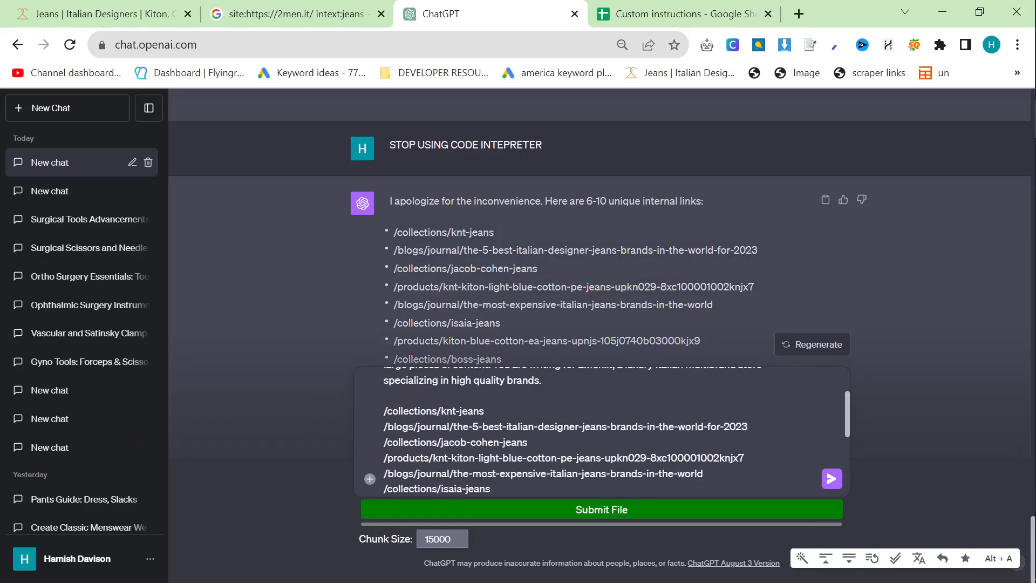
text(Here are t)
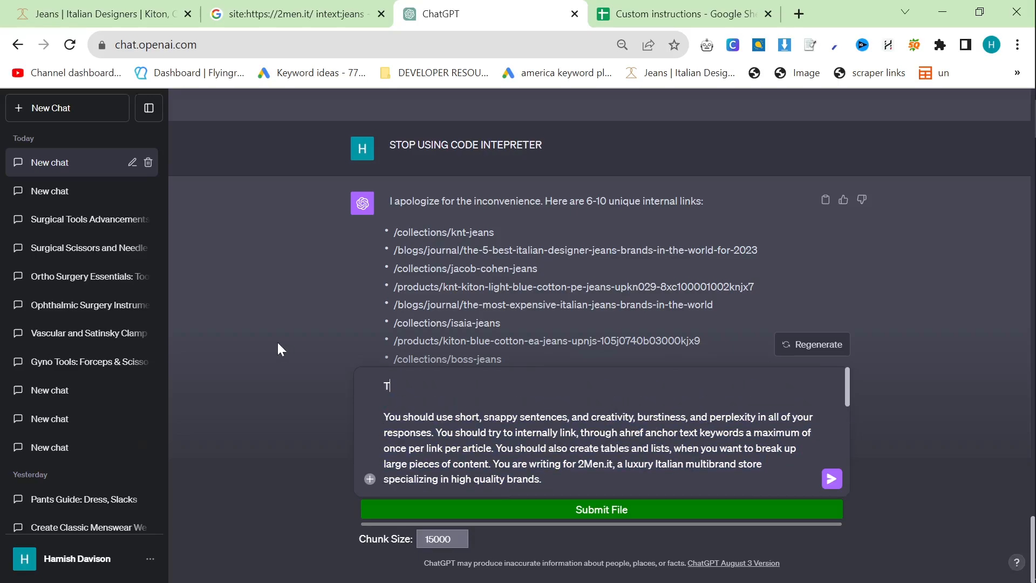
text(his is an example of a c)
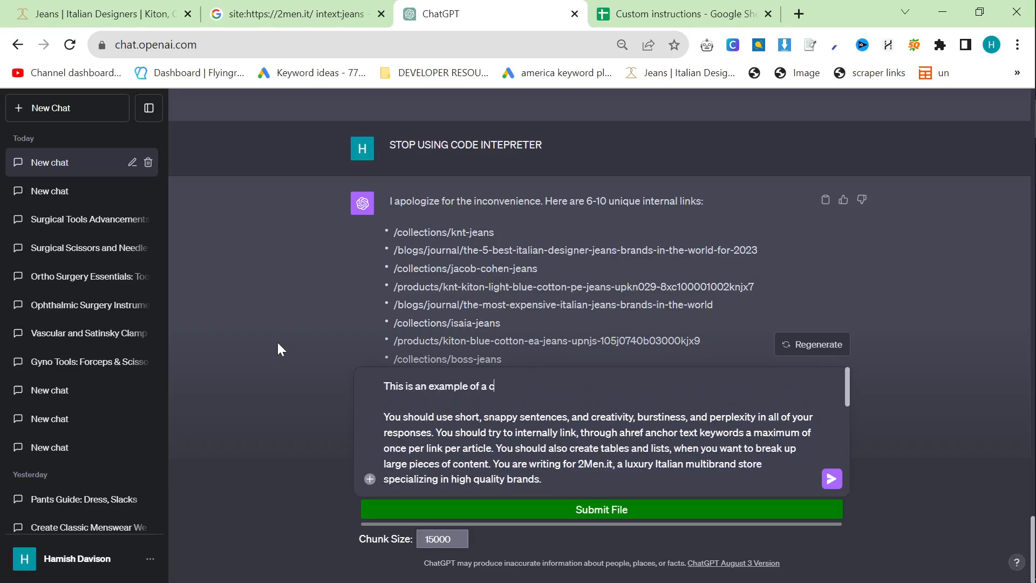
text(ustom instruction can you w)
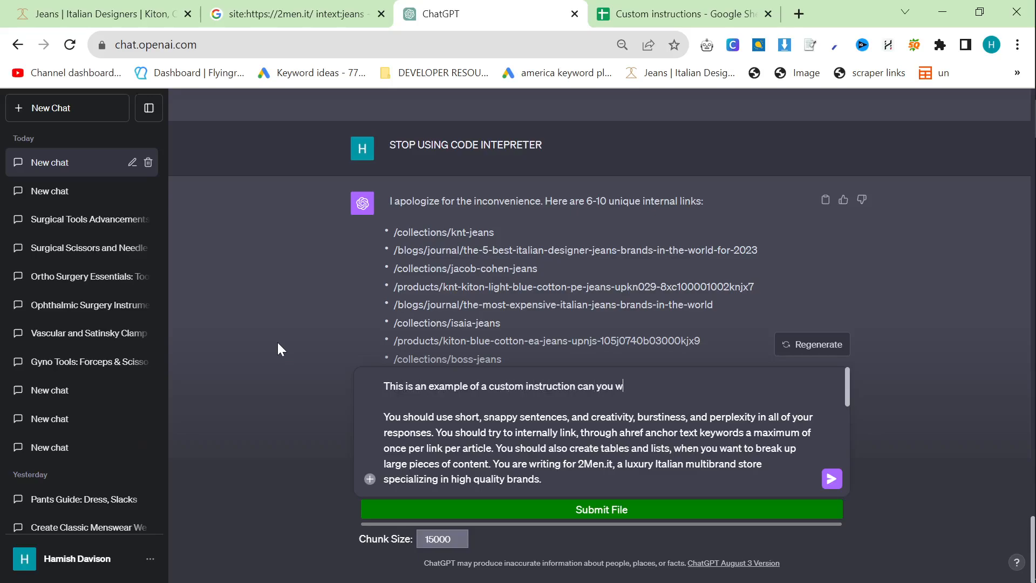
text(rite a)
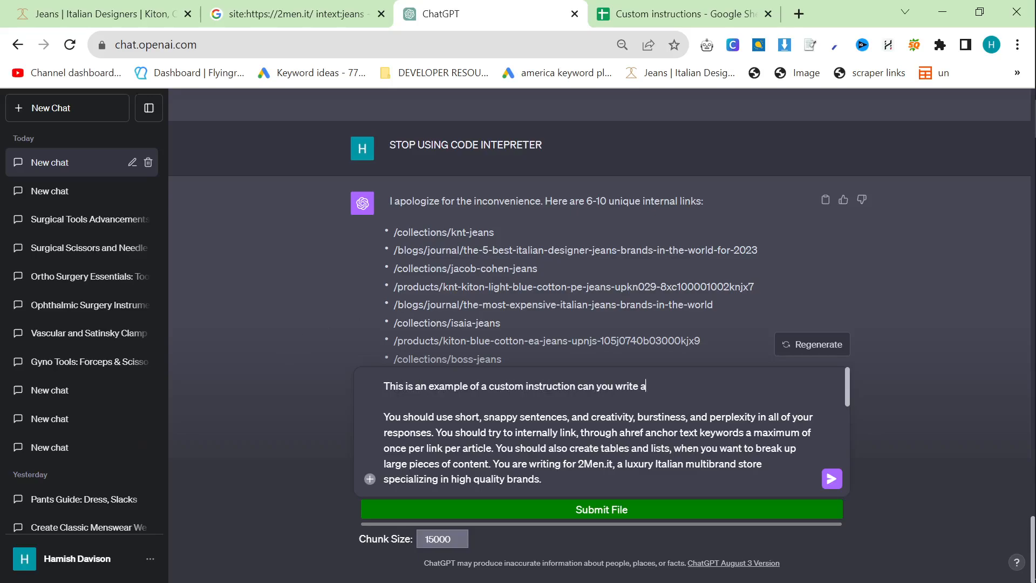
text(nother one for my bus)
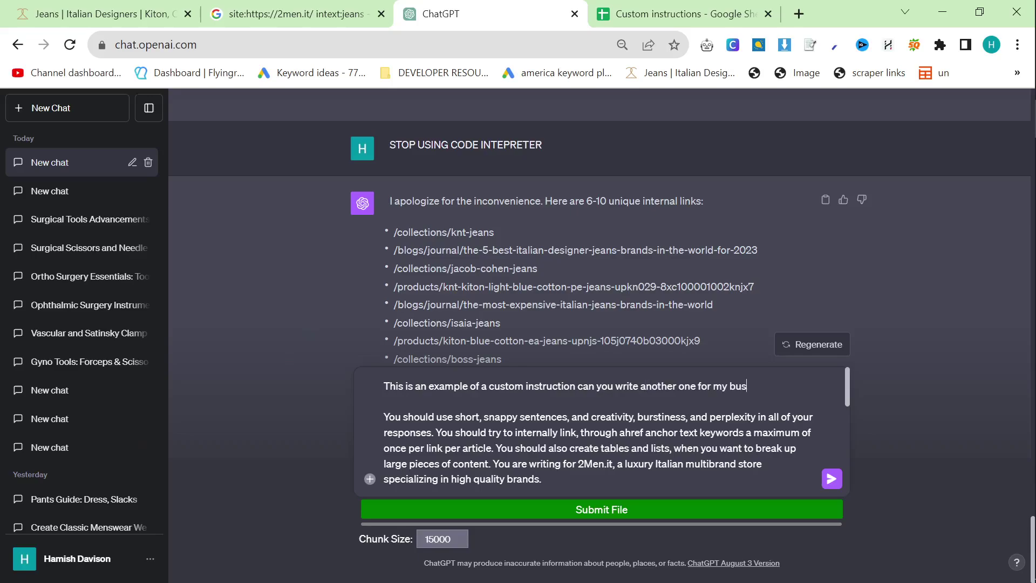
text(iness, which is called)
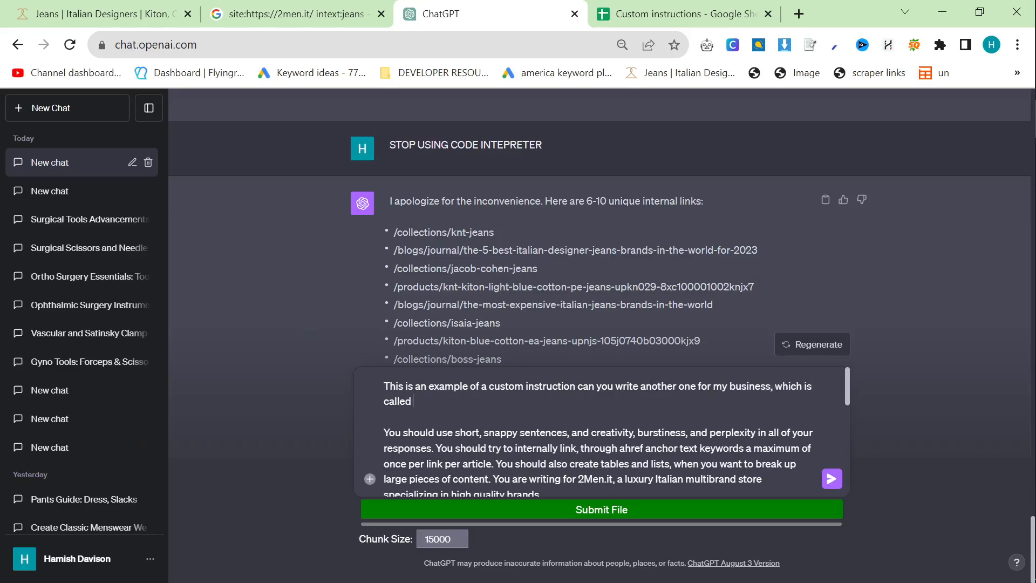
text(2Men Luxury.)
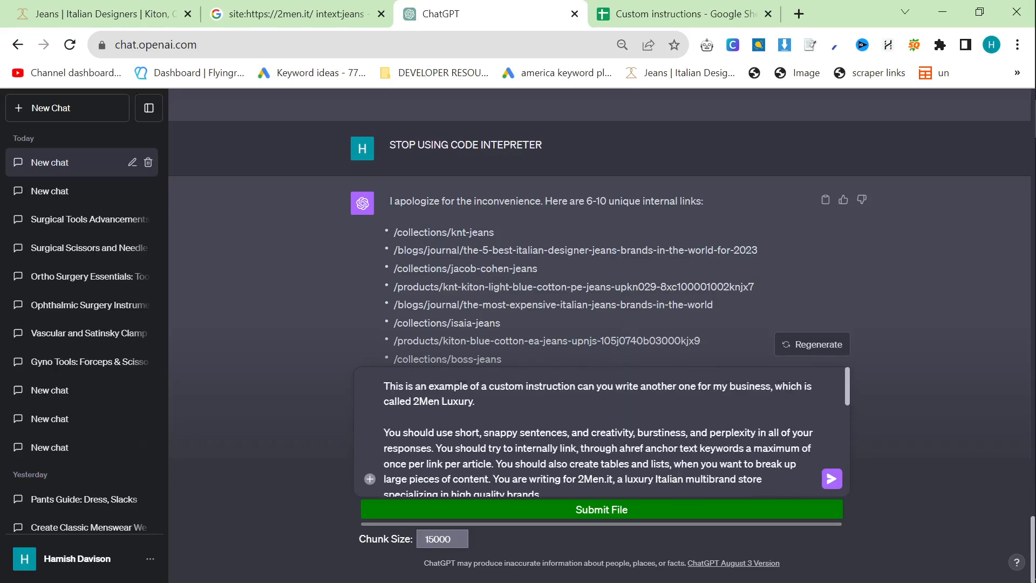
scroll(down, 3)
text( for Chat)
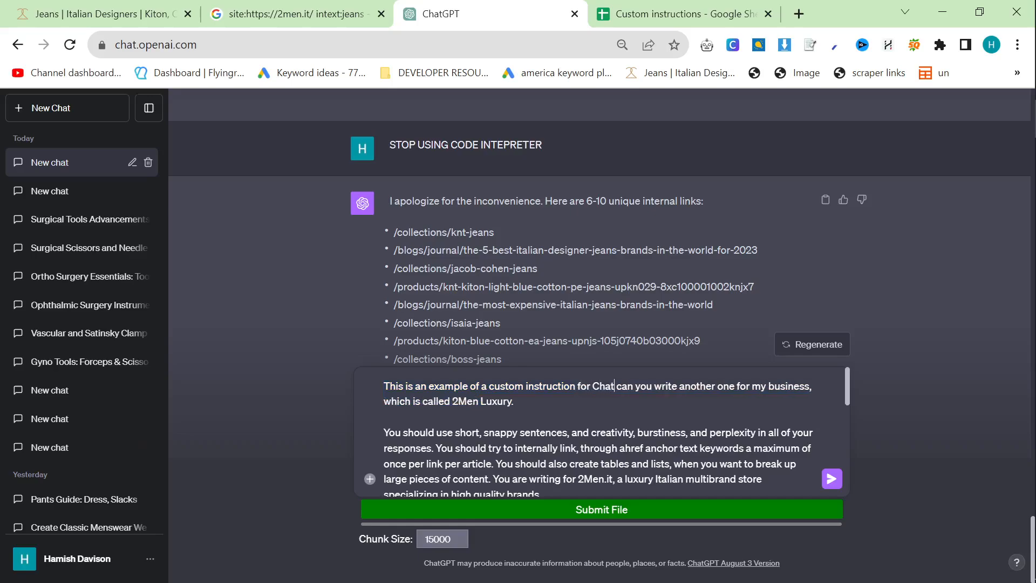
text(GPT, which you don't know about yet, bu)
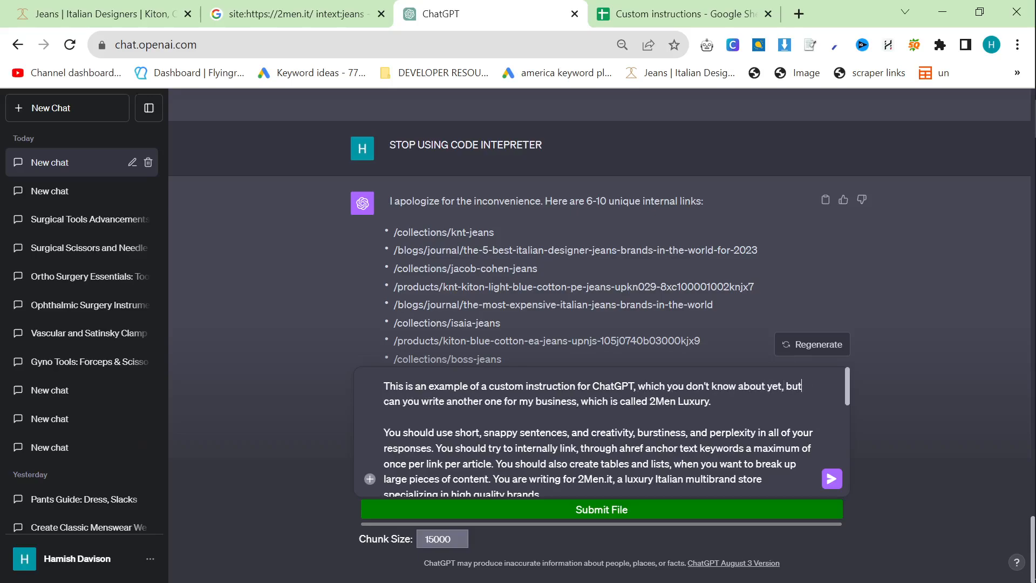
text(is a way to give context to ChatGPT before having it write something,)
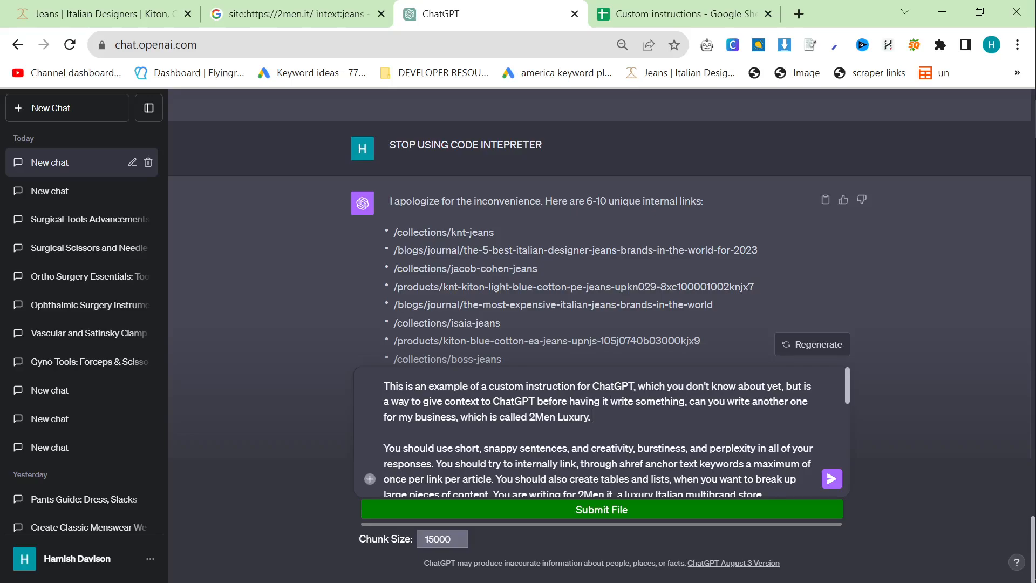
click(80, 14)
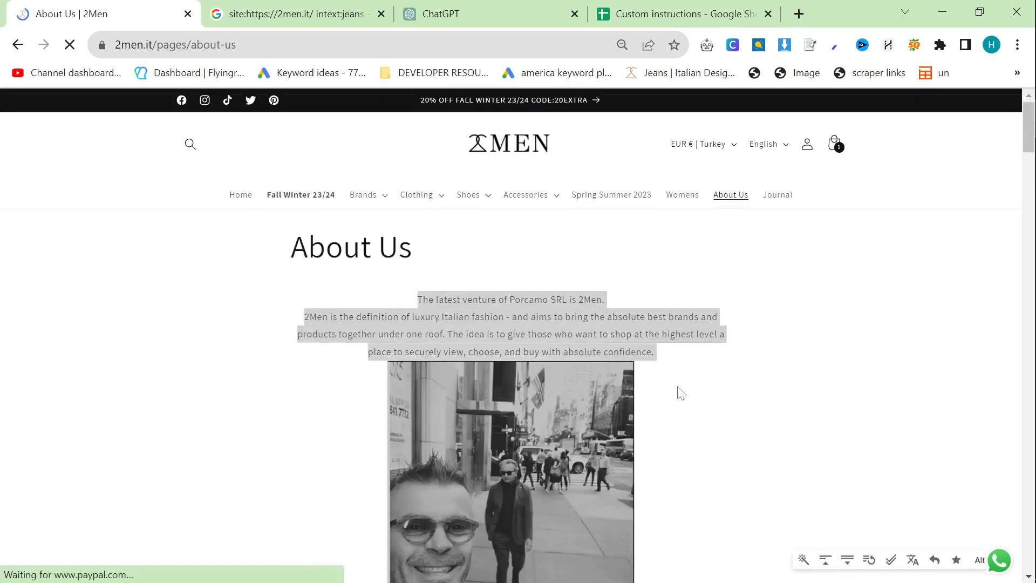
Scroll the 2Men About Us page to the paragraphs on 2Men, Porcamo SRL and its founders
scroll(down, 3)
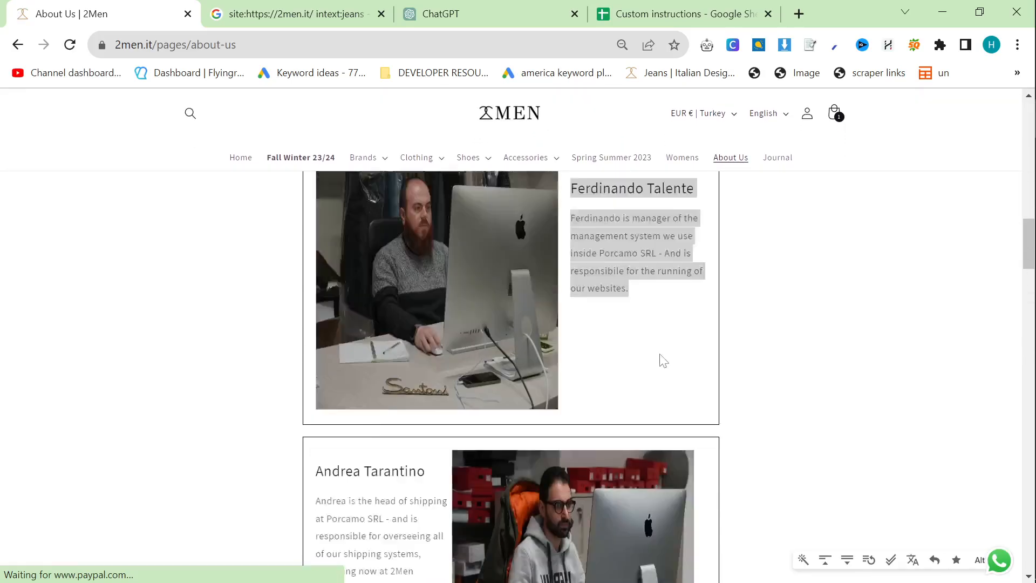
scroll(up, 3)
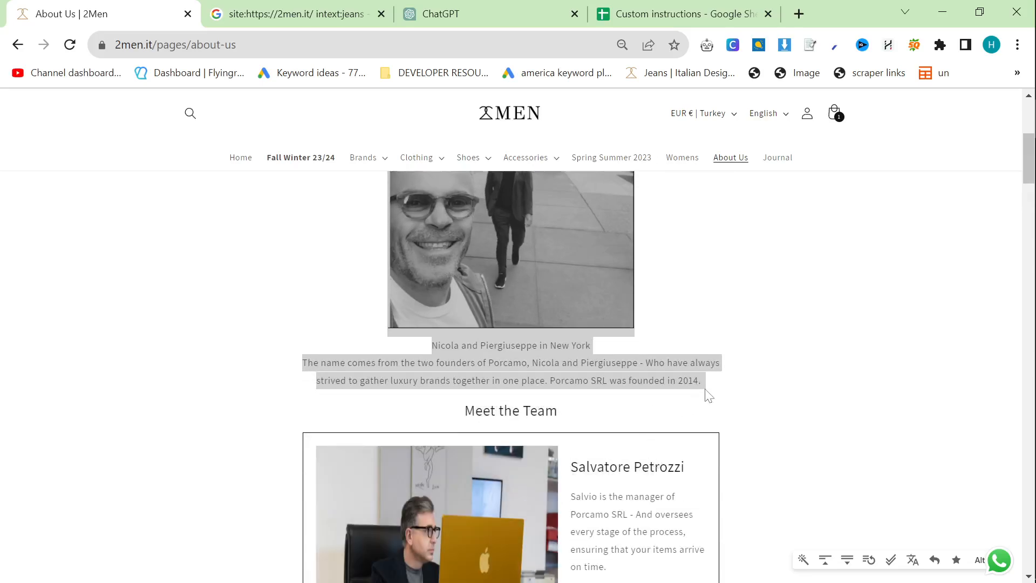
scroll(up, 3)
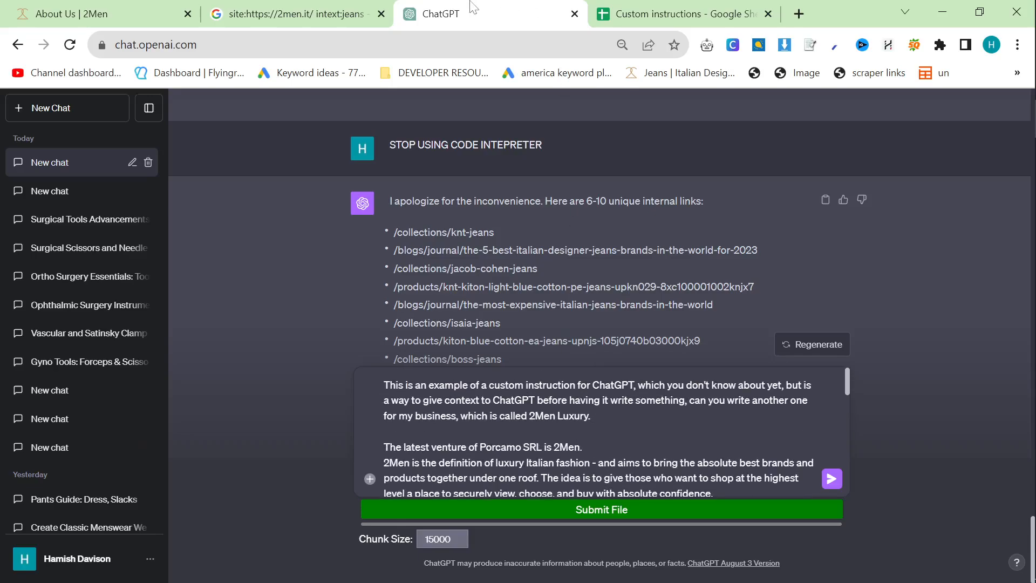
mouse_move(386, 100)
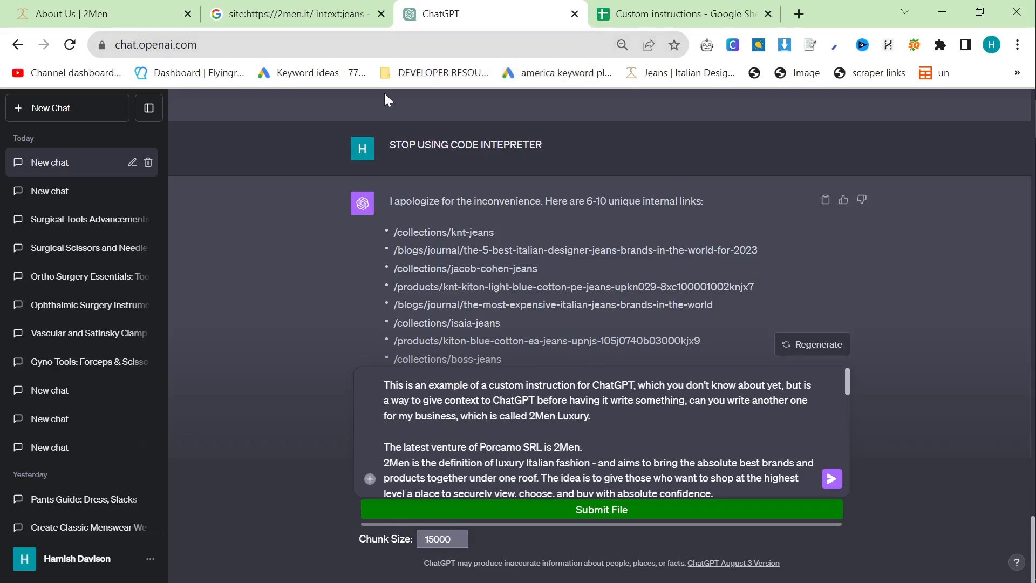
mouse_move(563, 342)
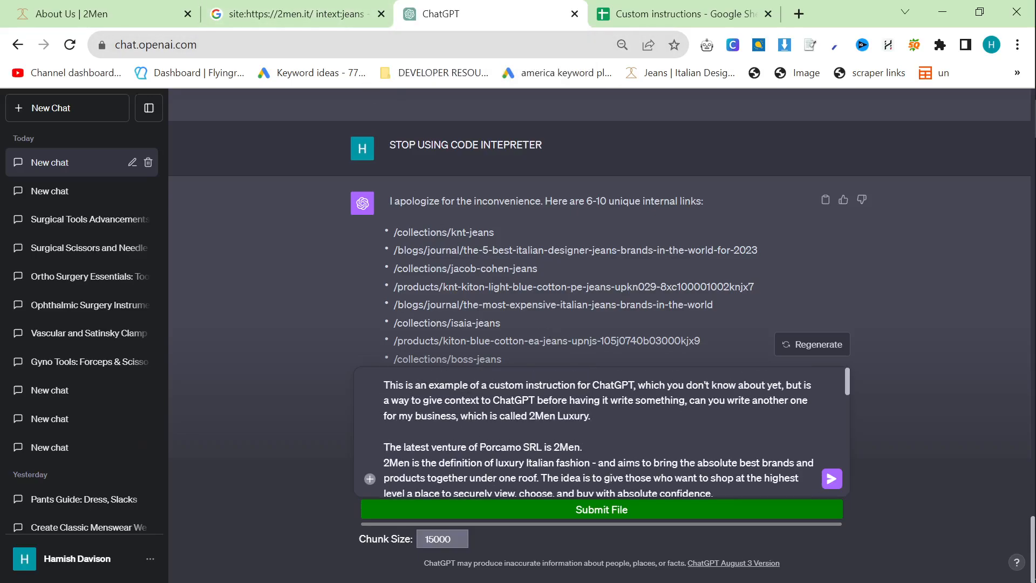
Add the lead-in 'Here's the example custom instruction:' to the draft and place the instruction text below it
text(Here's the)
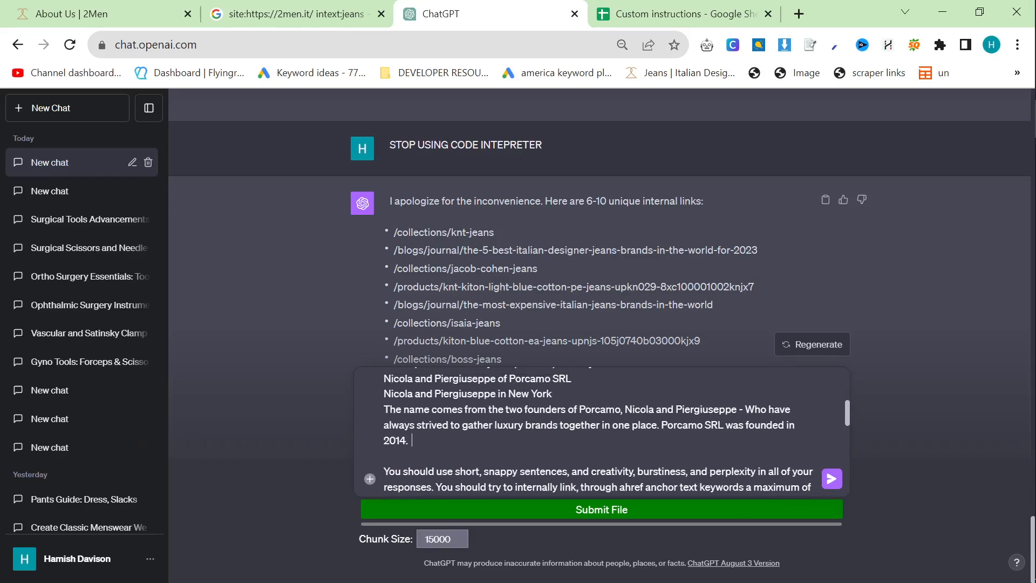
text(Here's the example)
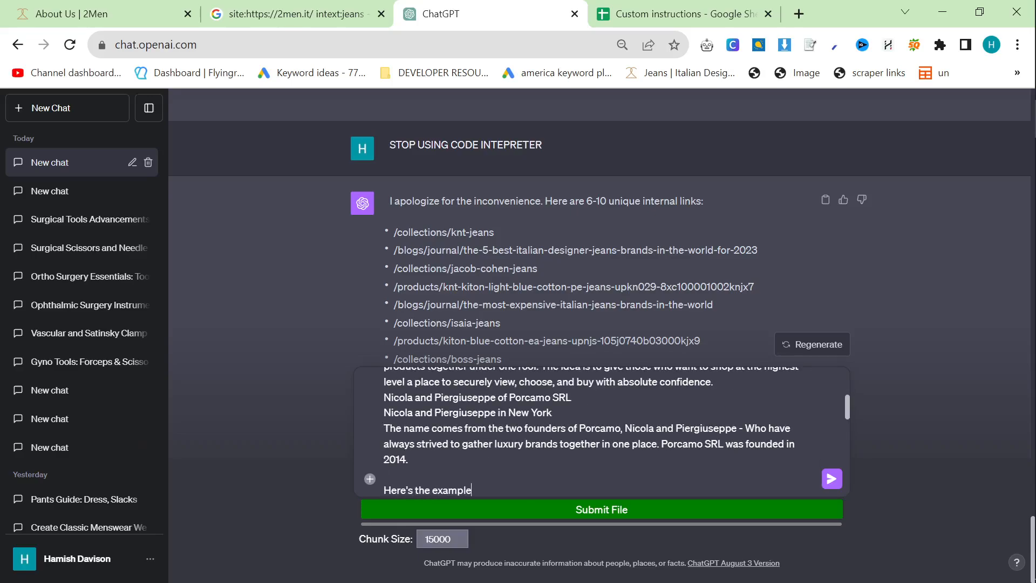
text(custom instruction:)
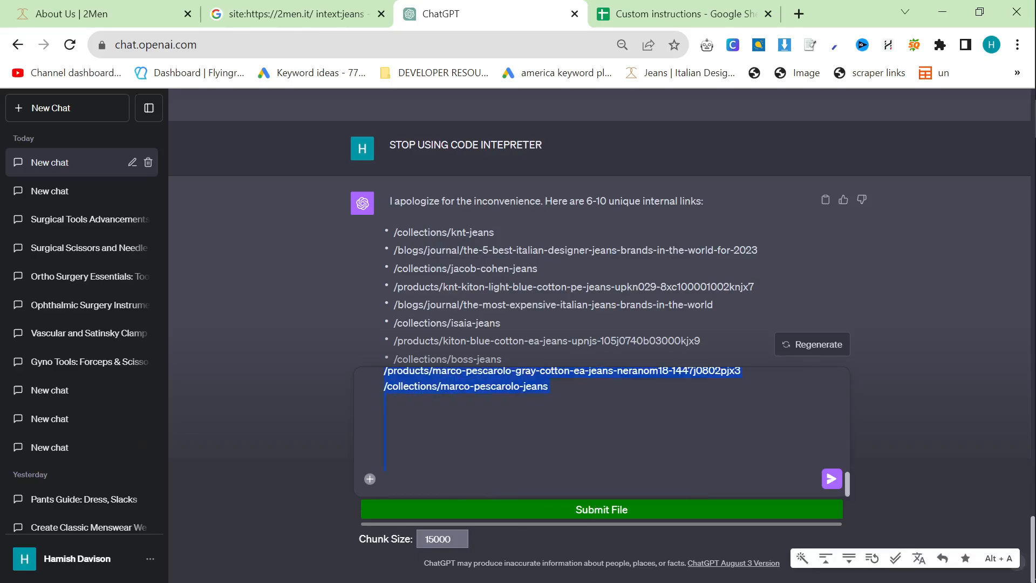
click(831, 479)
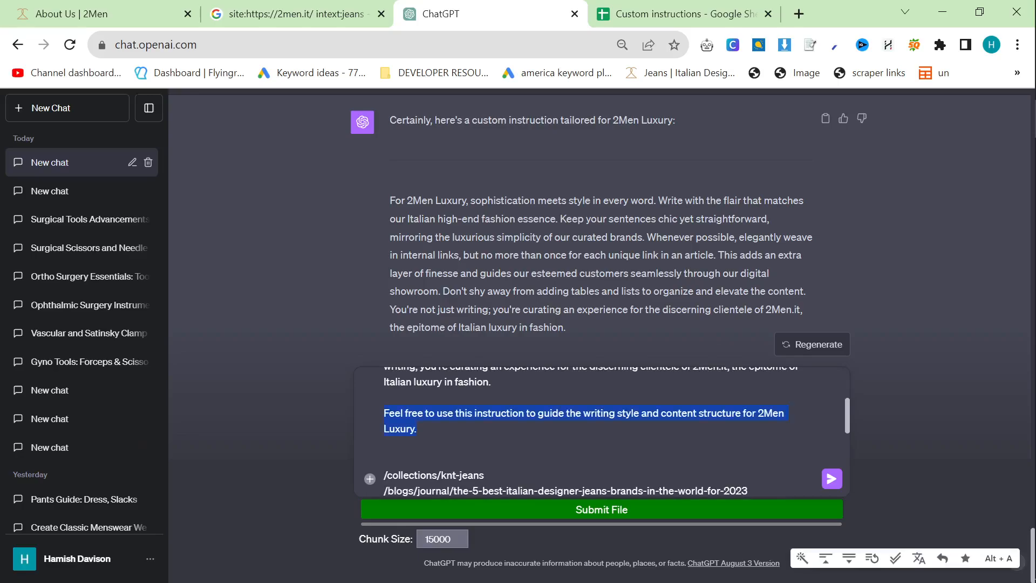
scroll(down, 3)
text( Here are the internal links:)
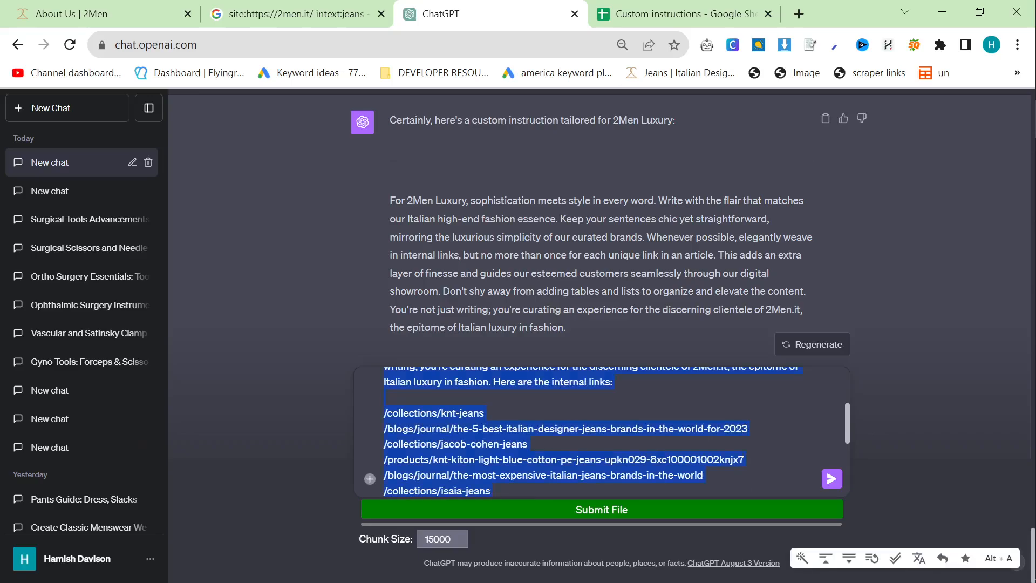
scroll(down, 3)
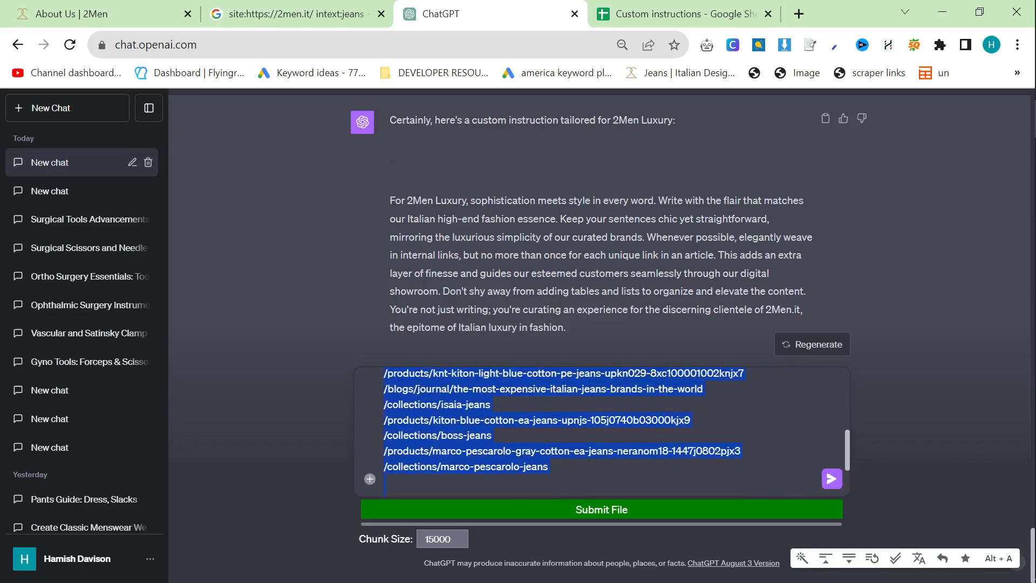
mouse_move(103, 119)
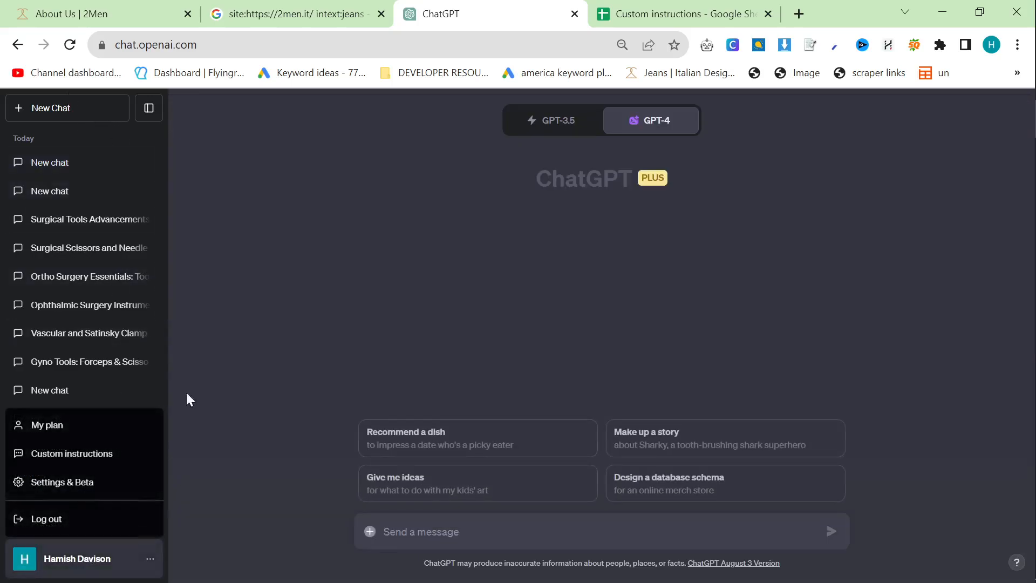
Replace the custom instructions' company background with 2Men's, add the C3 response rules, and save
click(72, 453)
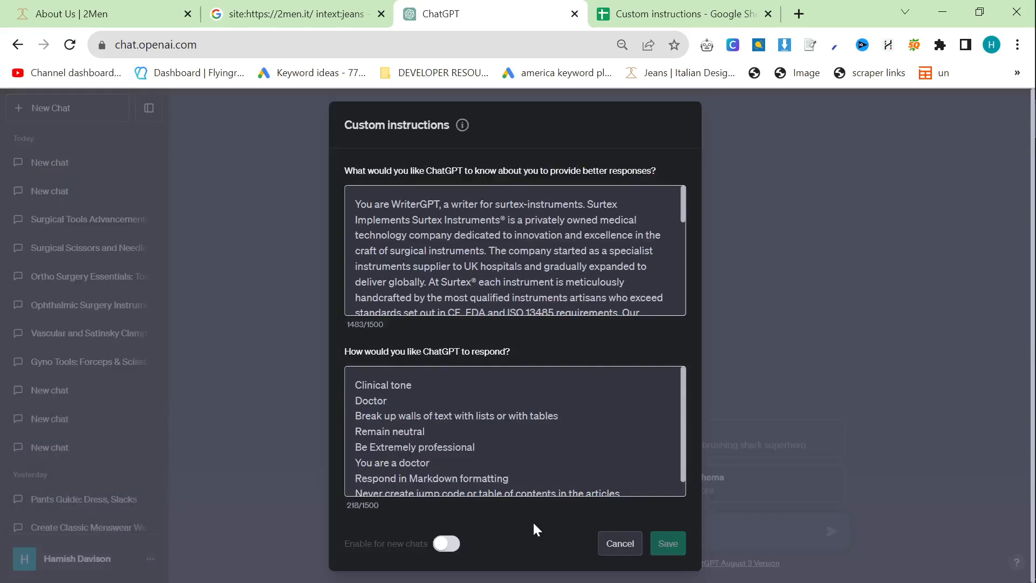
click(445, 543)
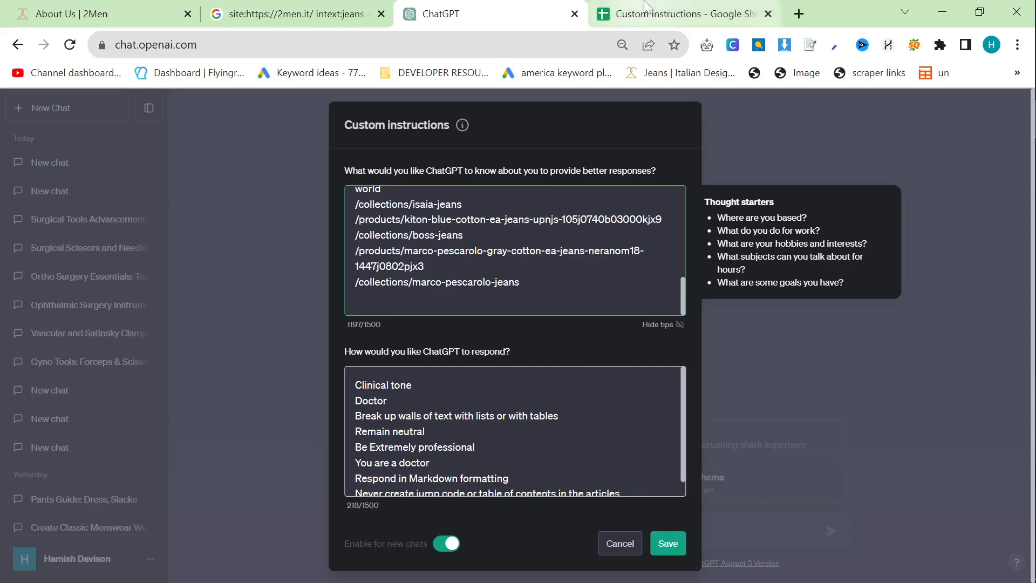
click(684, 14)
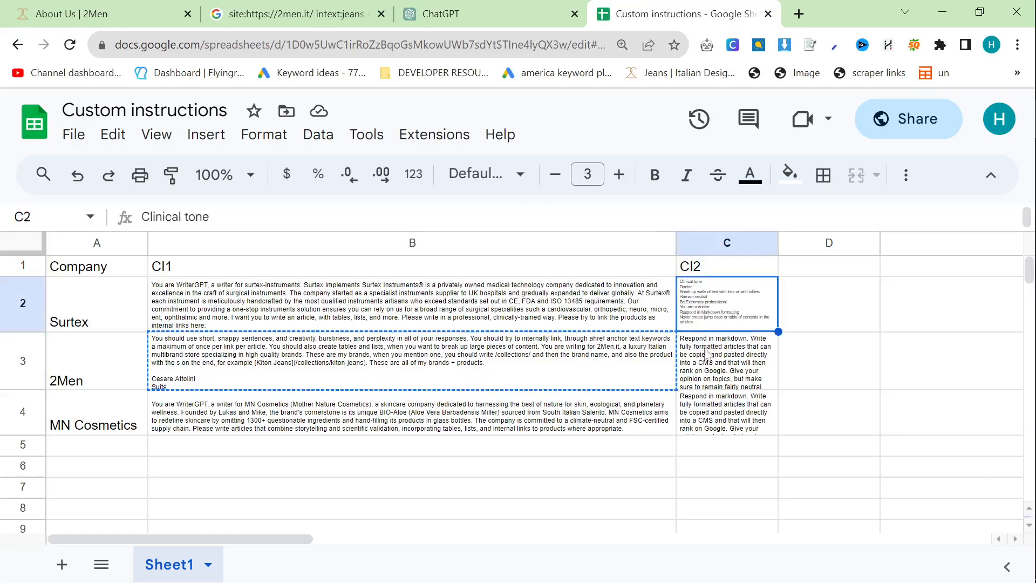
click(446, 13)
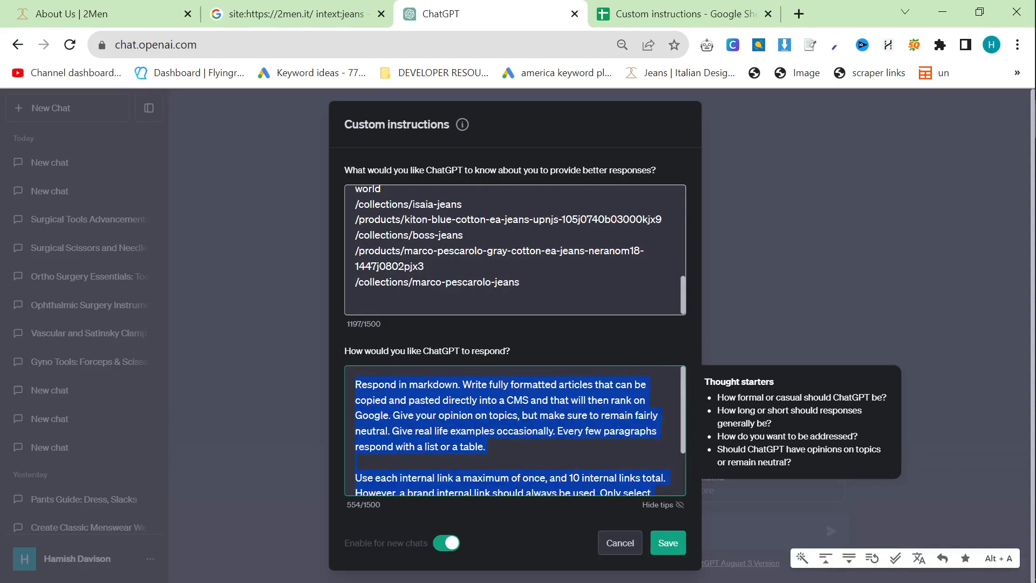
click(668, 543)
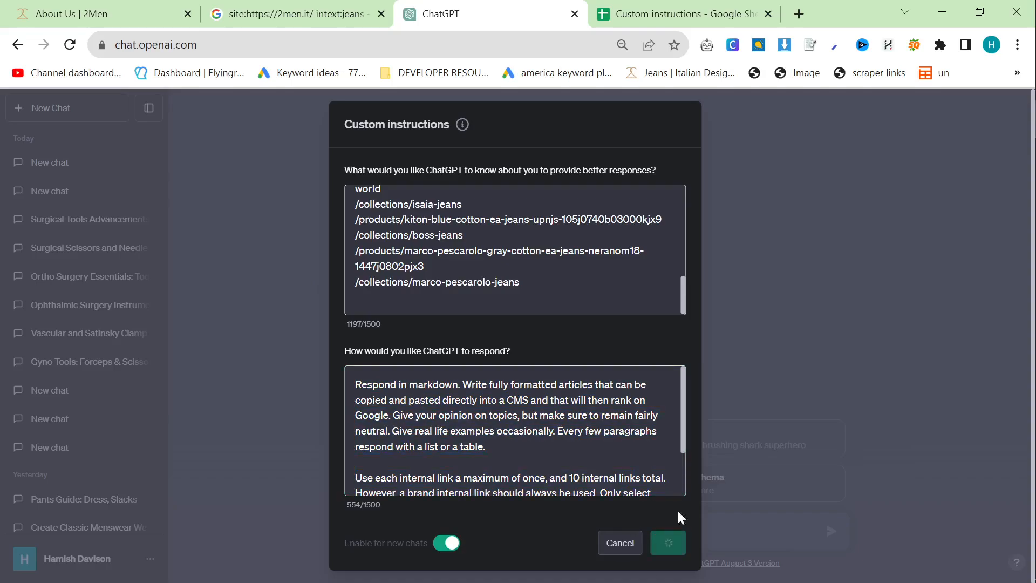
click(668, 543)
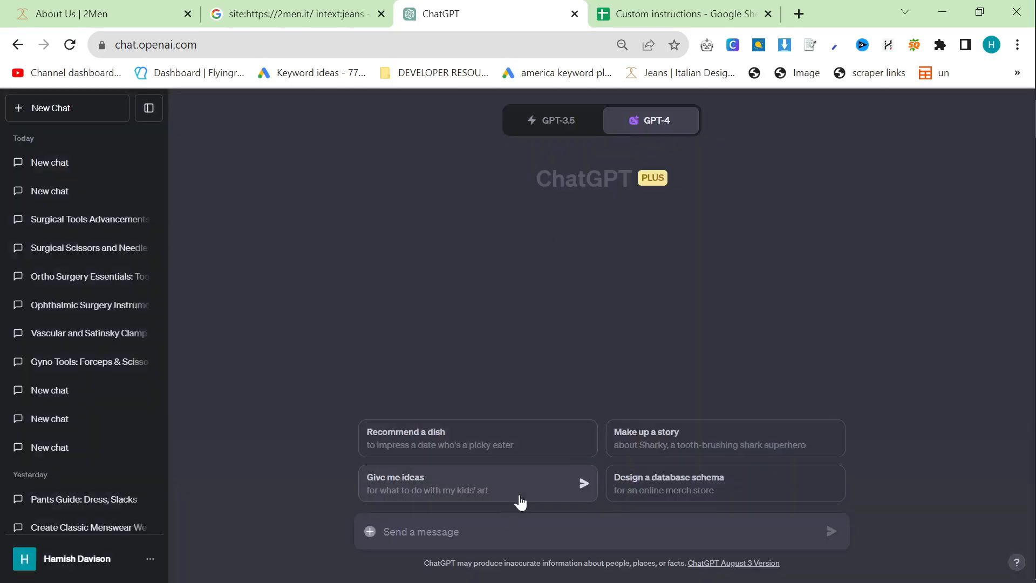
Send a prompt requesting a title, angle and compelling, clickable, SEO-optimized Best Jeans Brands article
text(Think of a good title/a)
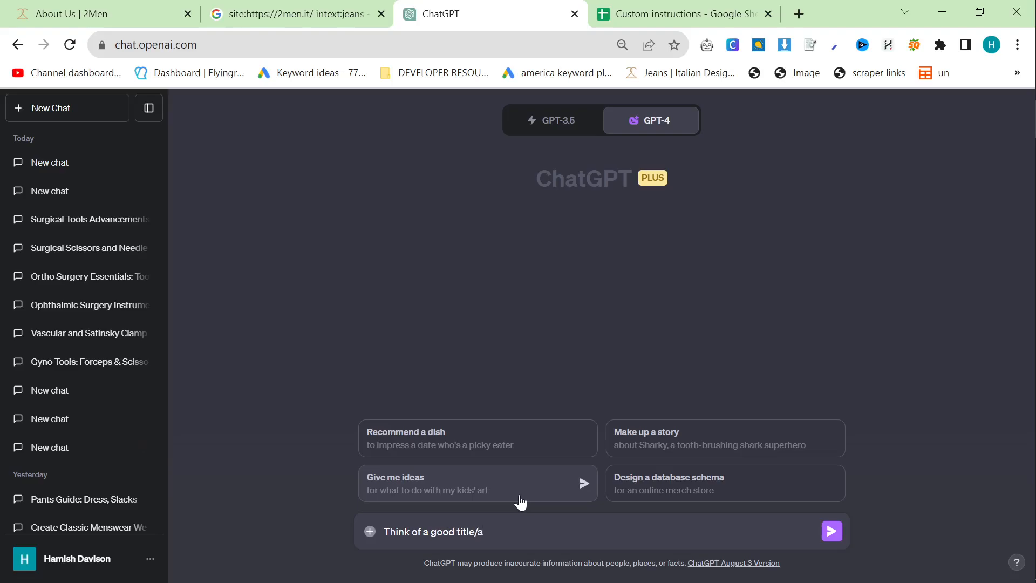
text(ngle for)
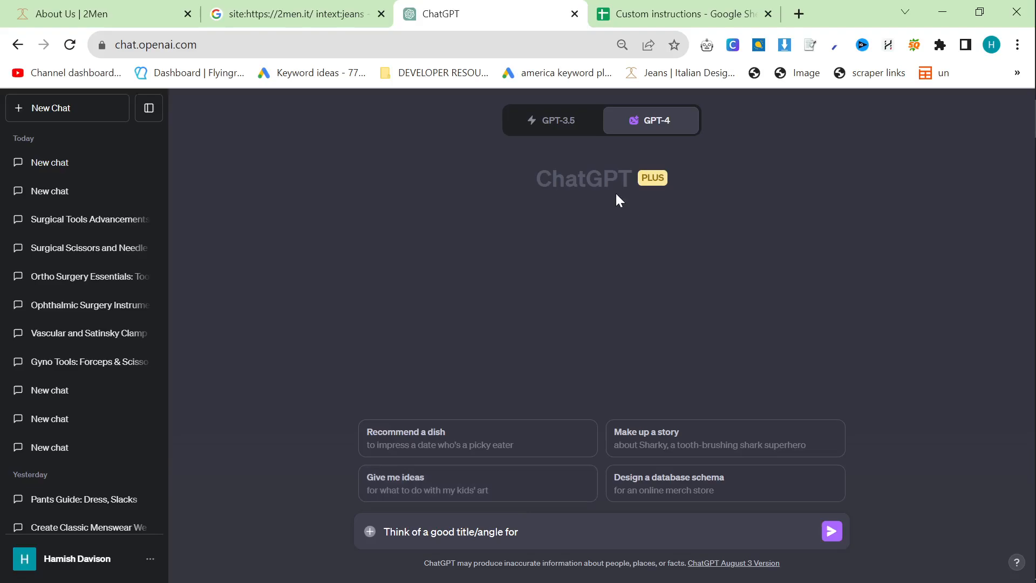
text(a)
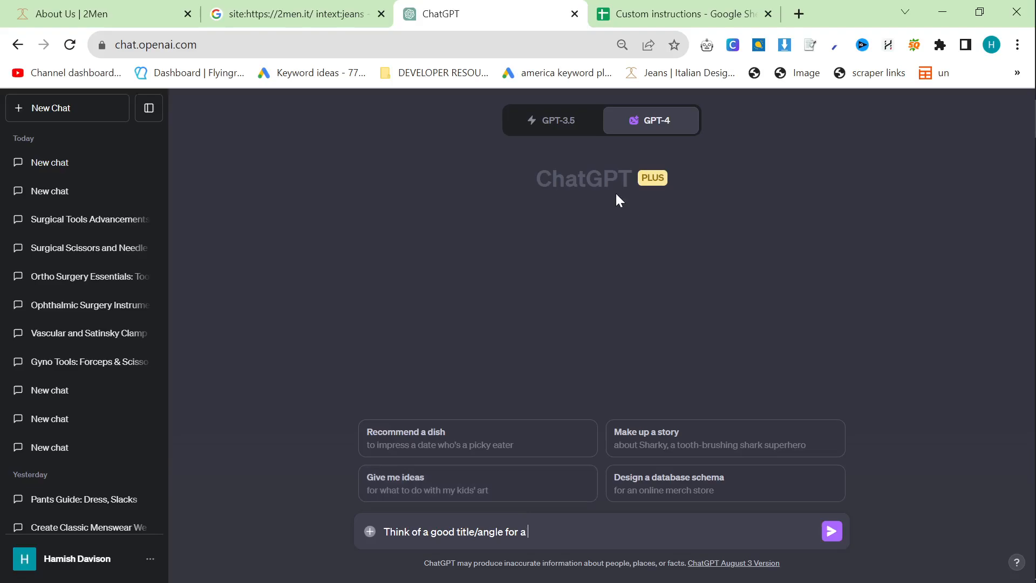
text(blog about B)
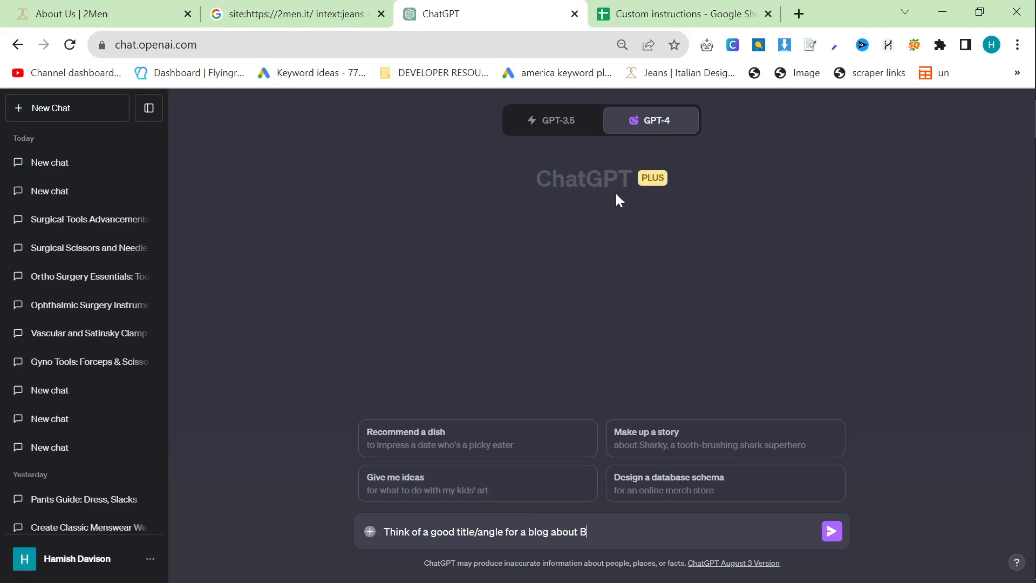
text(est Jeans Brands,)
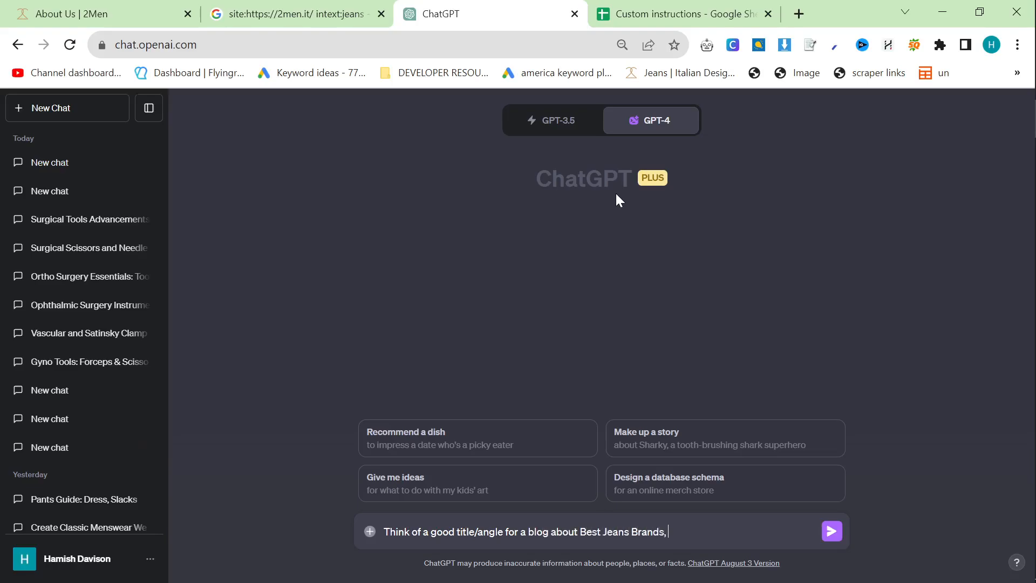
text(use the con)
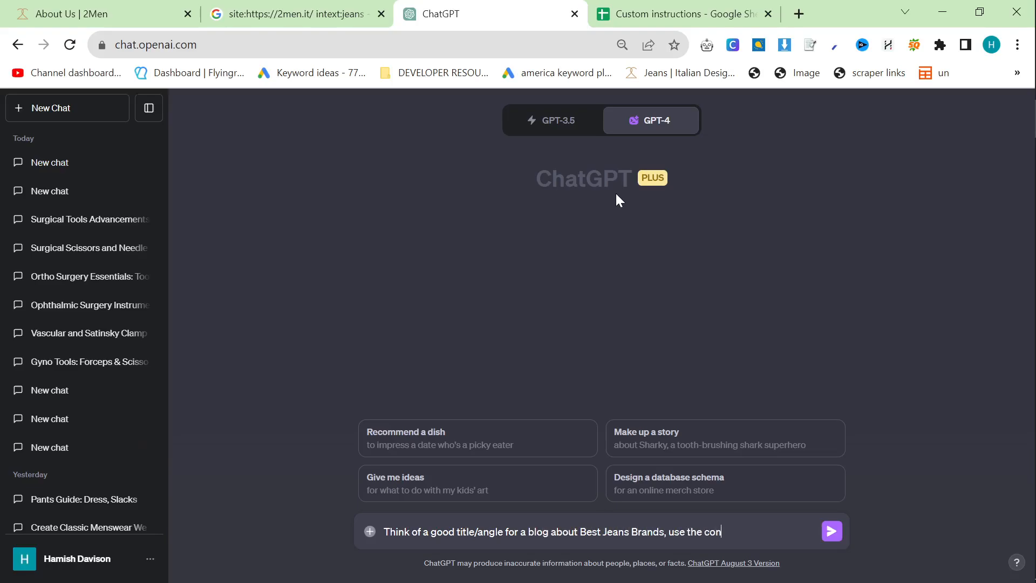
text(text I have given you and write a)
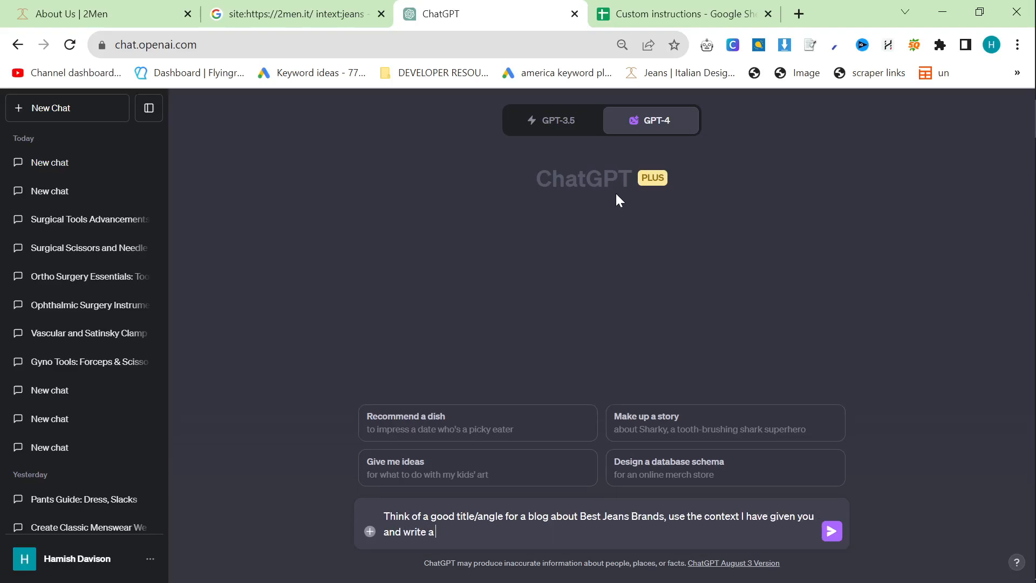
text(compelling clikcable)
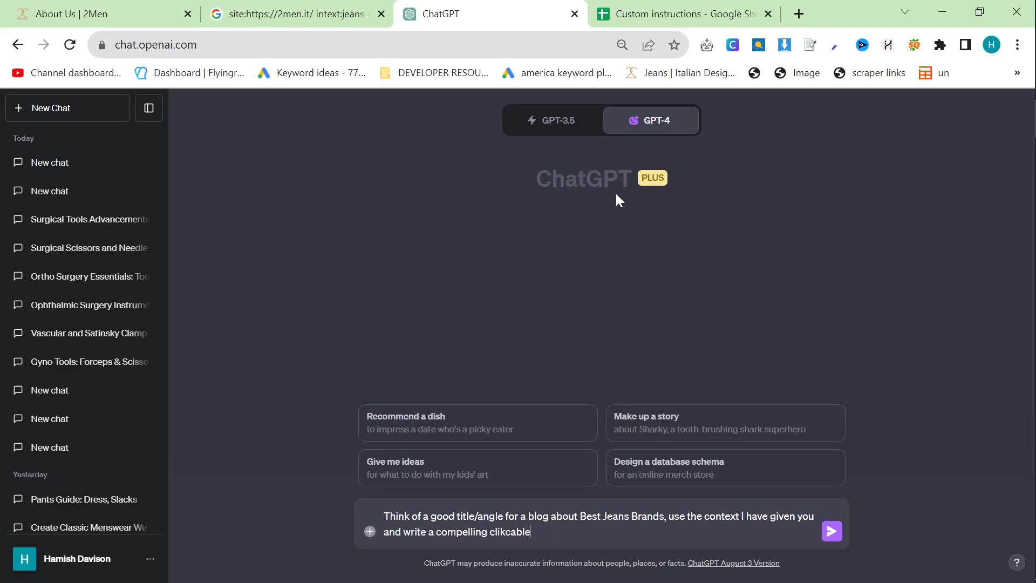
text(clickable, se)
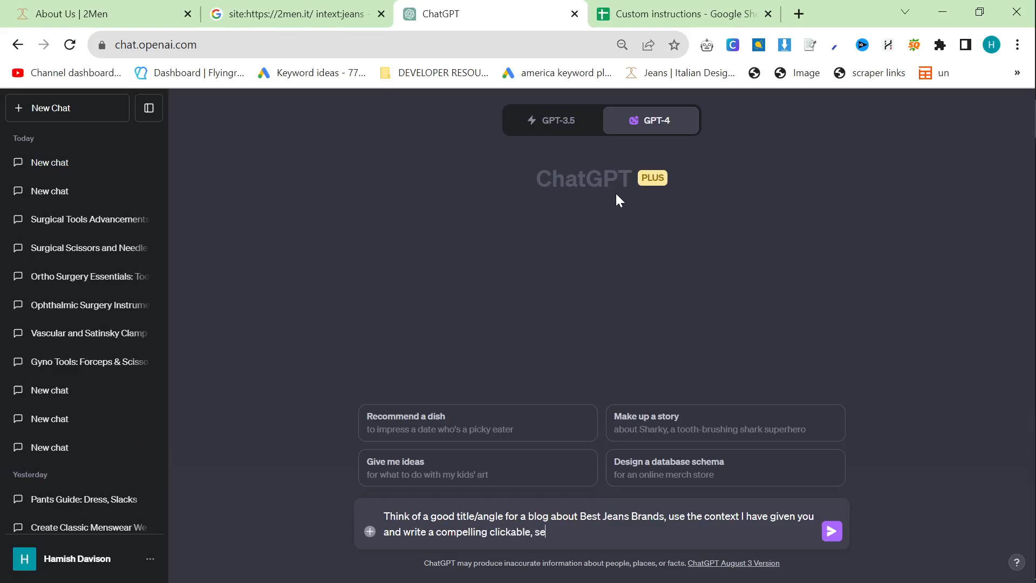
text(o optimized article)
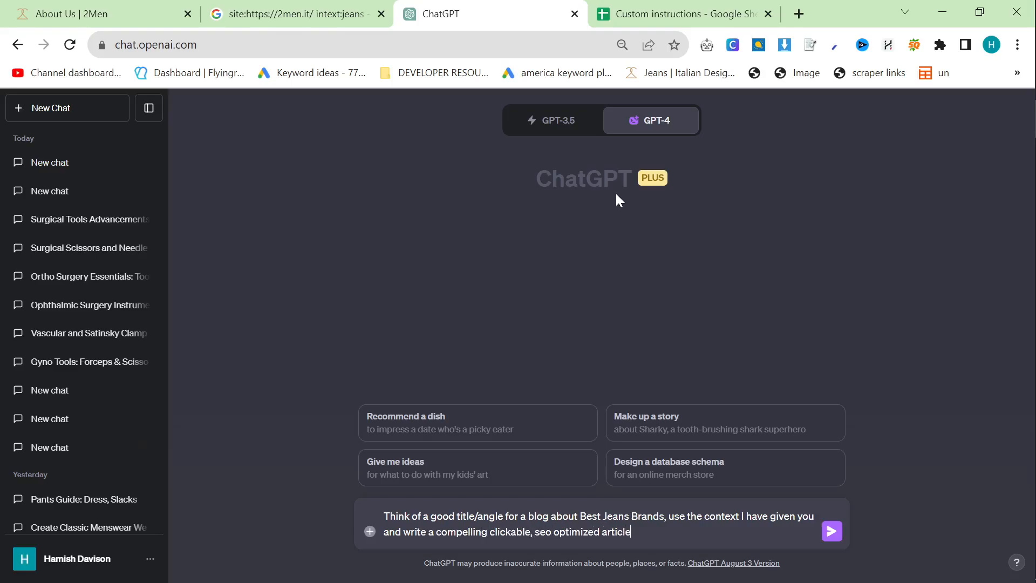
click(831, 531)
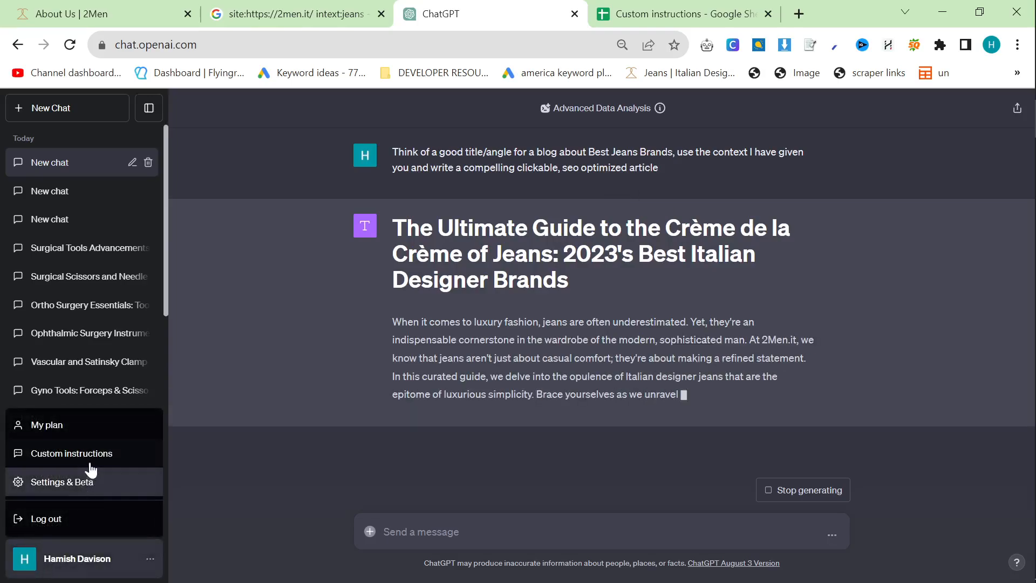
Recheck the internal links lead-in in the custom instructions while the article generates
click(72, 453)
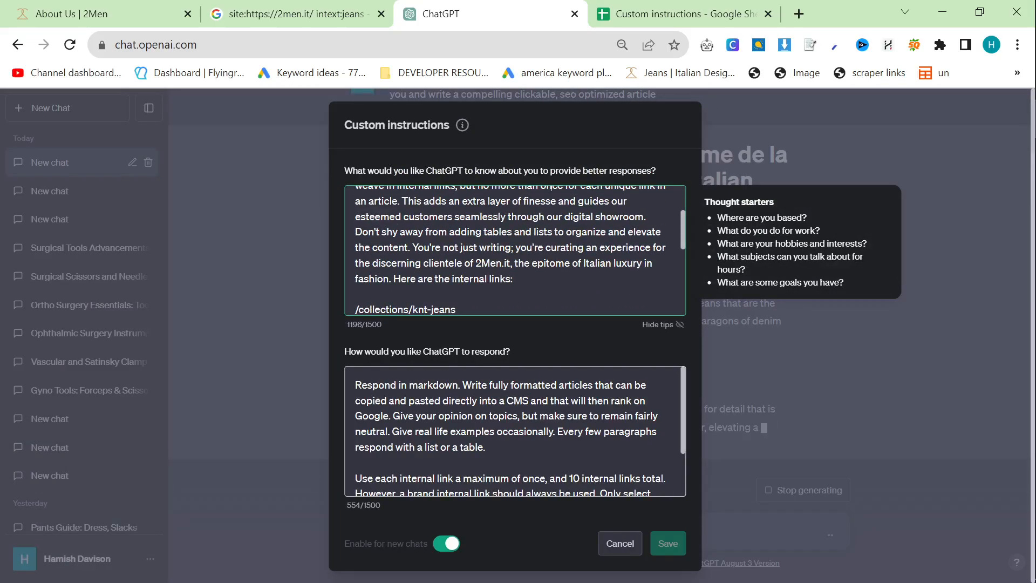
drag(571, 262, 512, 279)
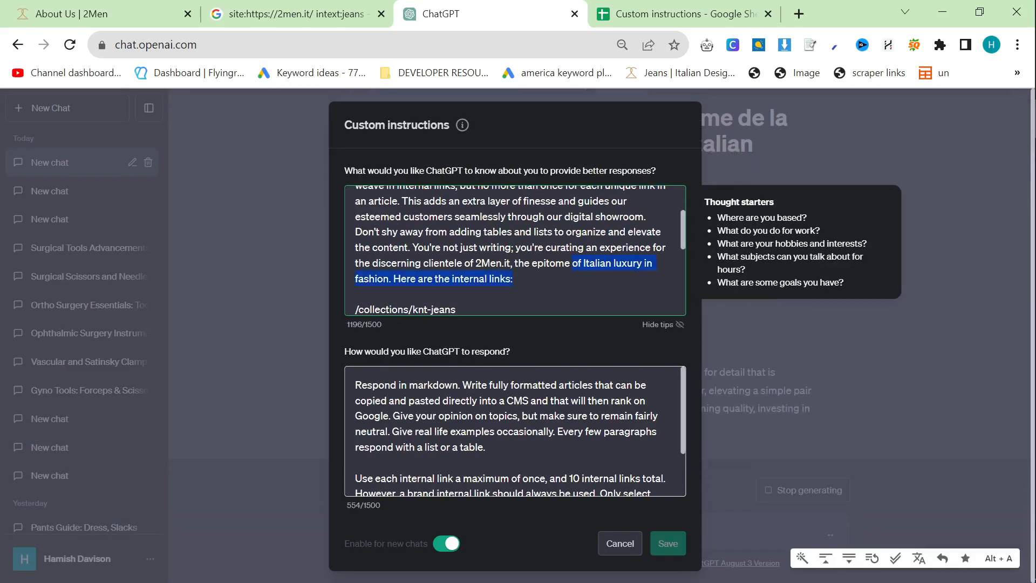
scroll(down, 3)
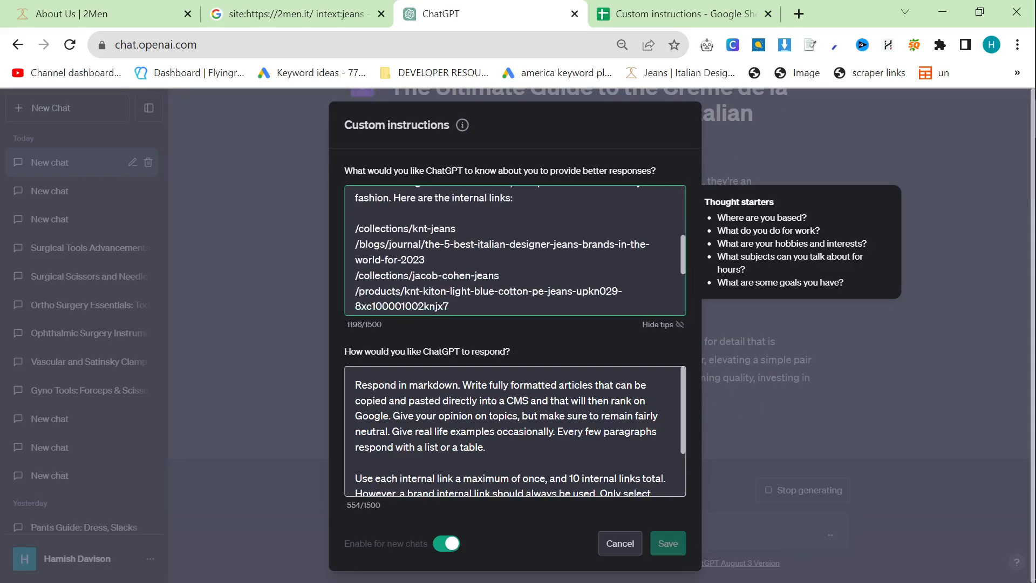
scroll(down, 3)
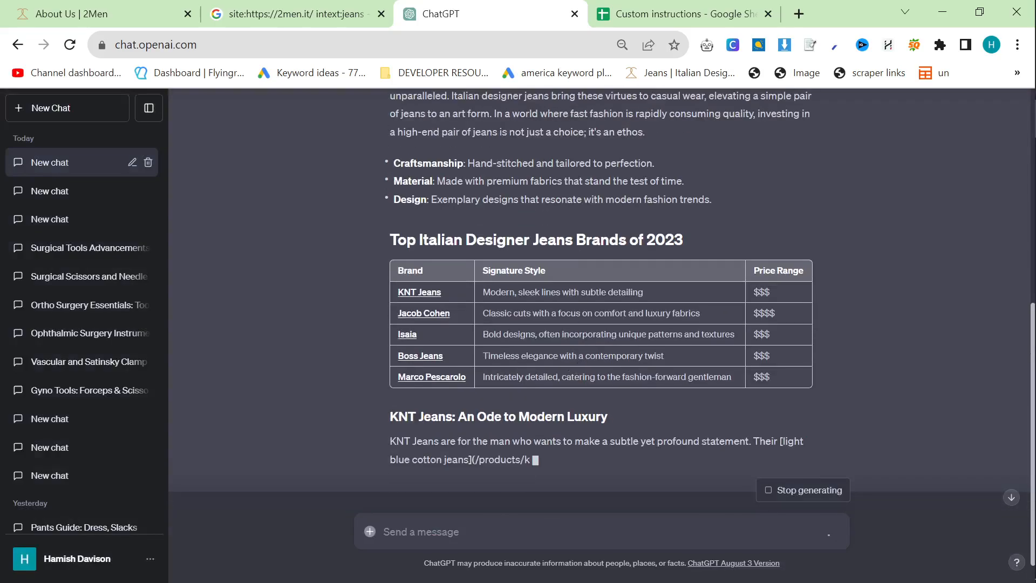
scroll(down, 3)
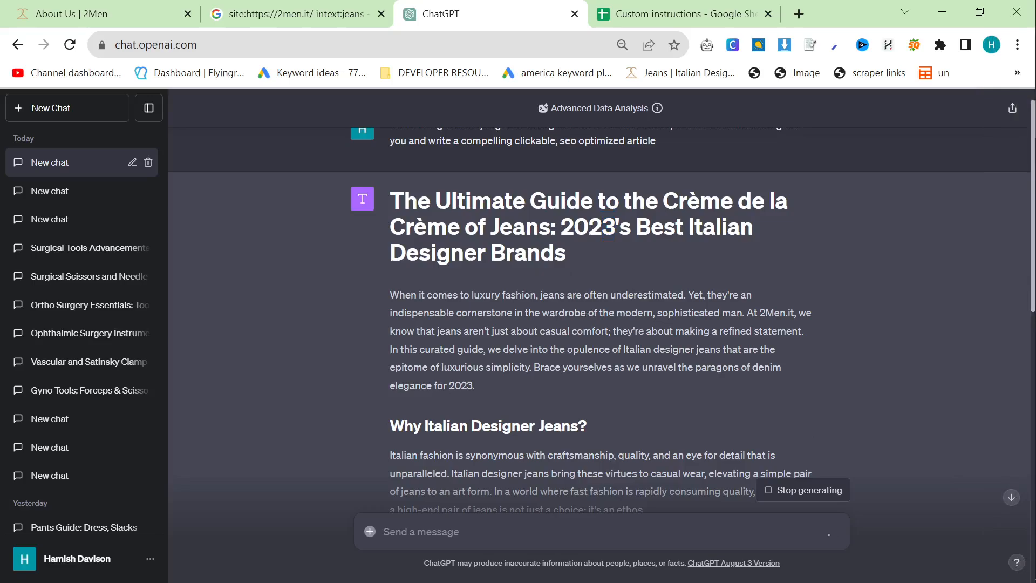
Review the generated article down to its closing 'The Final Stitch' sentence
drag(389, 188, 474, 393)
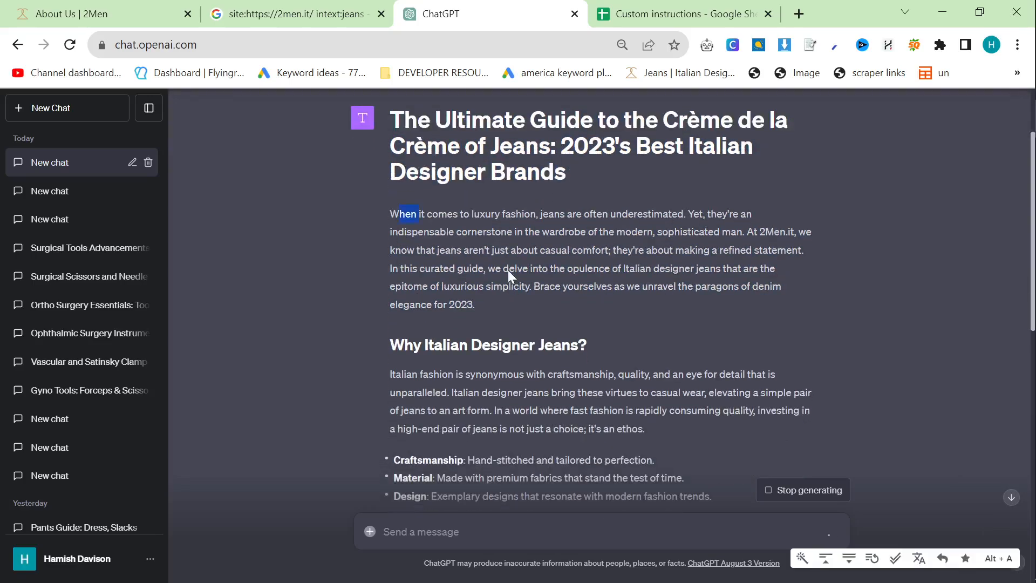
scroll(down, 3)
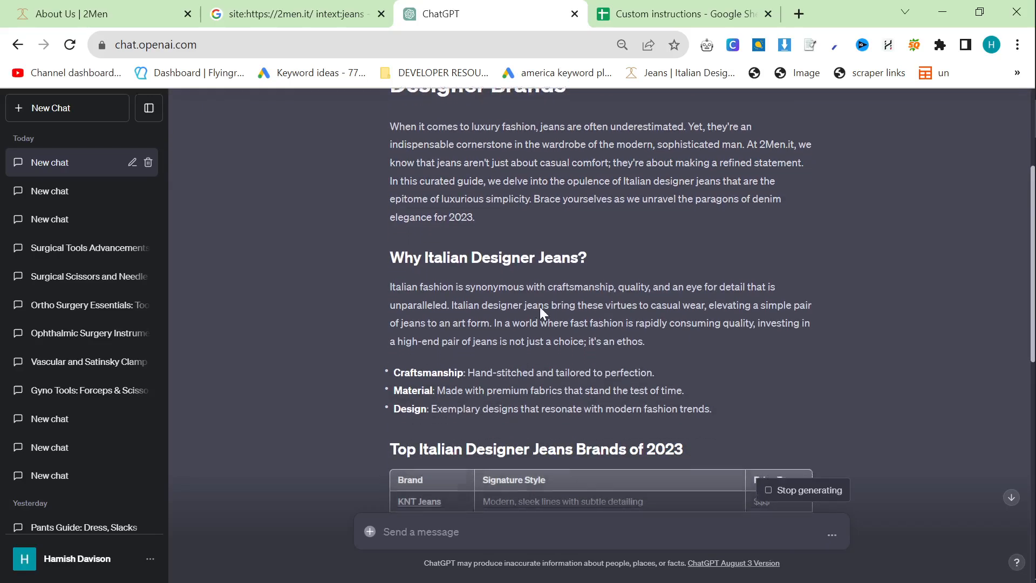
scroll(down, 3)
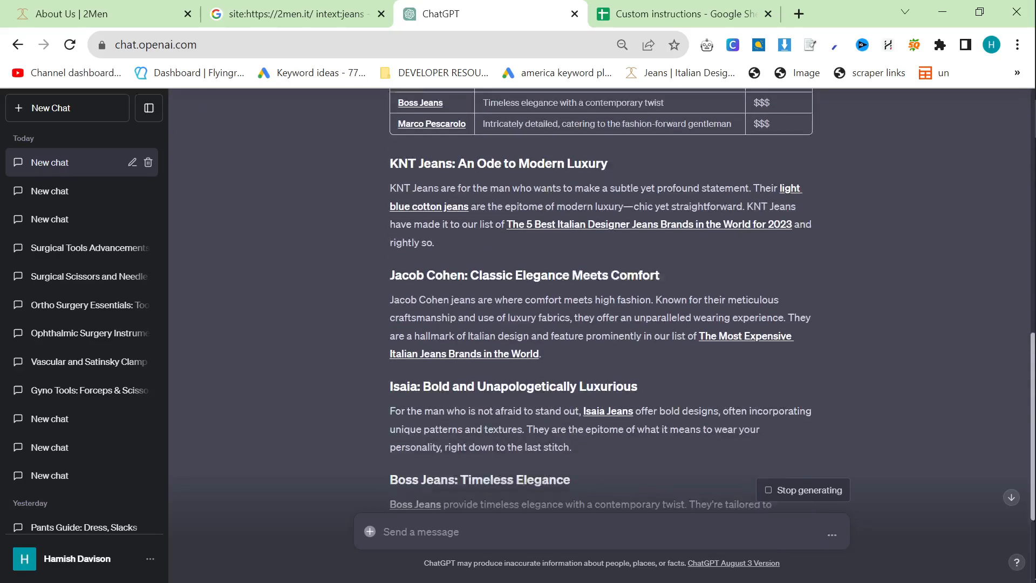
scroll(down, 3)
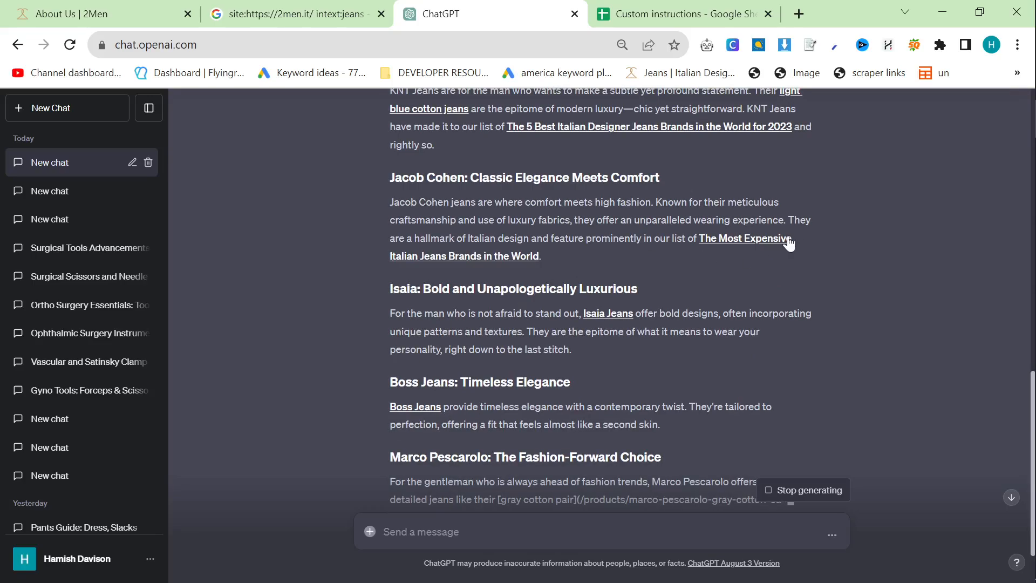
mouse_move(768, 248)
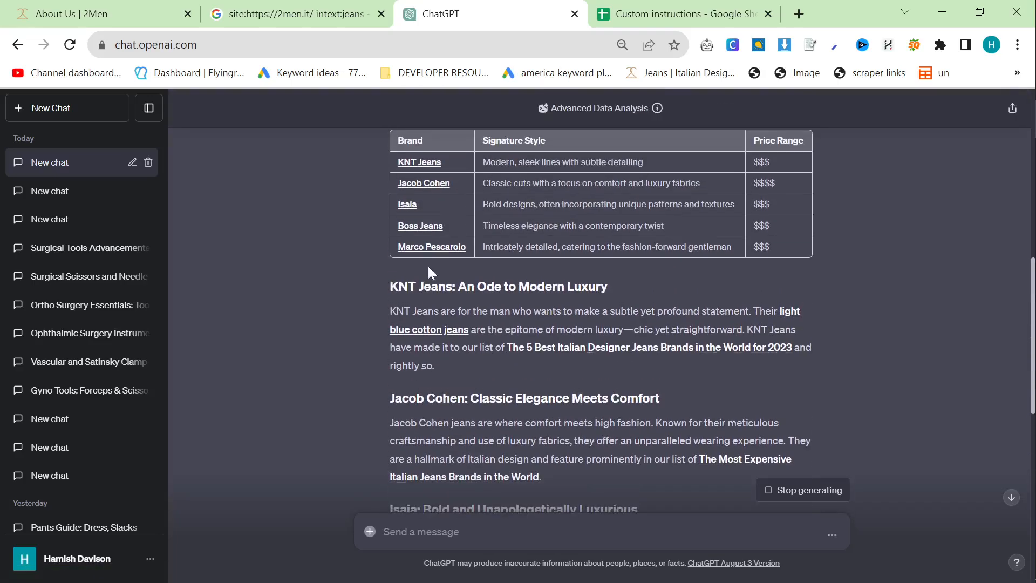
mouse_move(411, 228)
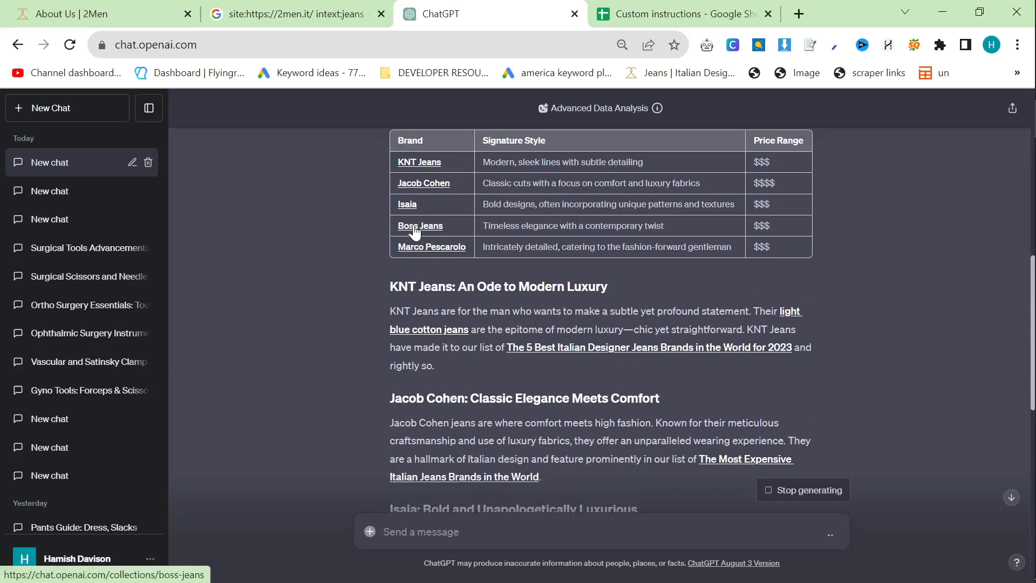
scroll(down, 3)
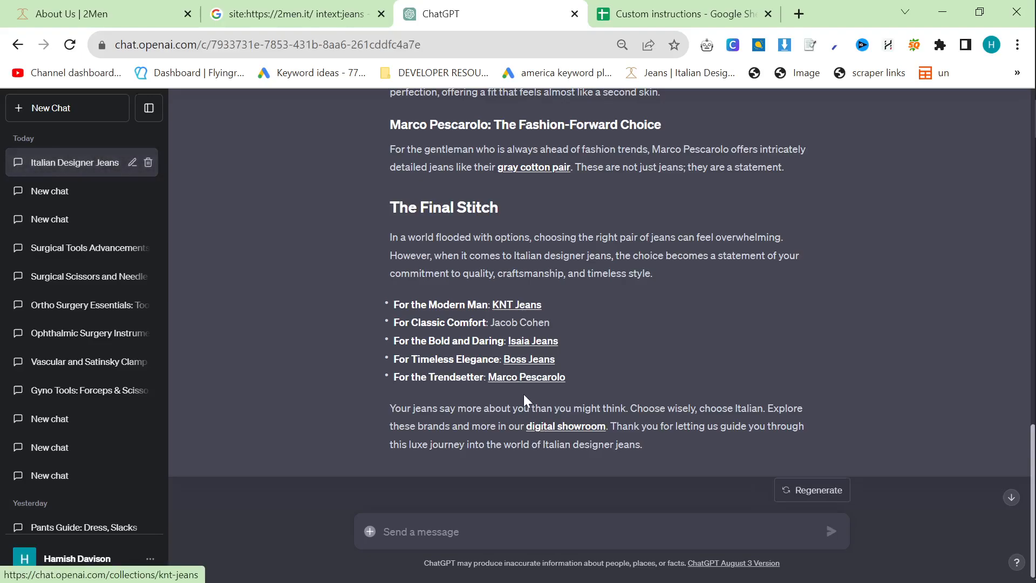
drag(624, 426, 641, 444)
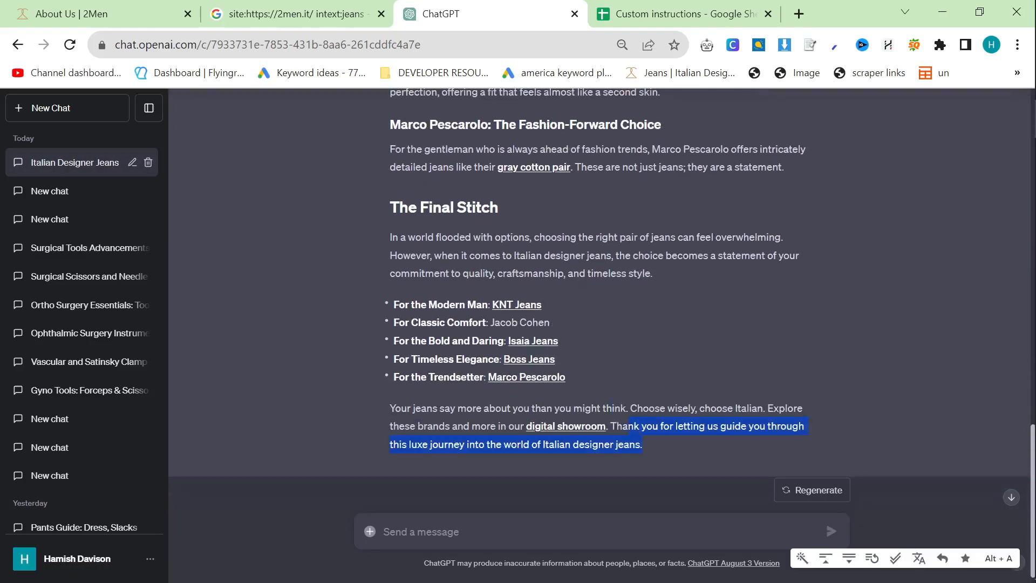
scroll(up, 3)
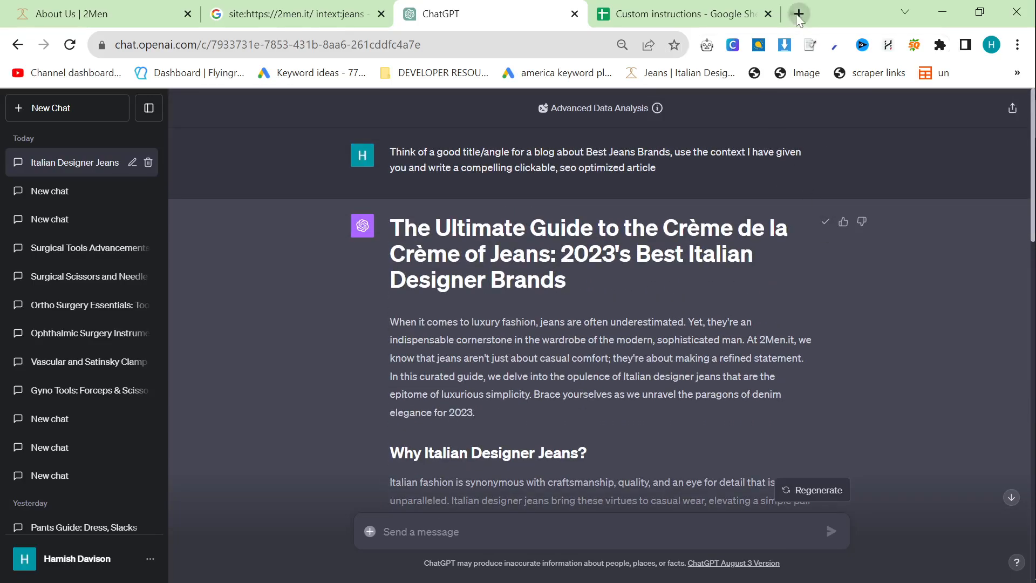
In a new Playground tab, request removing duplicate internal links after the first instance
click(798, 13)
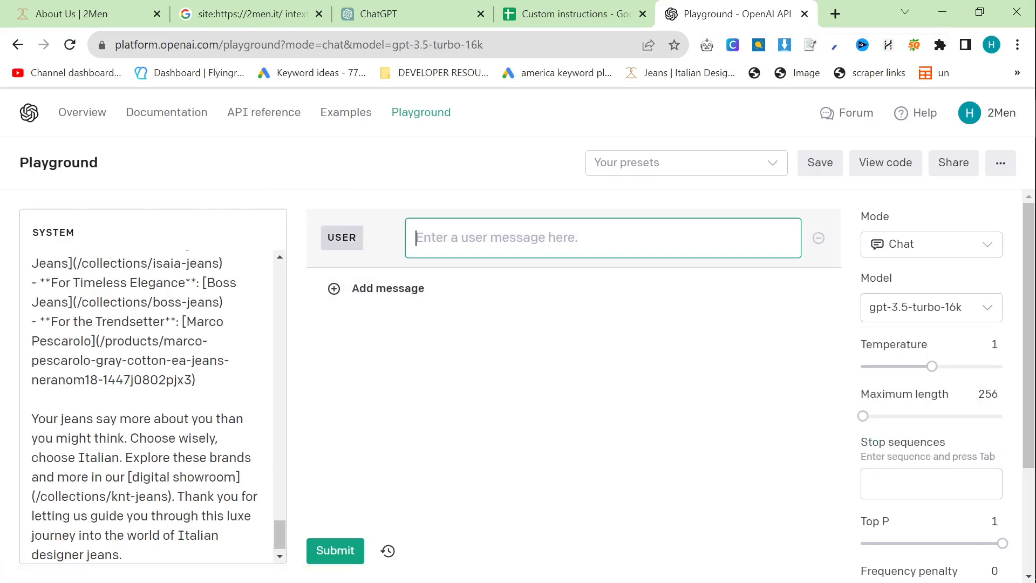
text(Remove any)
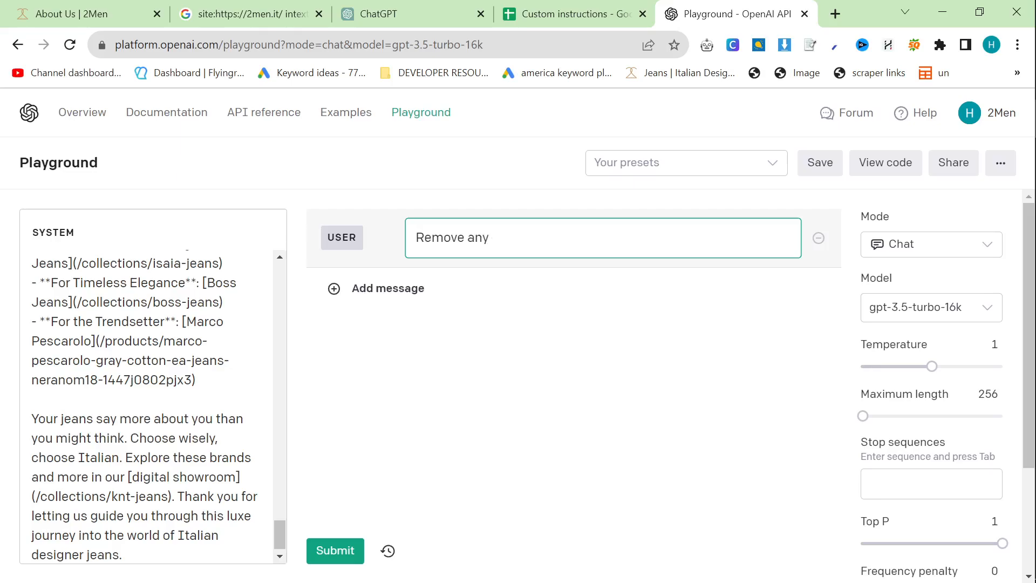
text(instances after the first)
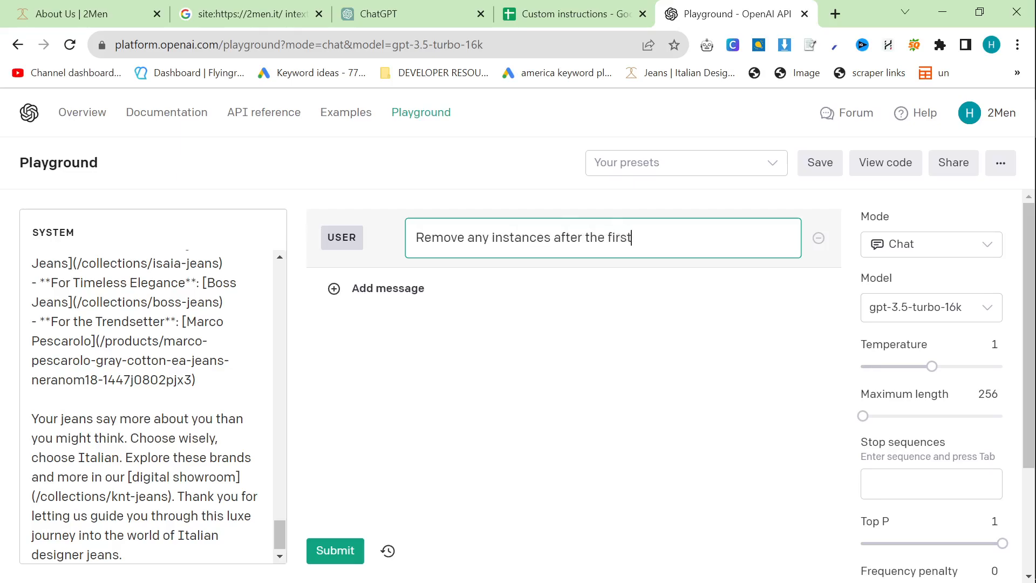
text(internal link of a)
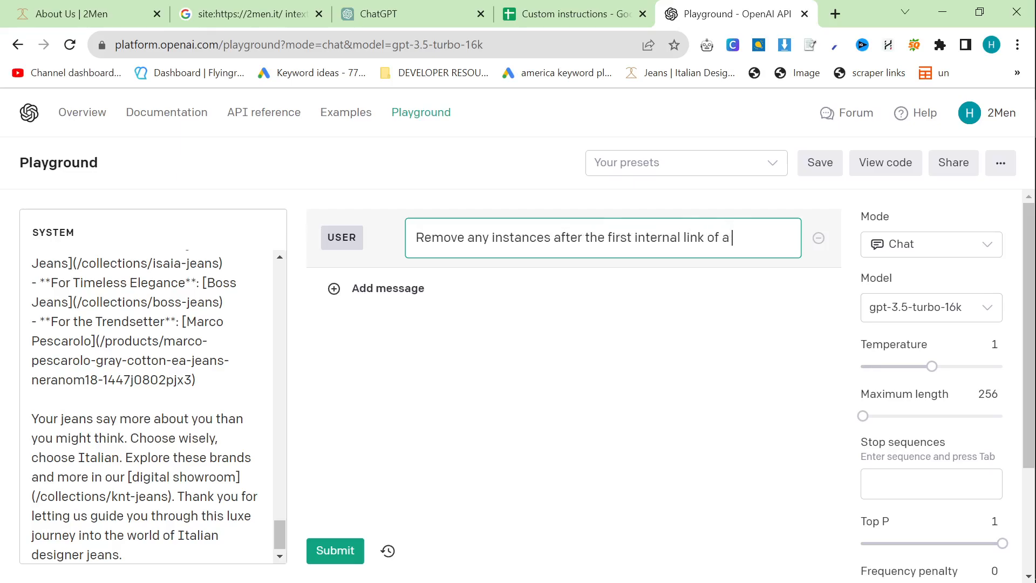
text(duplicate internal)
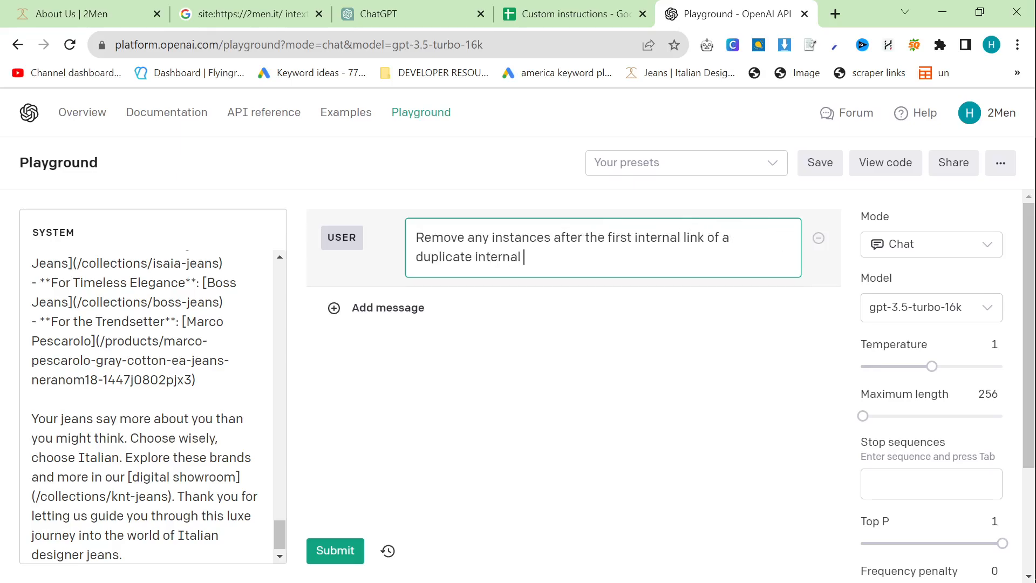
text(link, do not change)
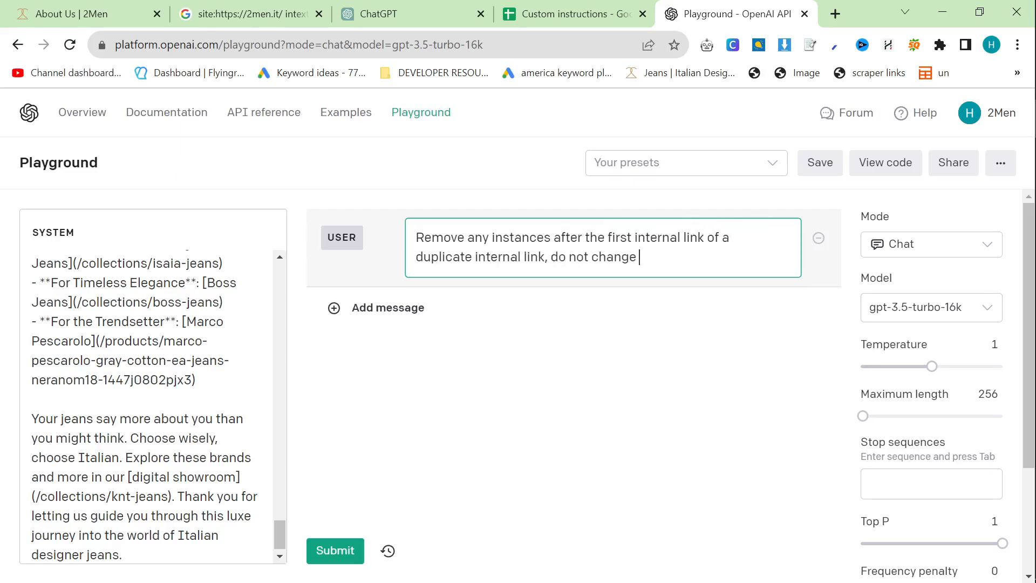
click(334, 551)
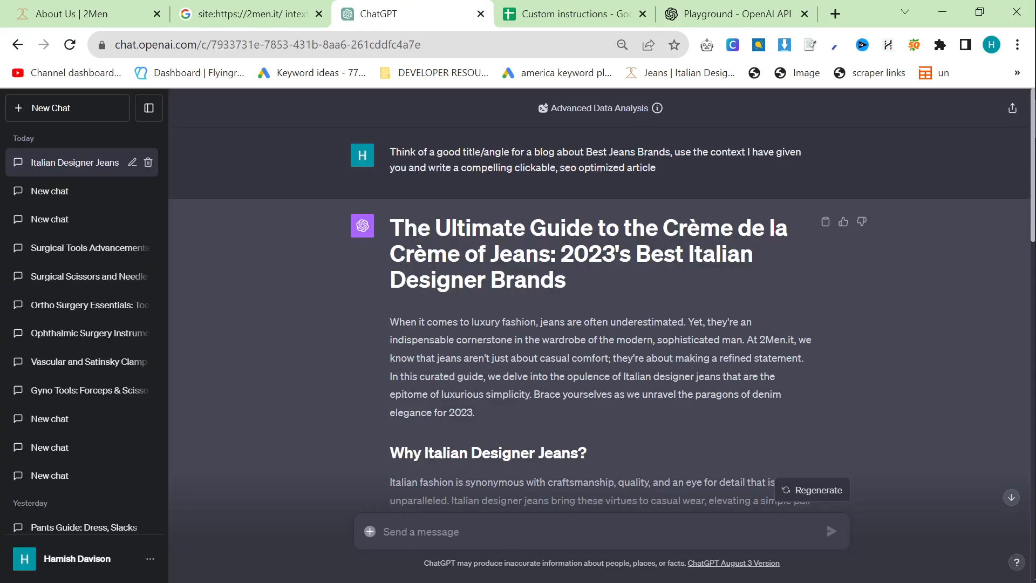
mouse_move(704, 173)
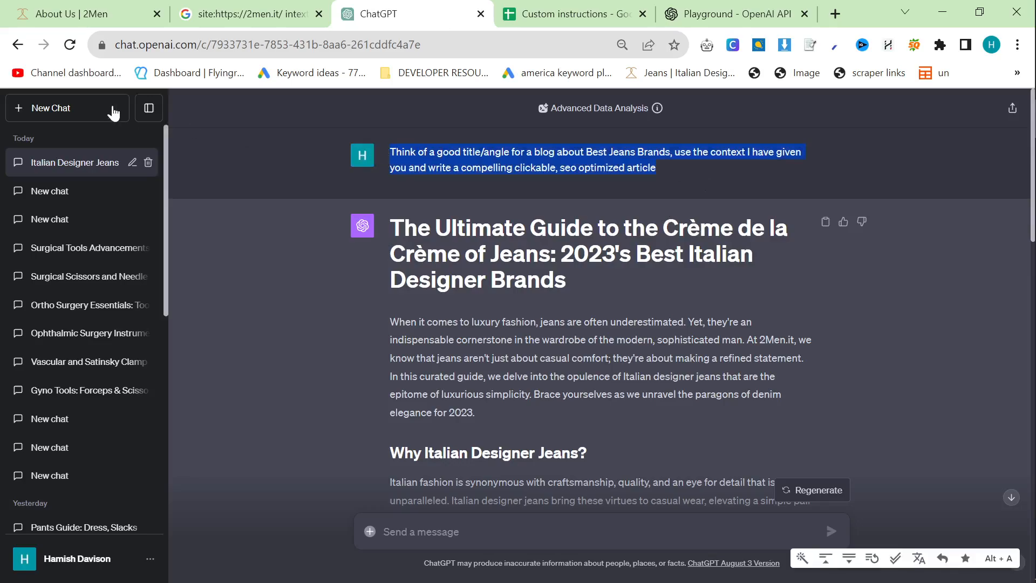
Send the Best Jeans Brands blog-title prompt in a fresh GPT-3.5 chat
click(50, 108)
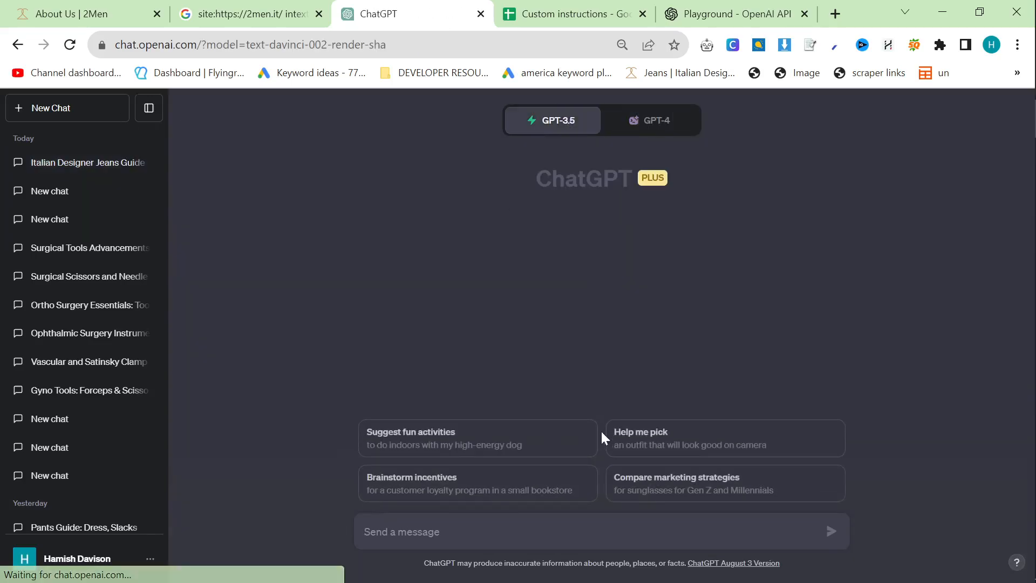
text(Think of a good title/angle for a blog about Best Jeans Brands, use the context I have given you and write a compelling clickable, seo optimized article)
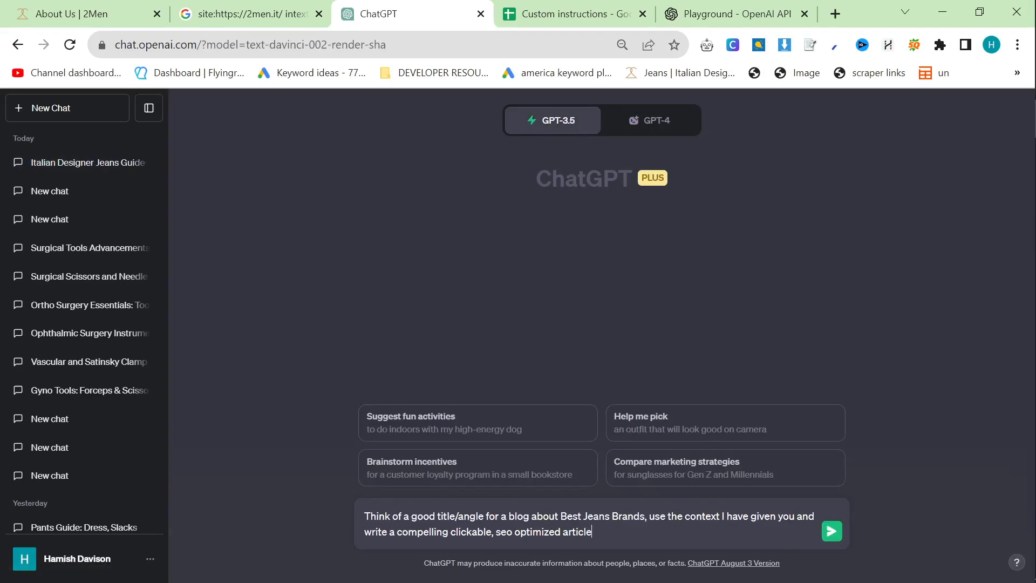
click(832, 531)
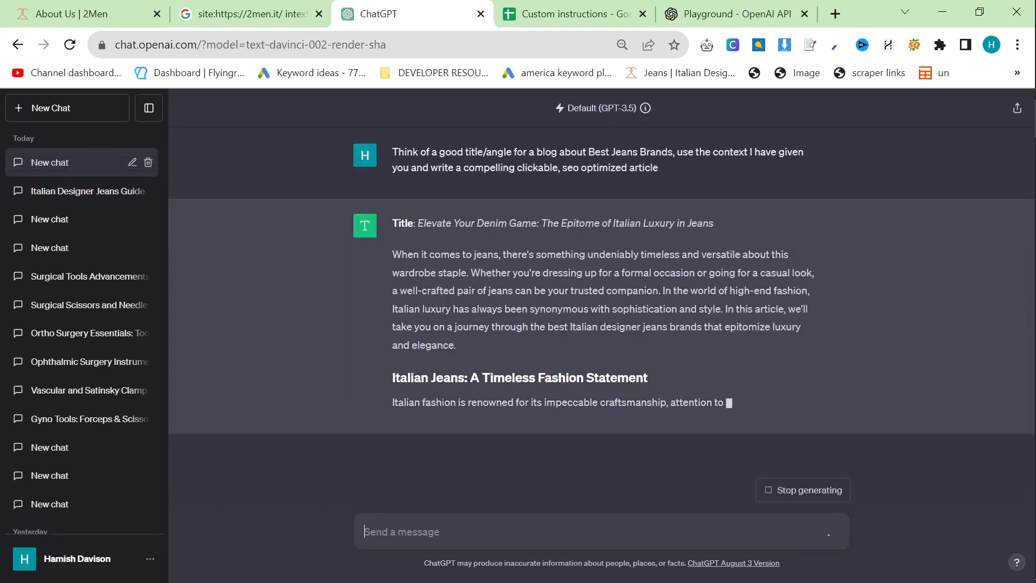
Review the 'Elevate Your Denim Game' response, including its image placeholder lines
scroll(down, 3)
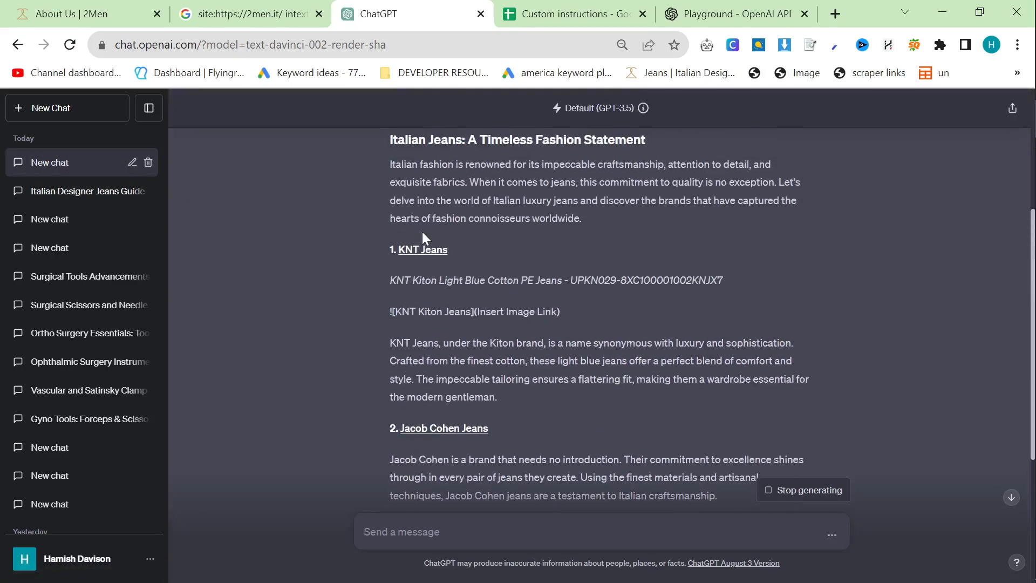
double_click(559, 342)
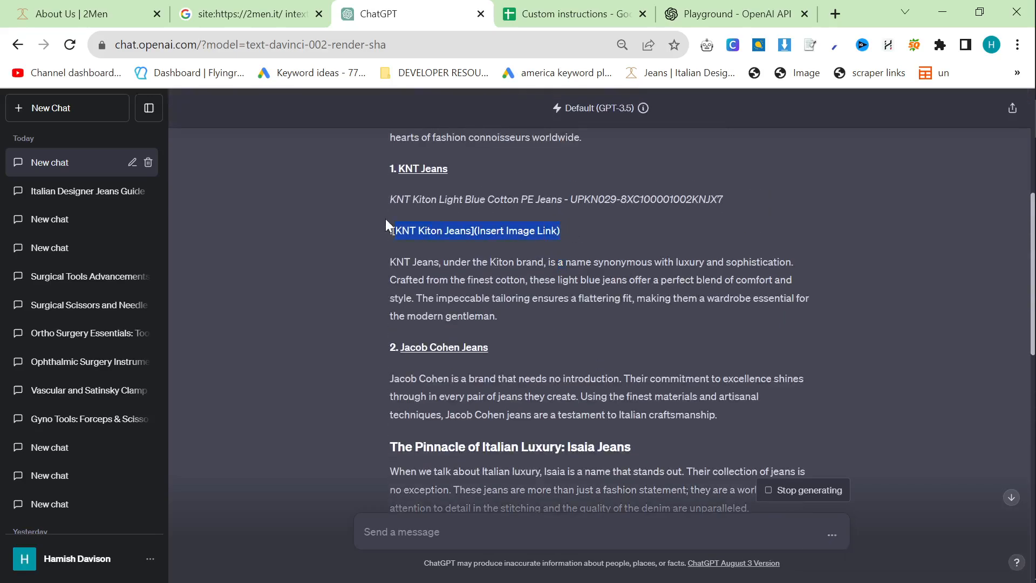
scroll(down, 3)
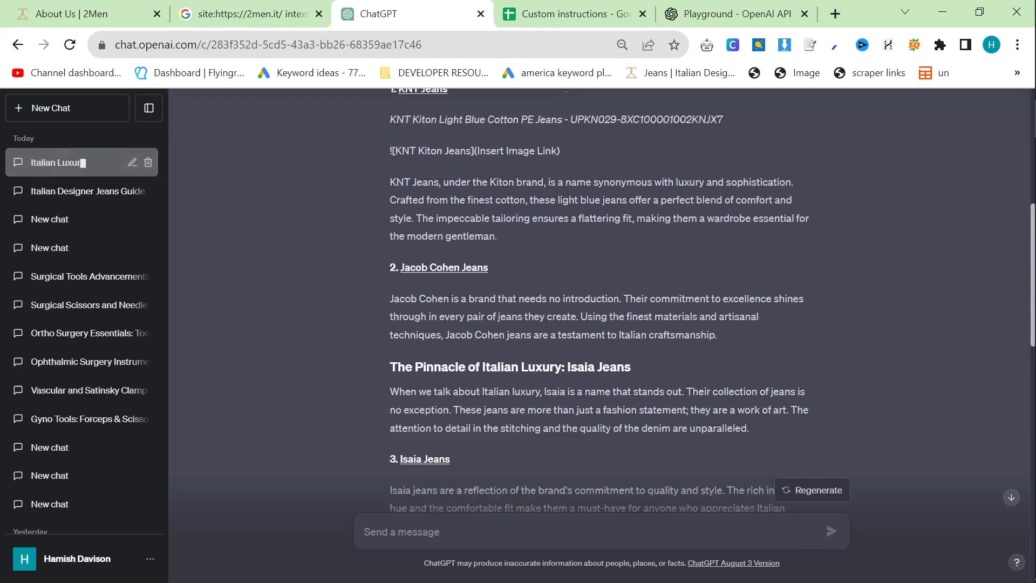
scroll(down, 3)
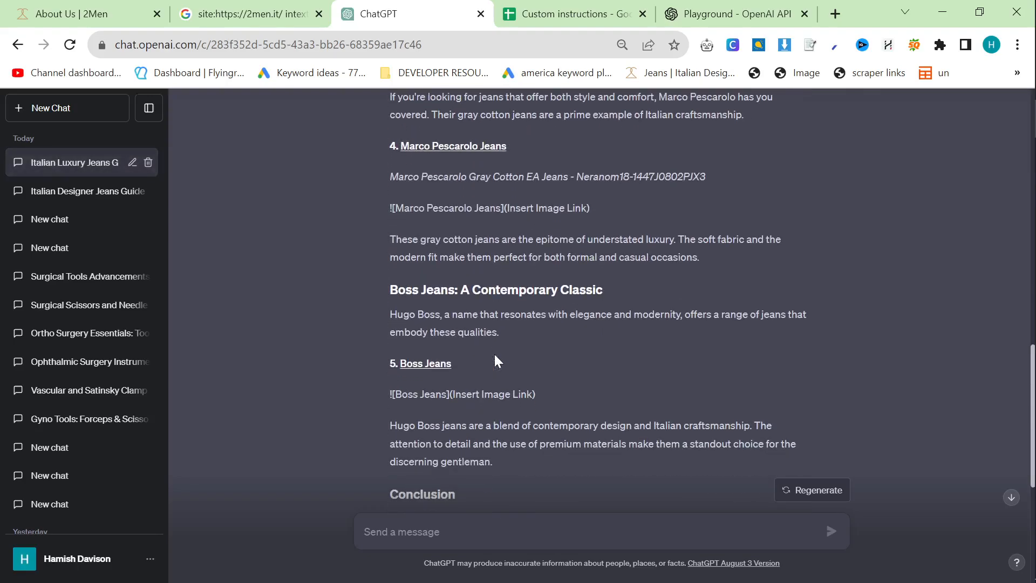
scroll(up, 3)
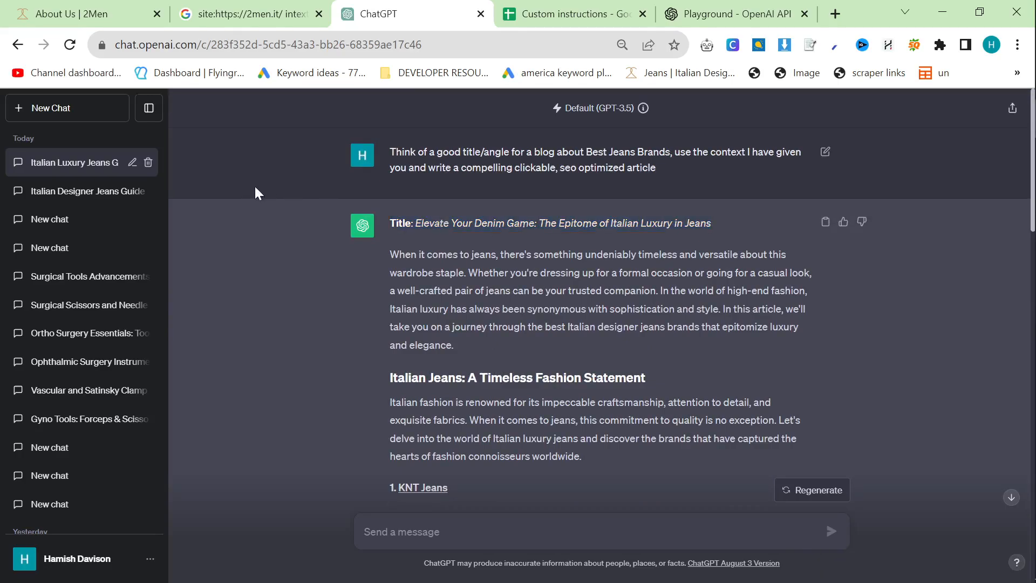
mouse_move(528, 247)
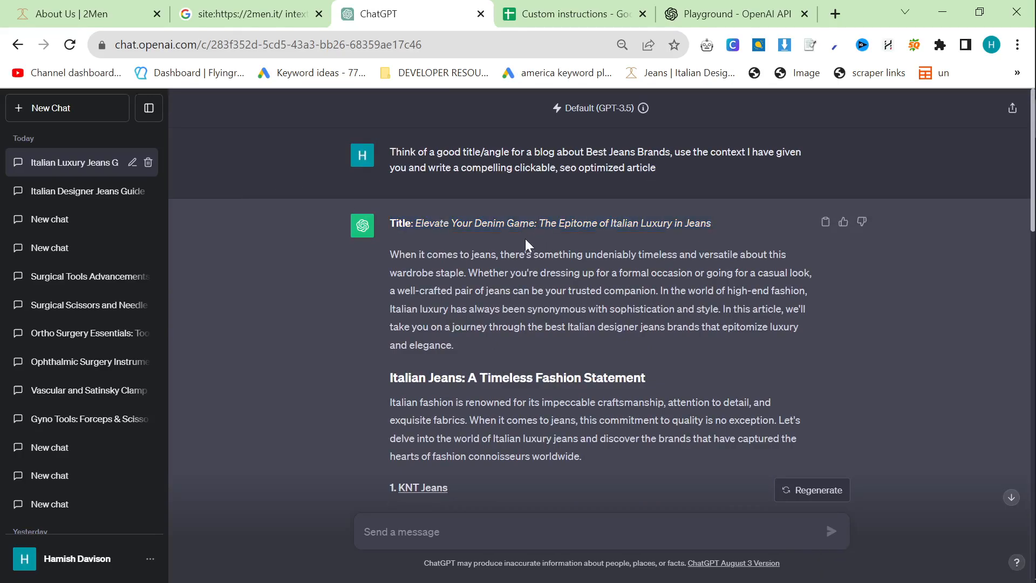
scroll(down, 3)
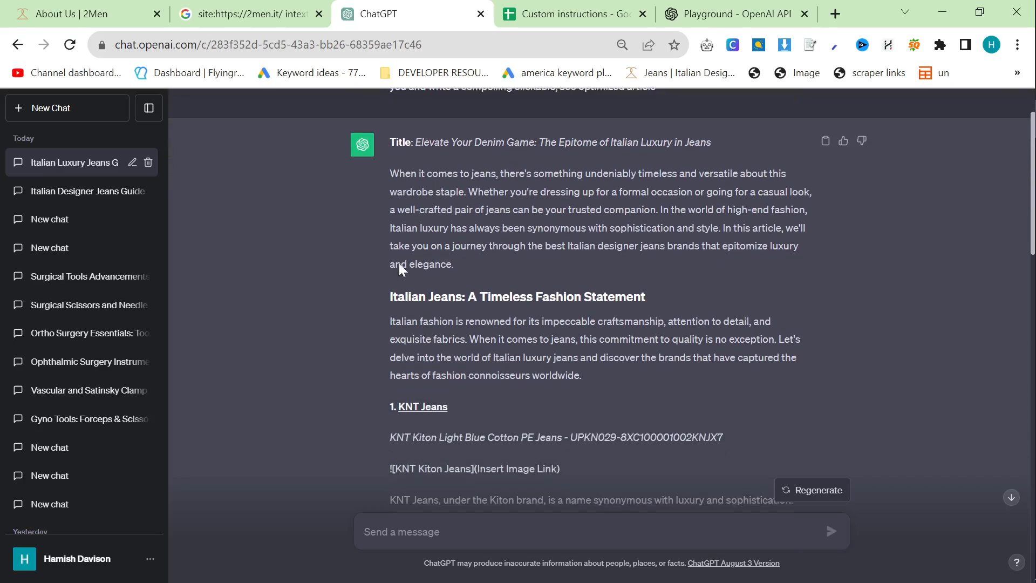
scroll(down, 3)
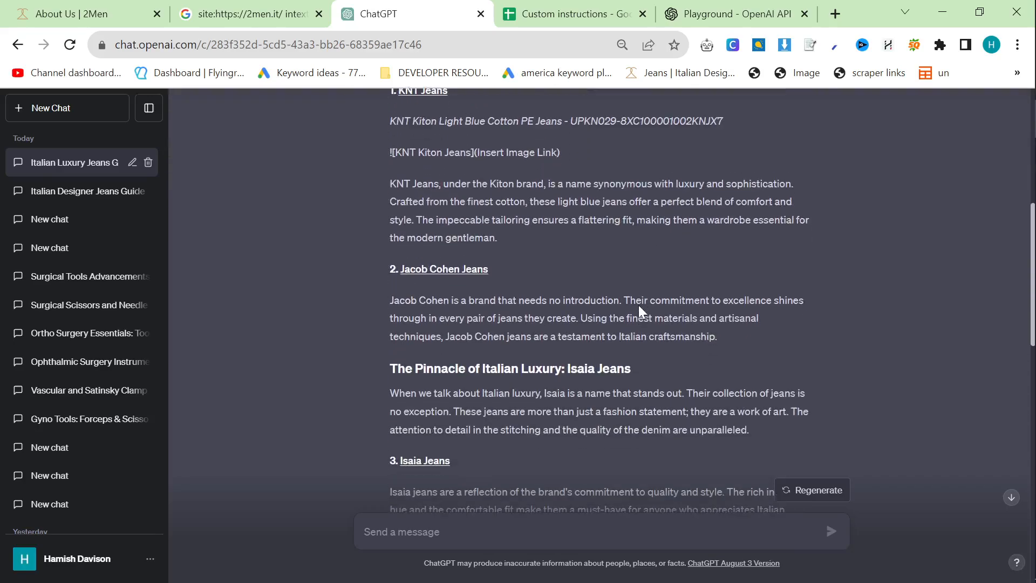
click(733, 14)
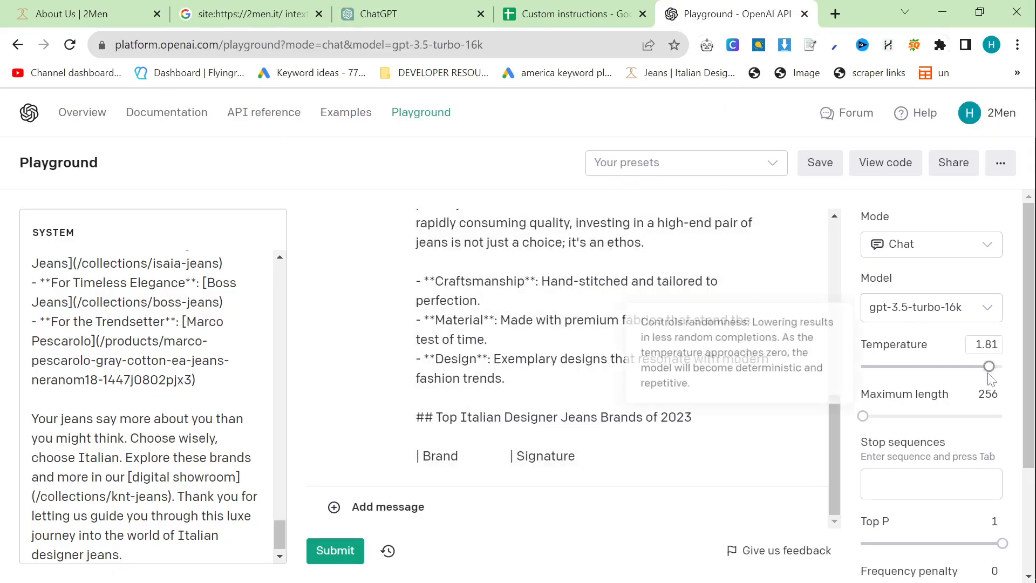
Lower the Playground temperature to about 0.74
drag(989, 366, 913, 366)
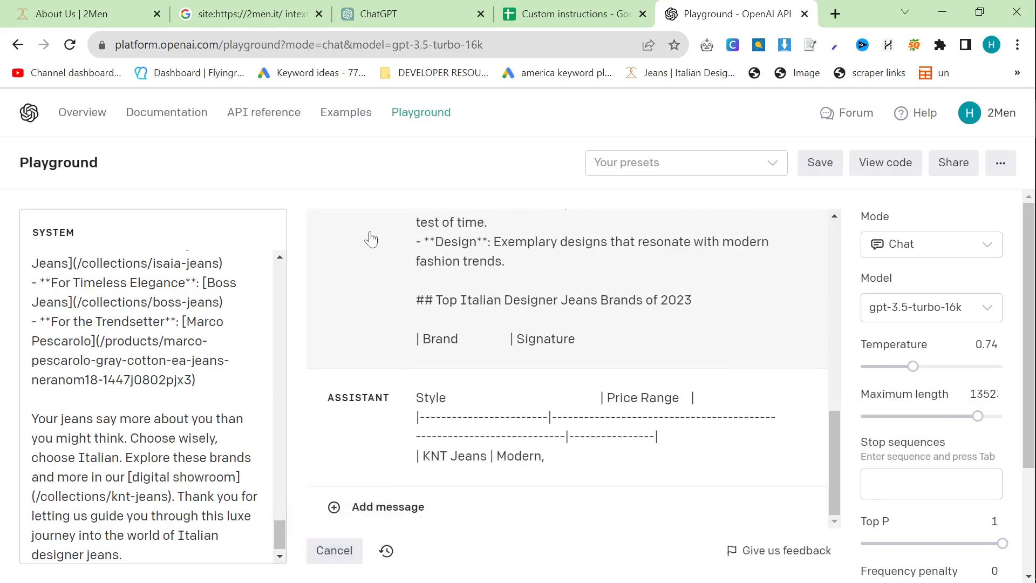
click(393, 14)
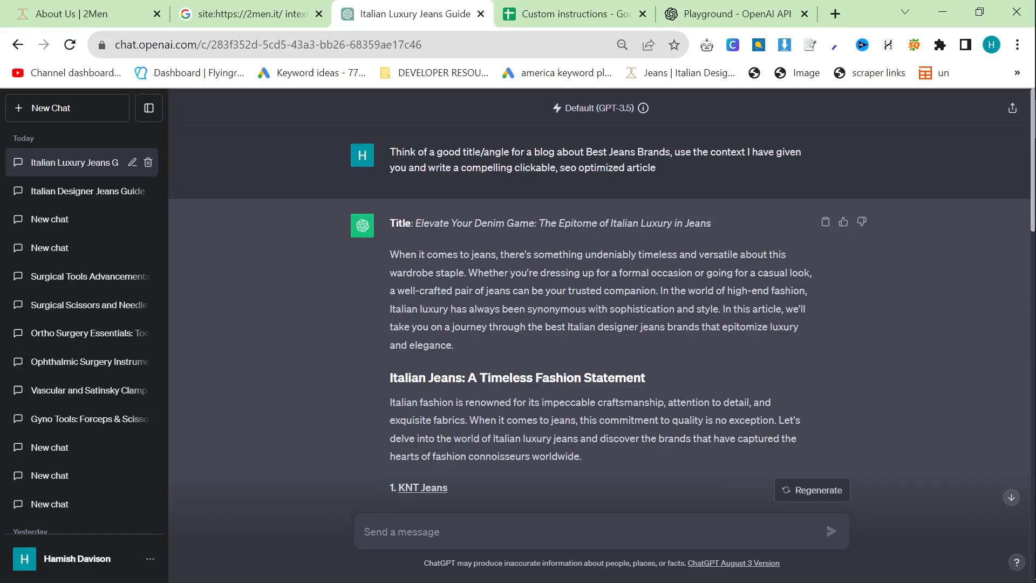
Read the ChatGPT Italian luxury jeans article through to its conclusion
scroll(down, 3)
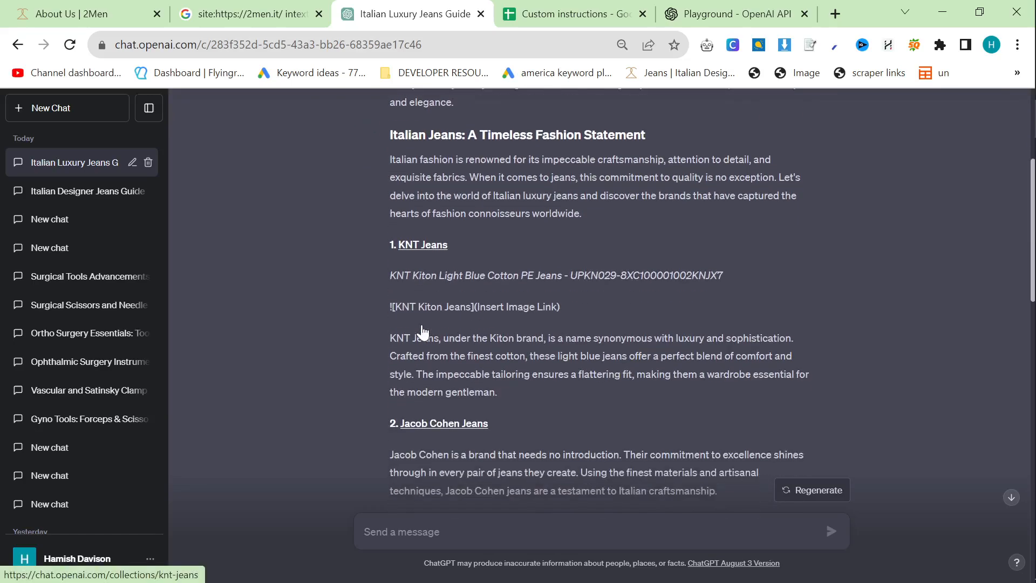
scroll(down, 3)
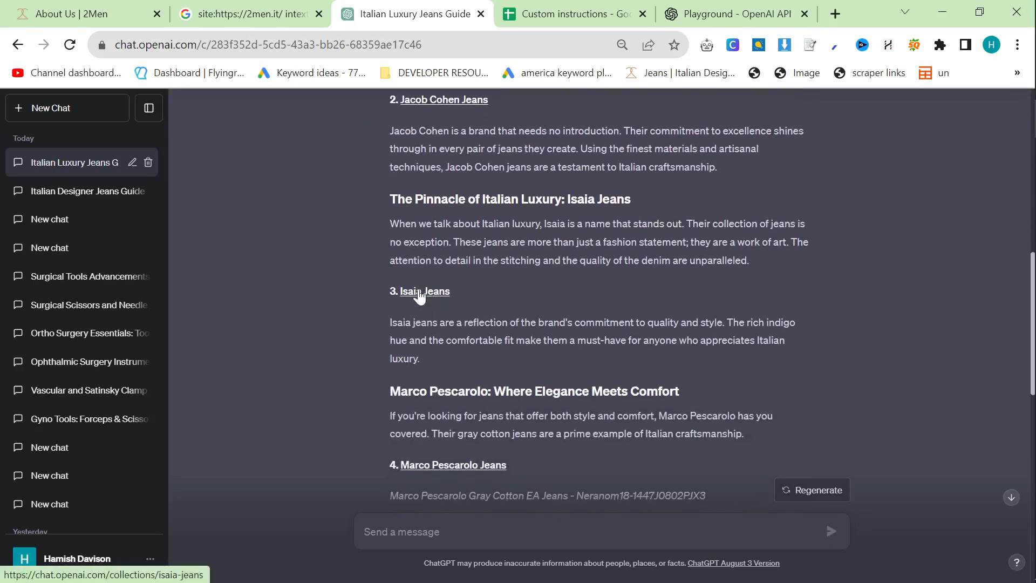
scroll(down, 3)
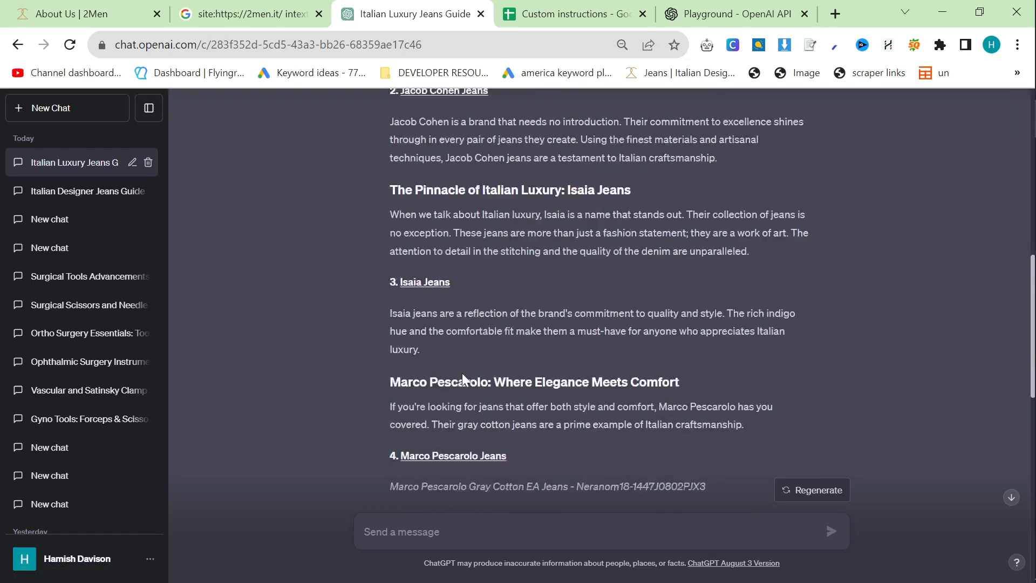
scroll(down, 3)
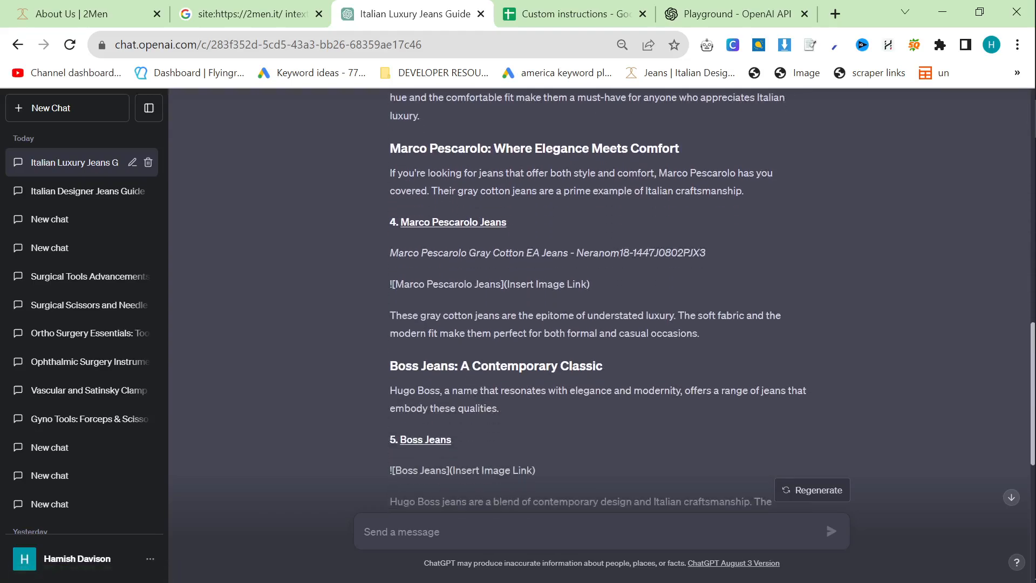
scroll(down, 3)
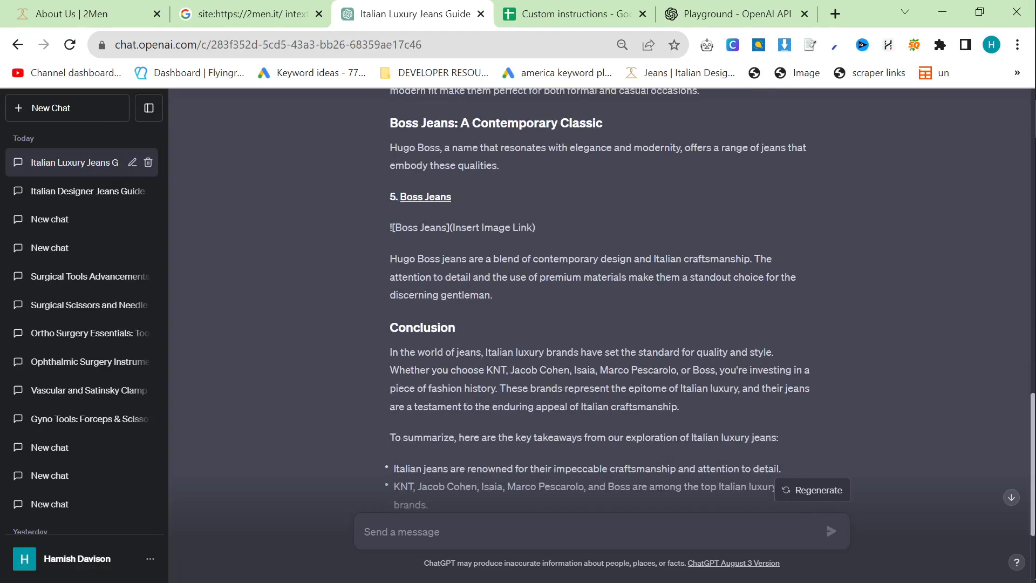
scroll(down, 3)
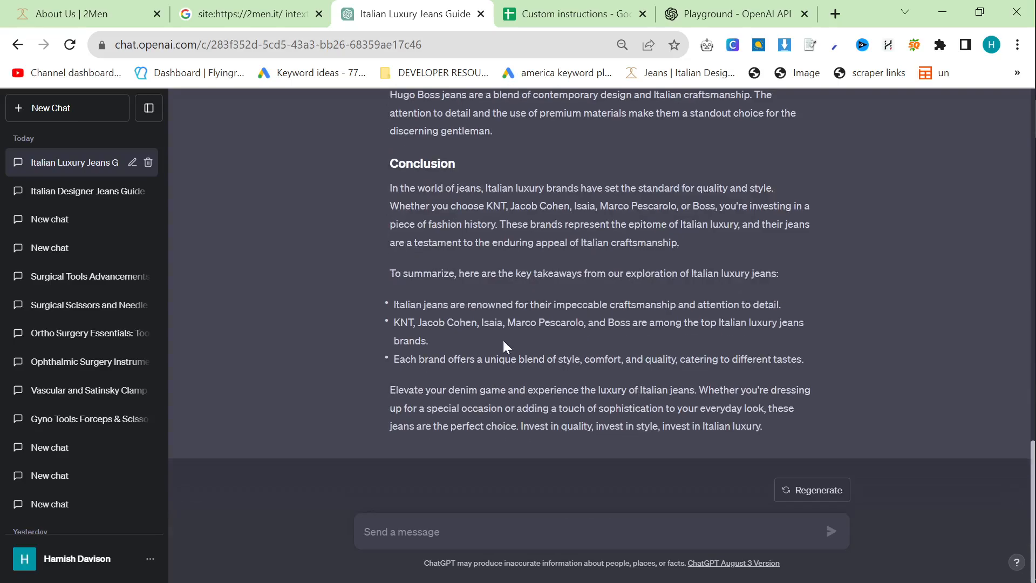
click(731, 14)
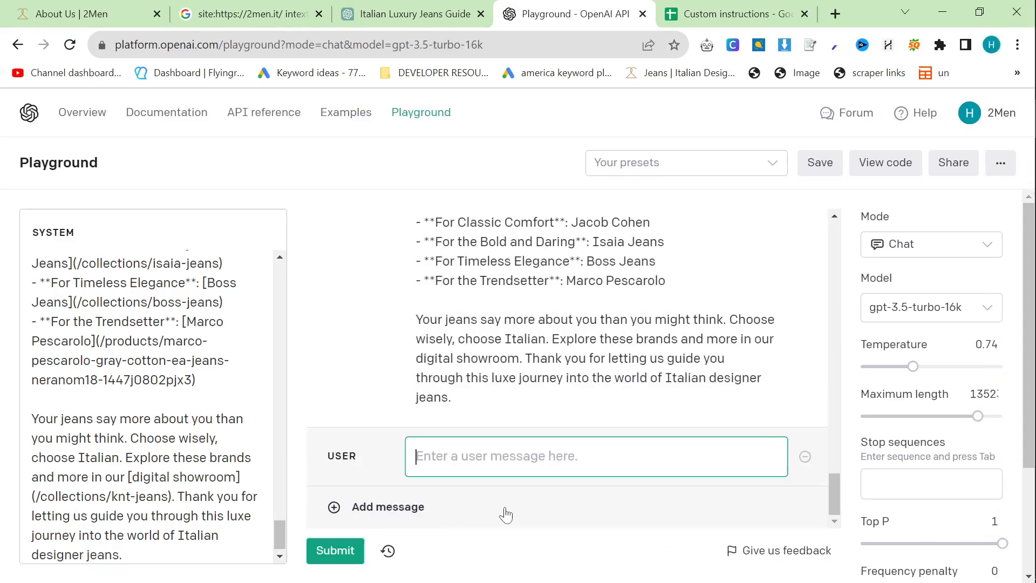
Submit a Playground follow-up to keep each link's first instance and remove only duplicates
text(Please leave the first instance of the)
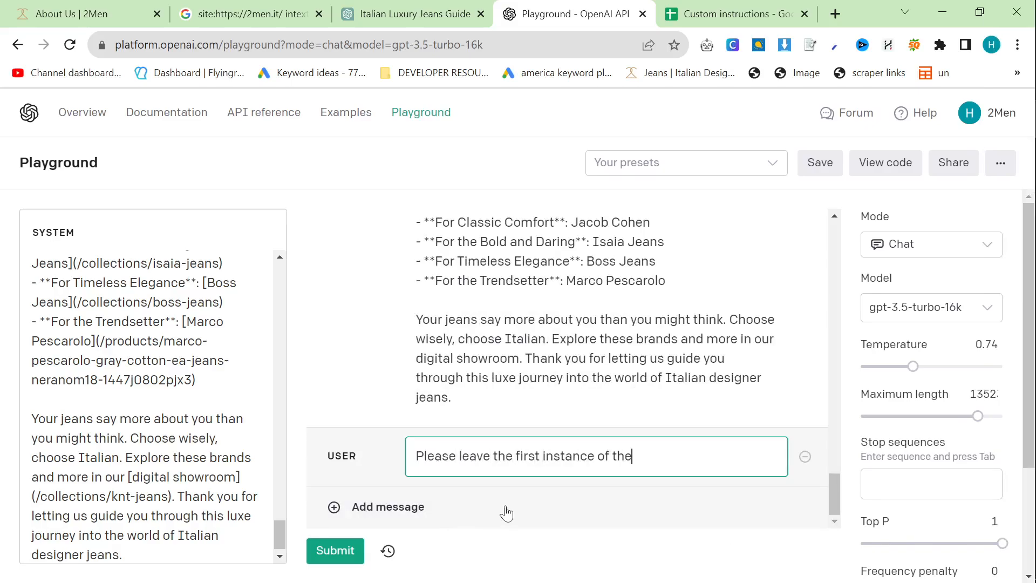
text(duplicate links inside the article,)
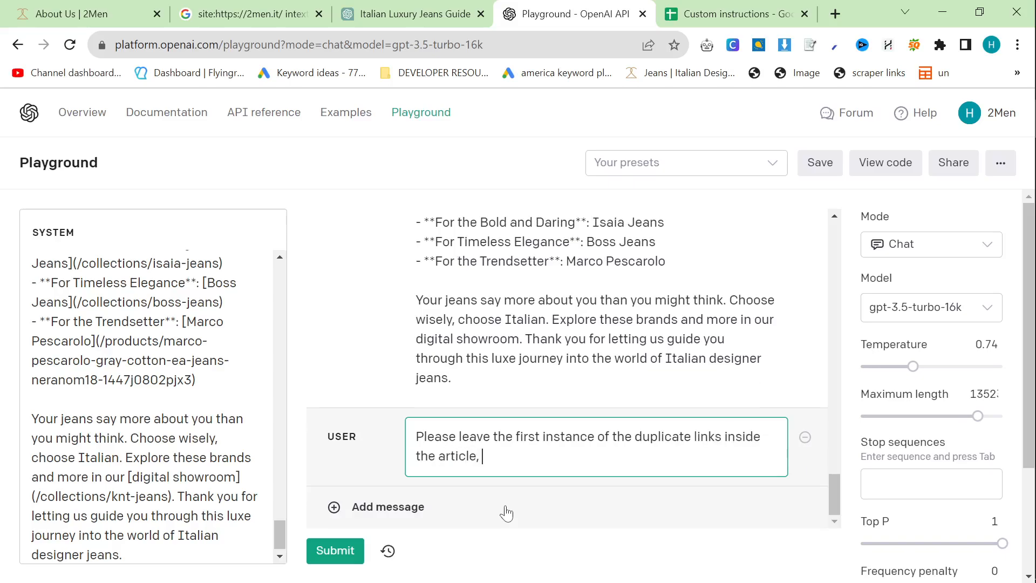
text(only remove the duplicates)
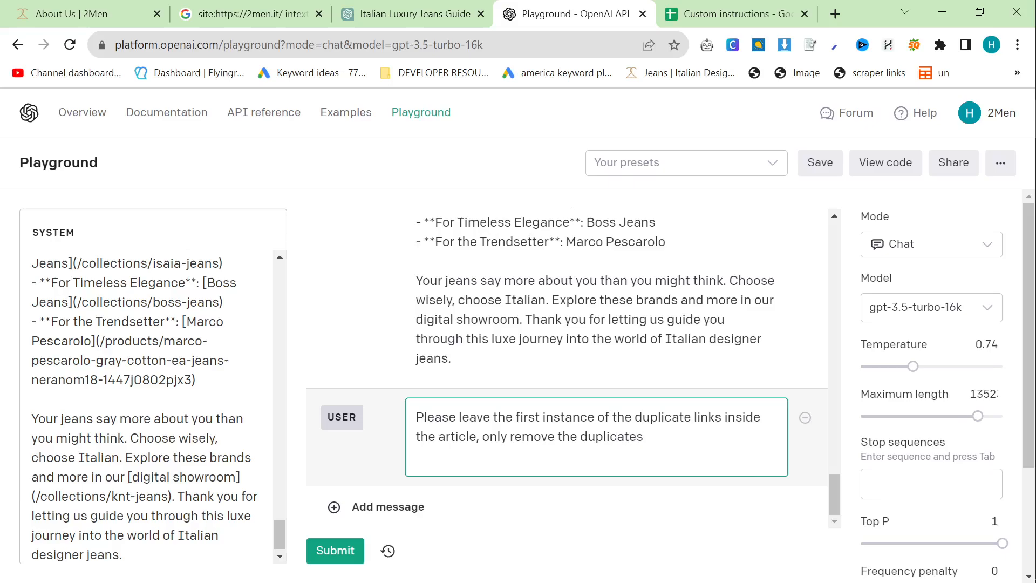
click(335, 551)
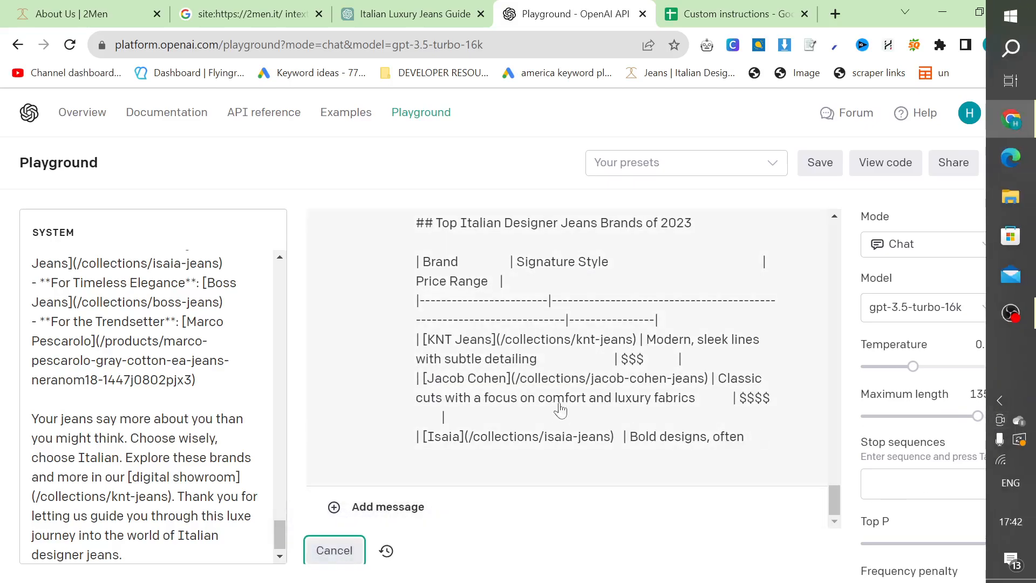
scroll(down, 3)
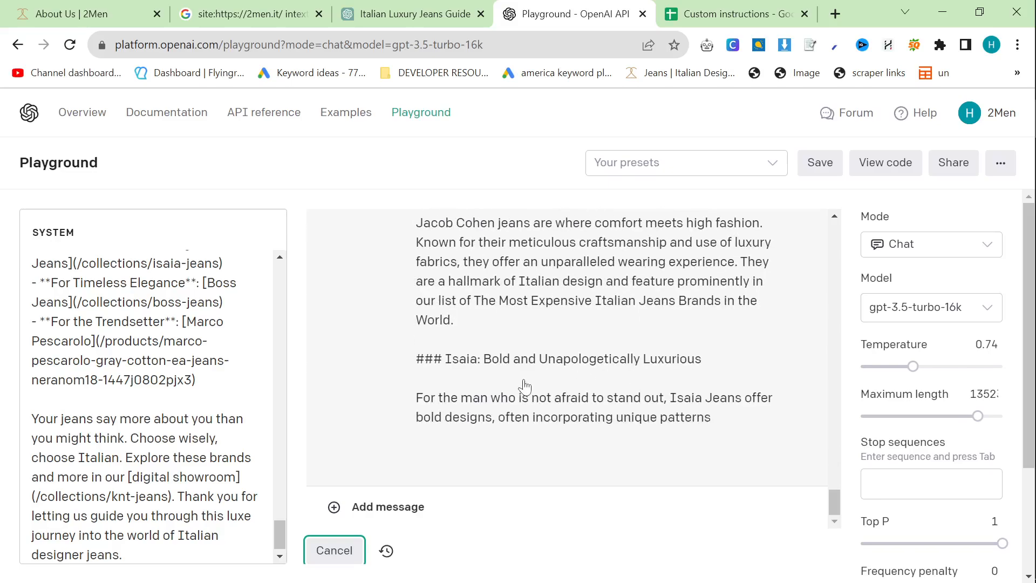
scroll(down, 3)
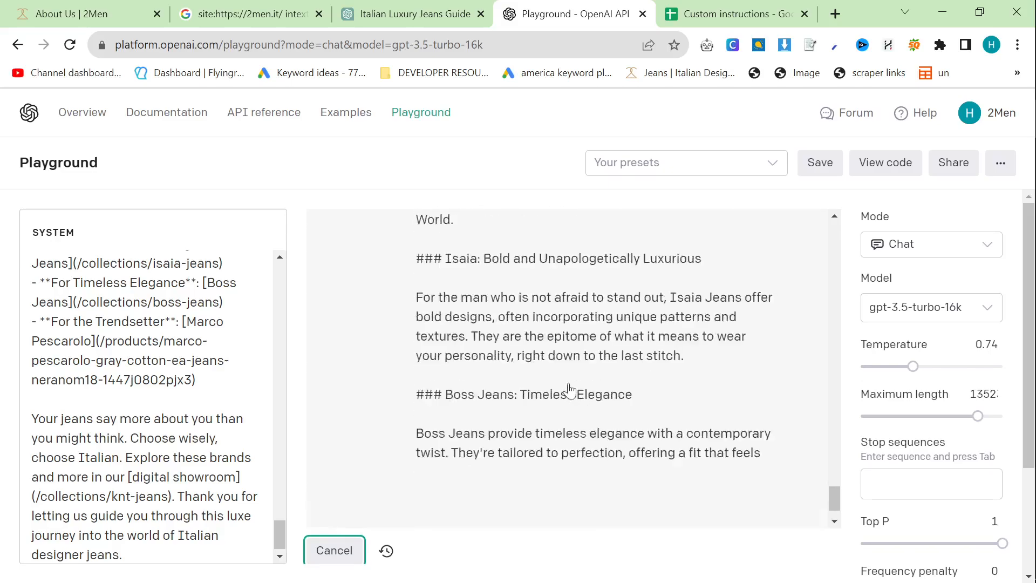
click(409, 14)
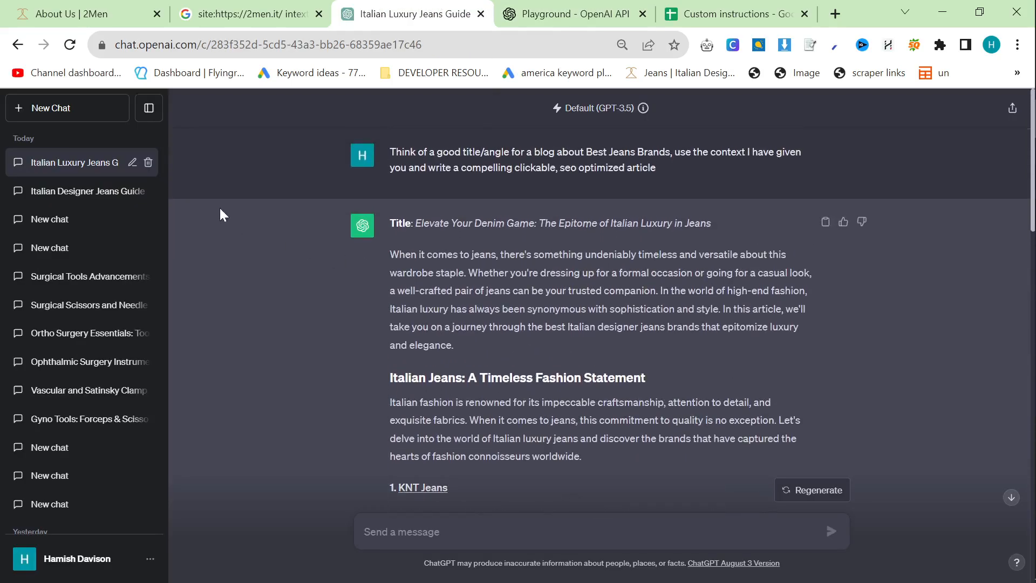
mouse_move(218, 206)
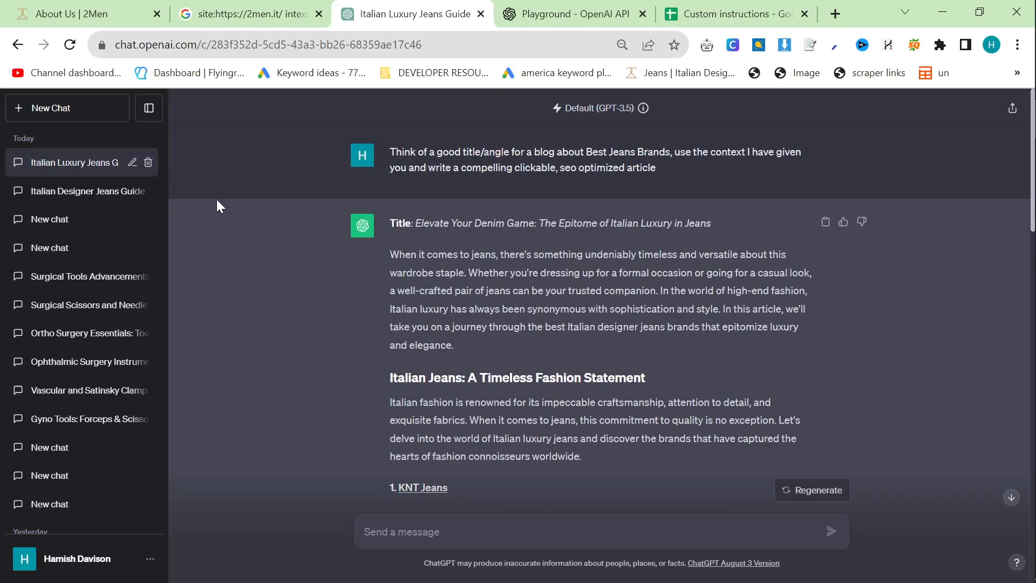
mouse_move(209, 290)
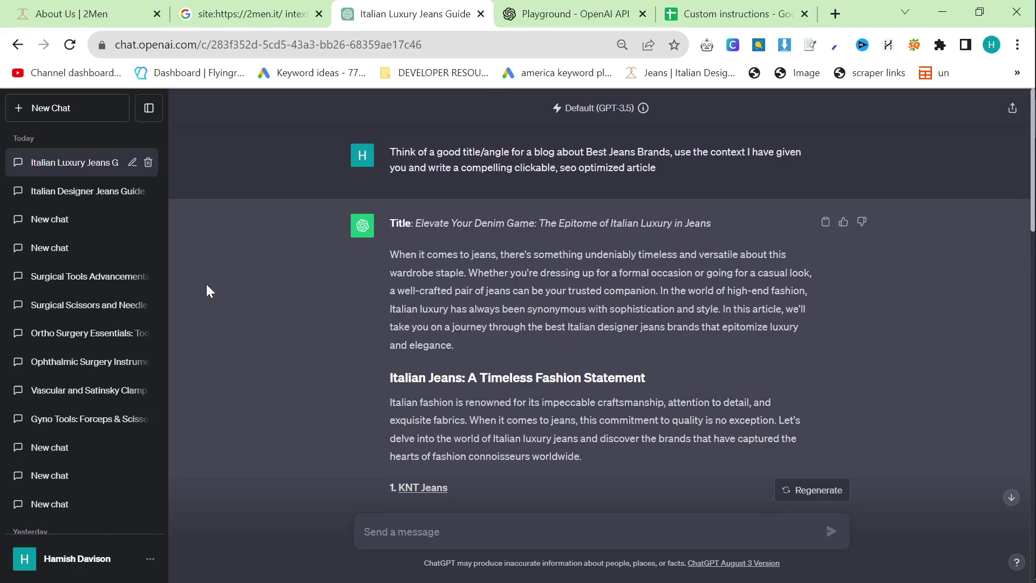
Review the 'Elevate Your Denim Game' article to its conclusion, then return to the 2men.it jeans Google results
scroll(down, 3)
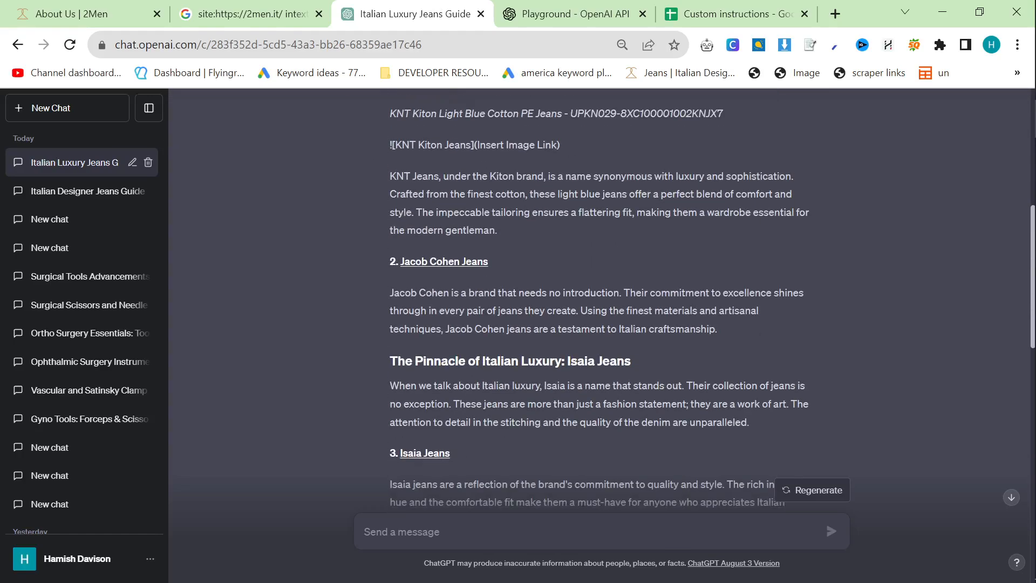
scroll(down, 3)
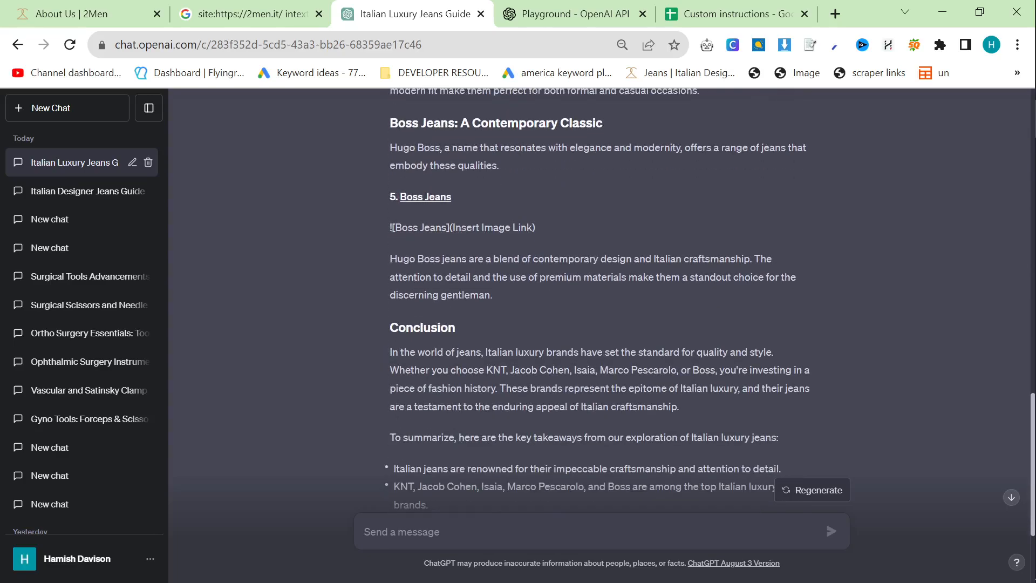
scroll(down, 3)
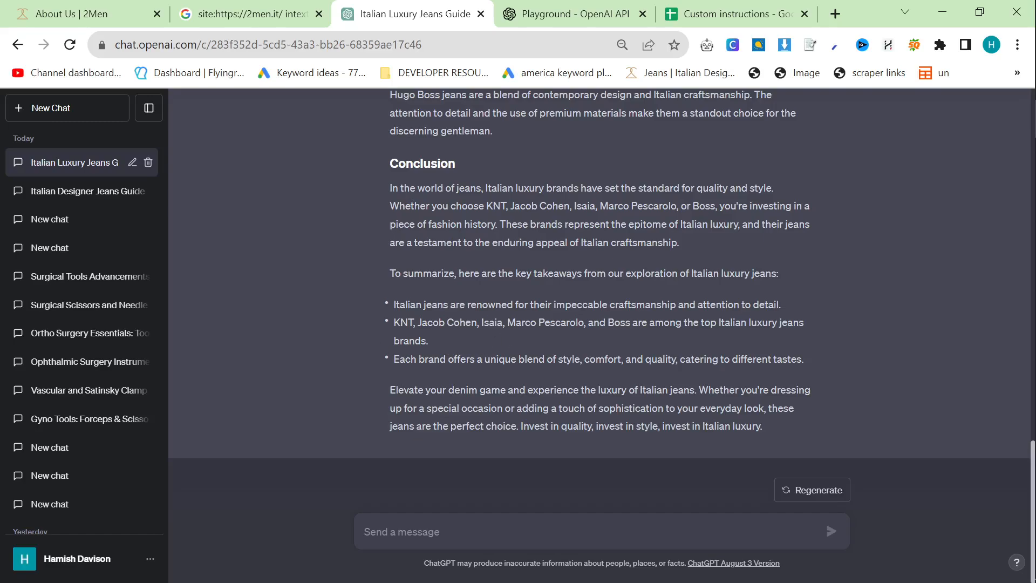
mouse_move(609, 295)
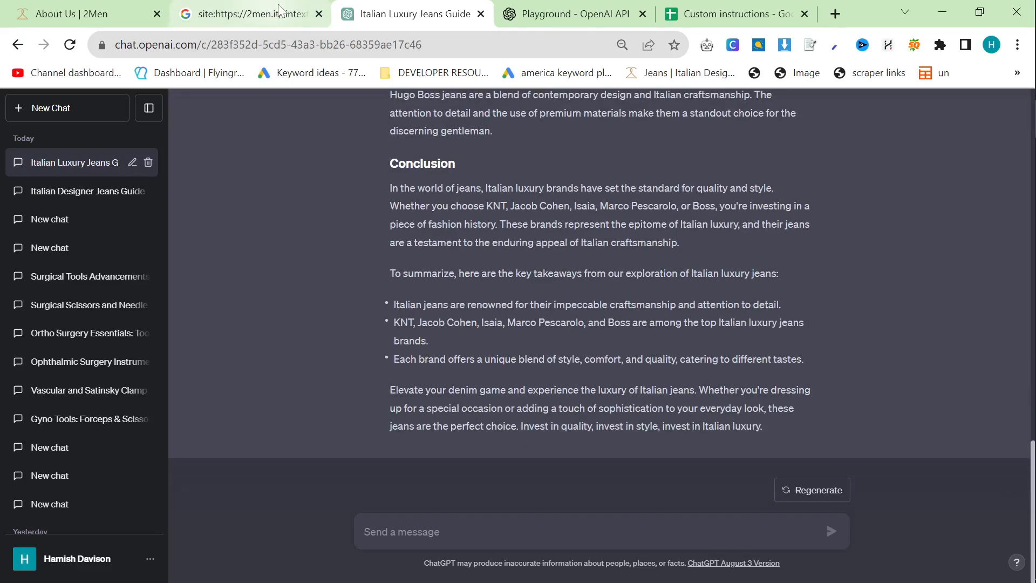
scroll(up, 3)
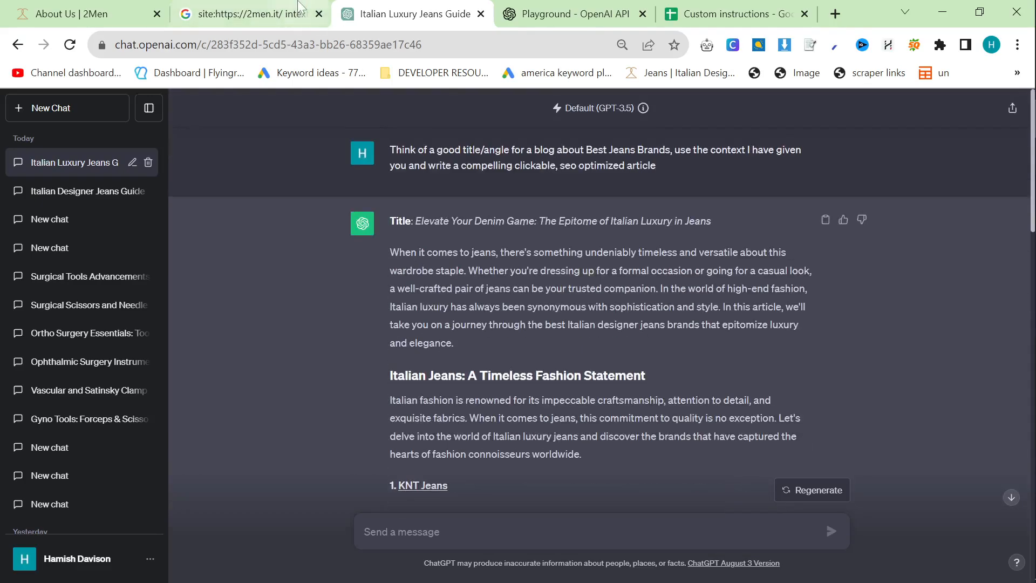
click(249, 13)
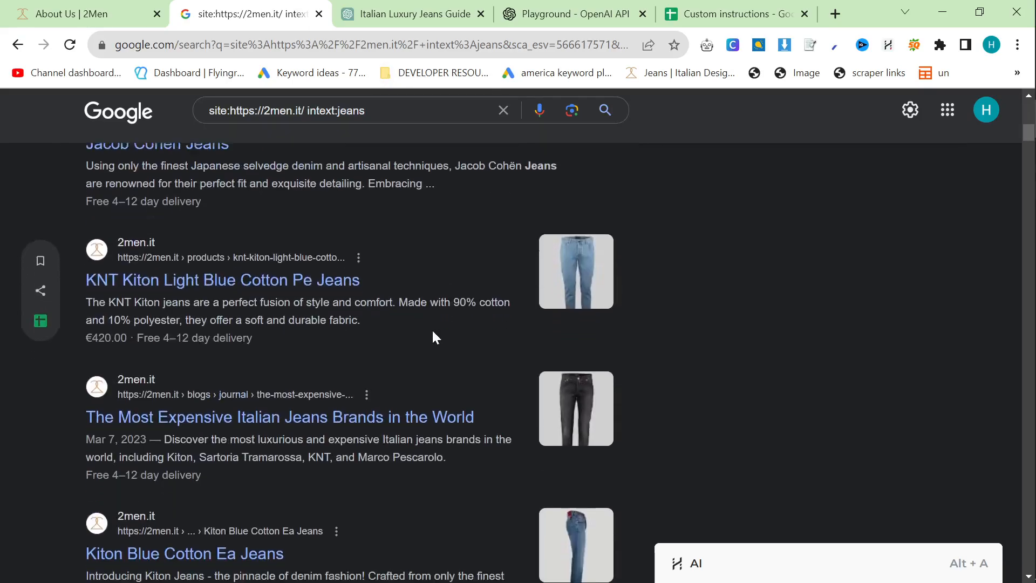
scroll(down, 3)
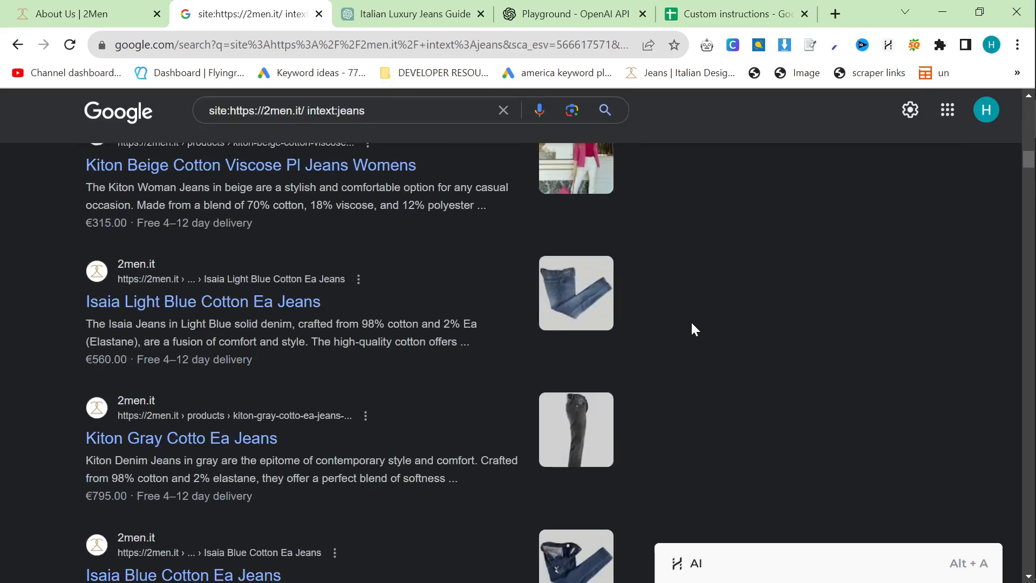
scroll(down, 3)
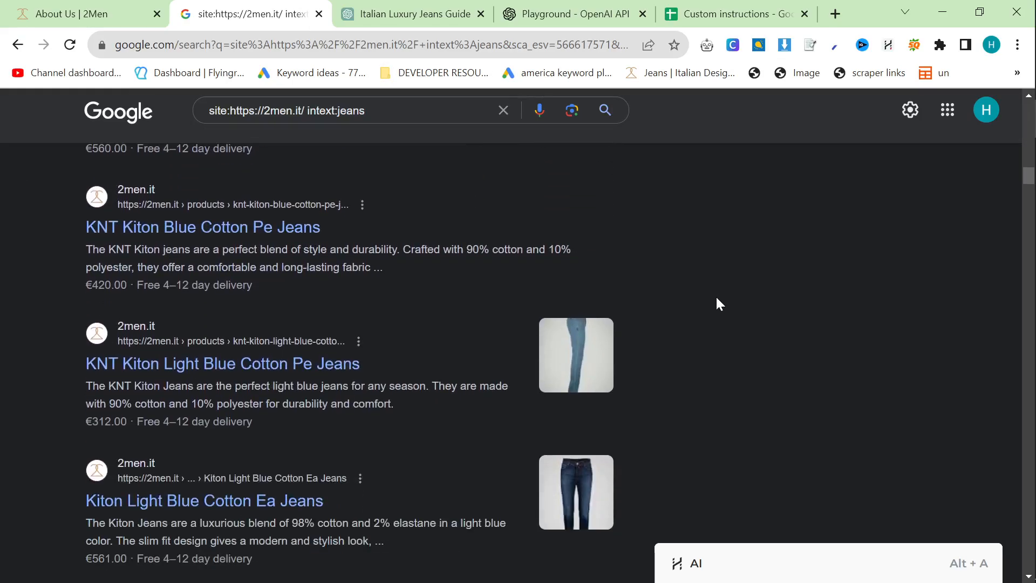
mouse_move(702, 310)
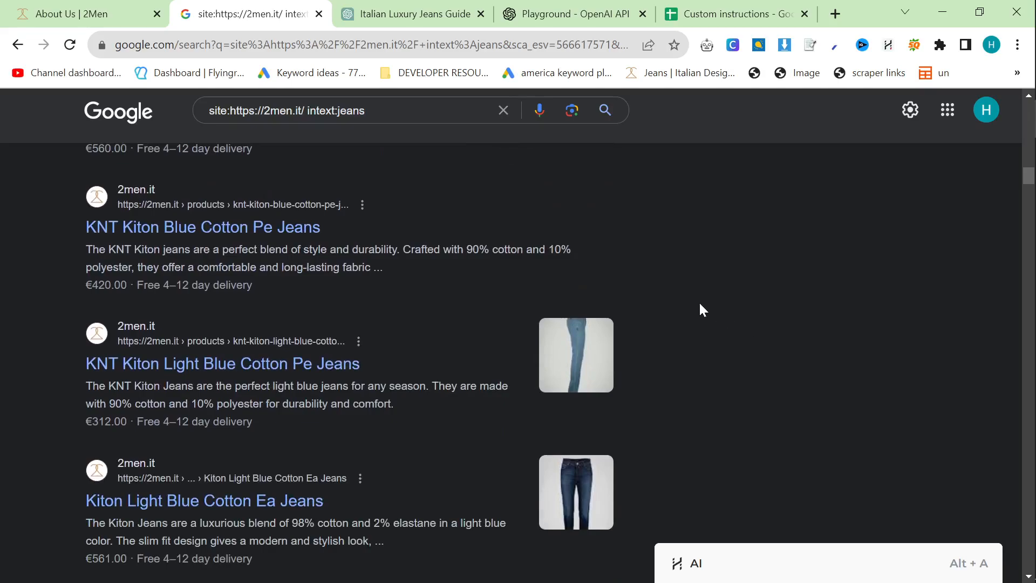
mouse_move(660, 309)
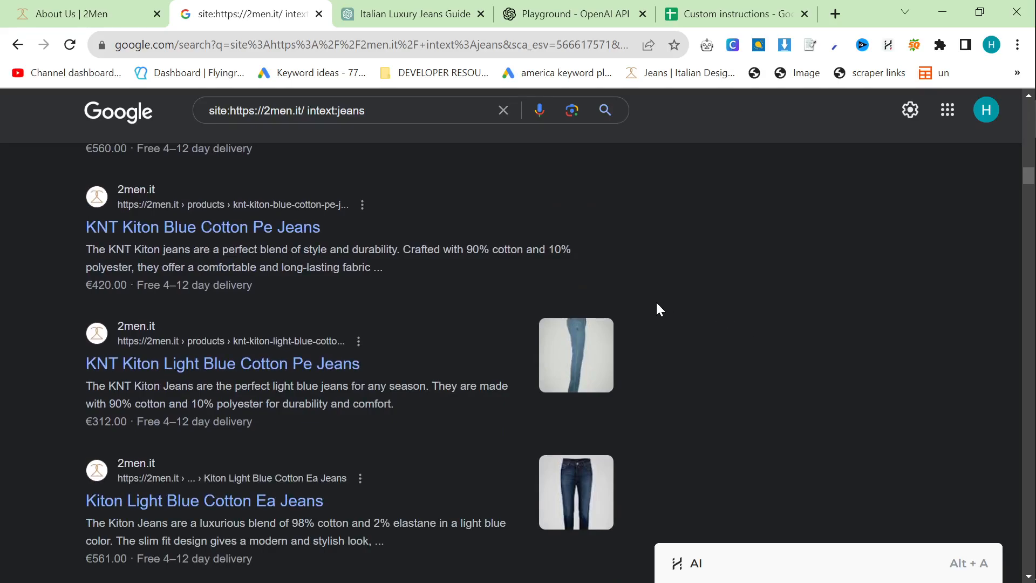
mouse_move(647, 321)
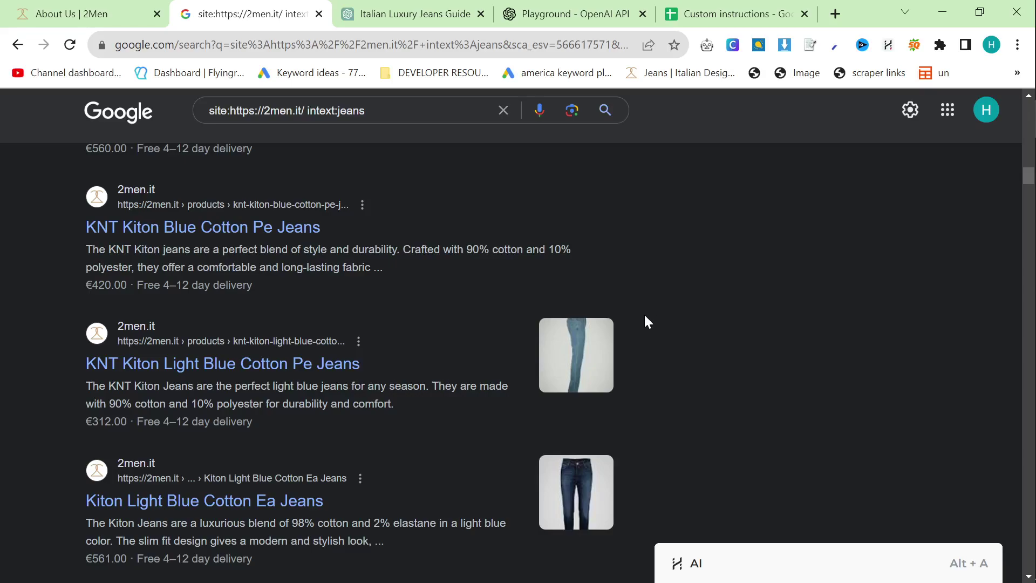